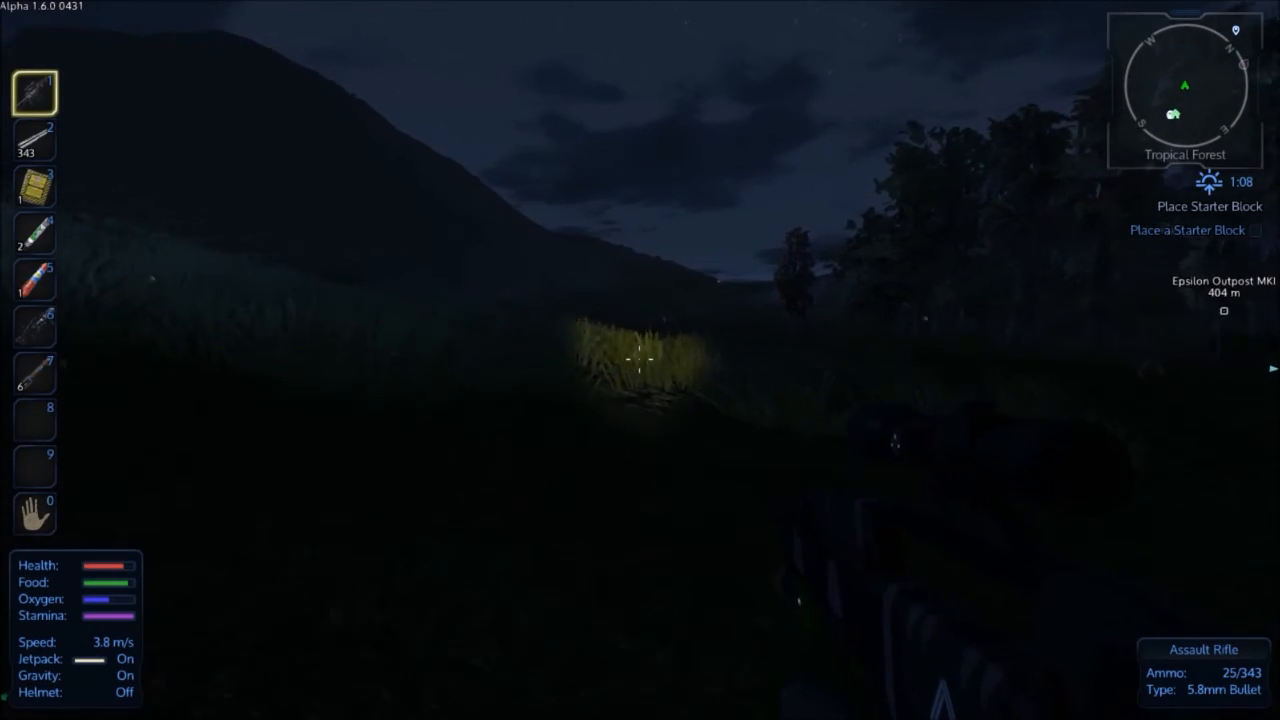
Step: Walk forward through the dark tropical forest toward the tree line
{"action": "key", "text": "w"}
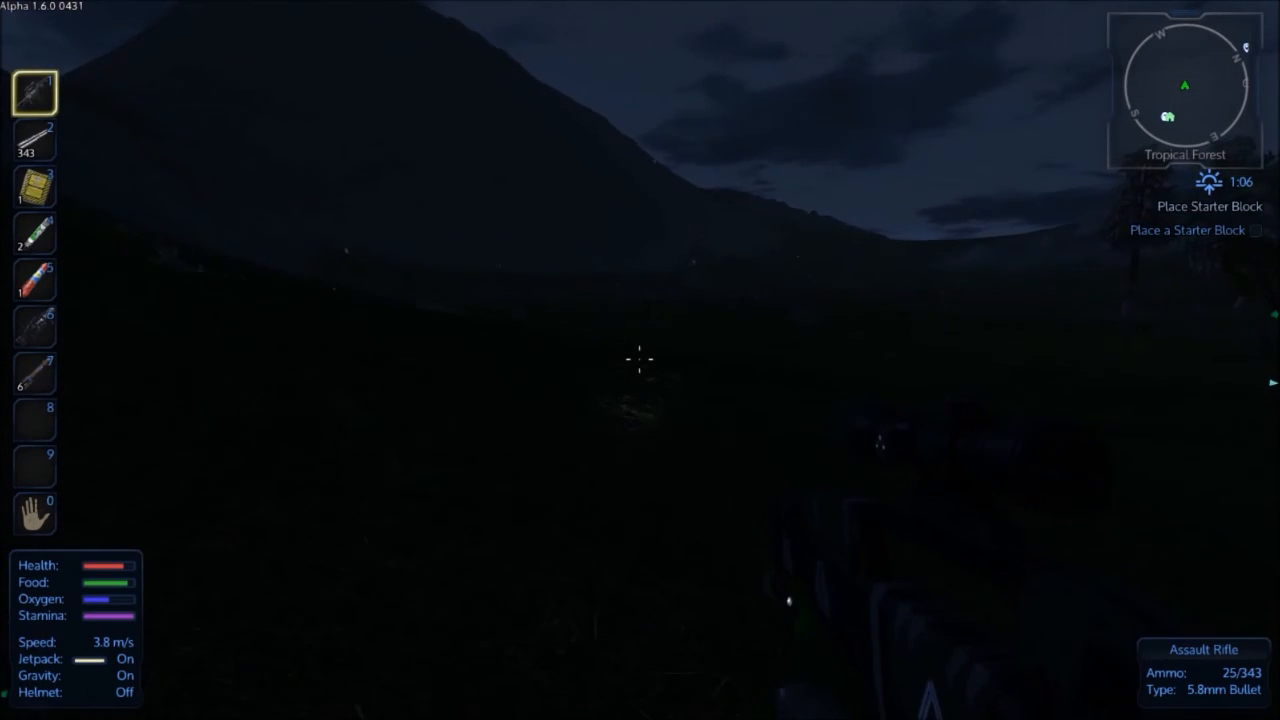
{"action": "mouse_move", "coordinate": [640, 360]}
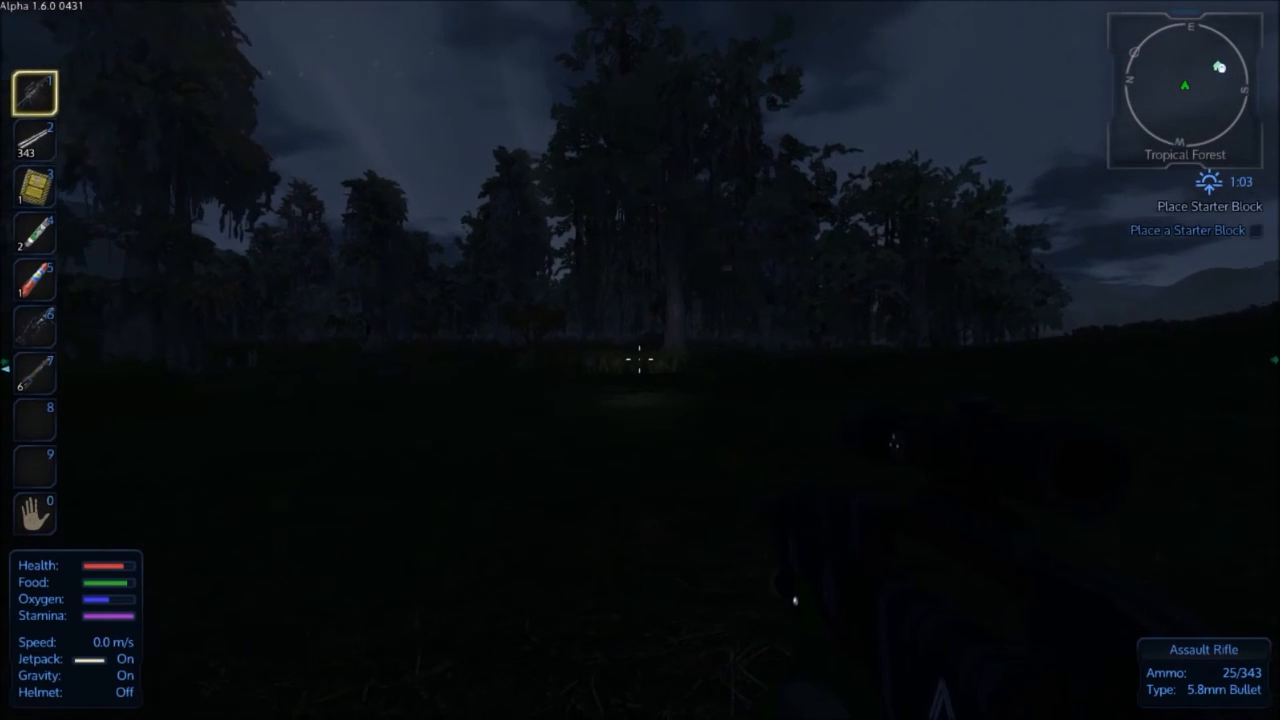
{"action": "mouse_move", "coordinate": [640, 360]}
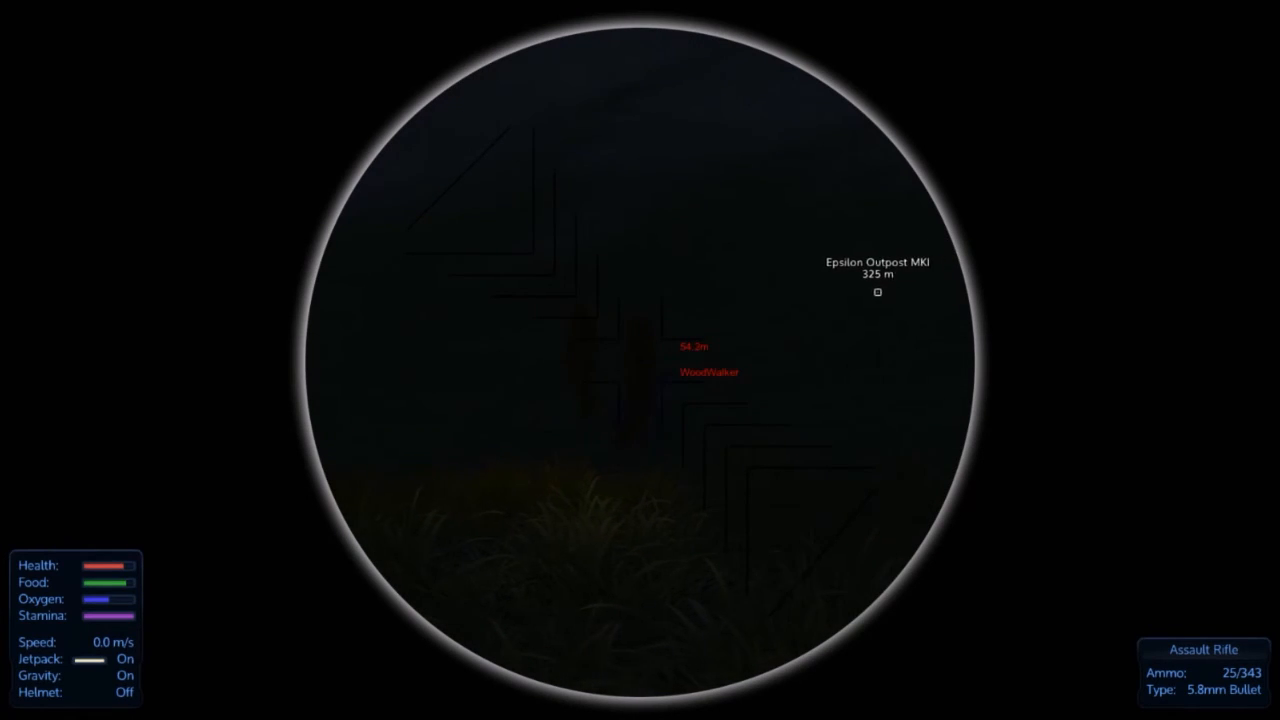
Step: Shoot the approaching WoodWalkers through the rifle scope until one falls dead
{"action": "left_click", "coordinate": [640, 360]}
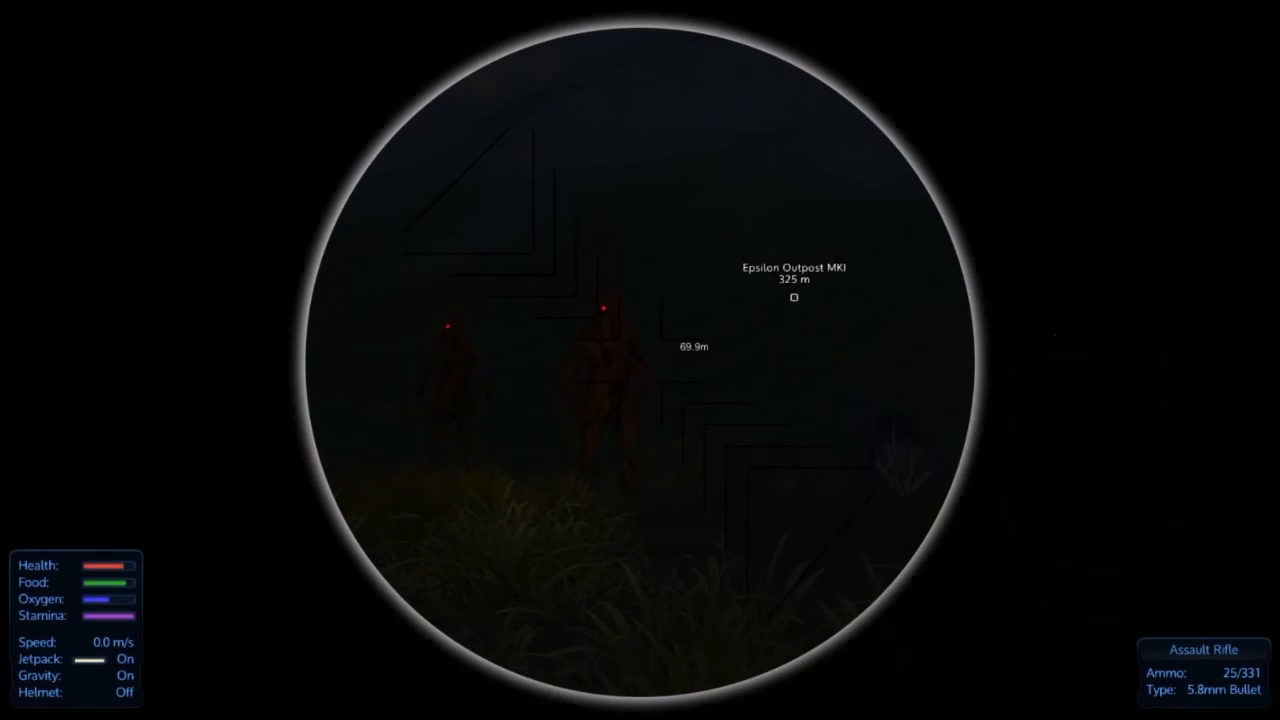
{"action": "left_click", "coordinate": [640, 360]}
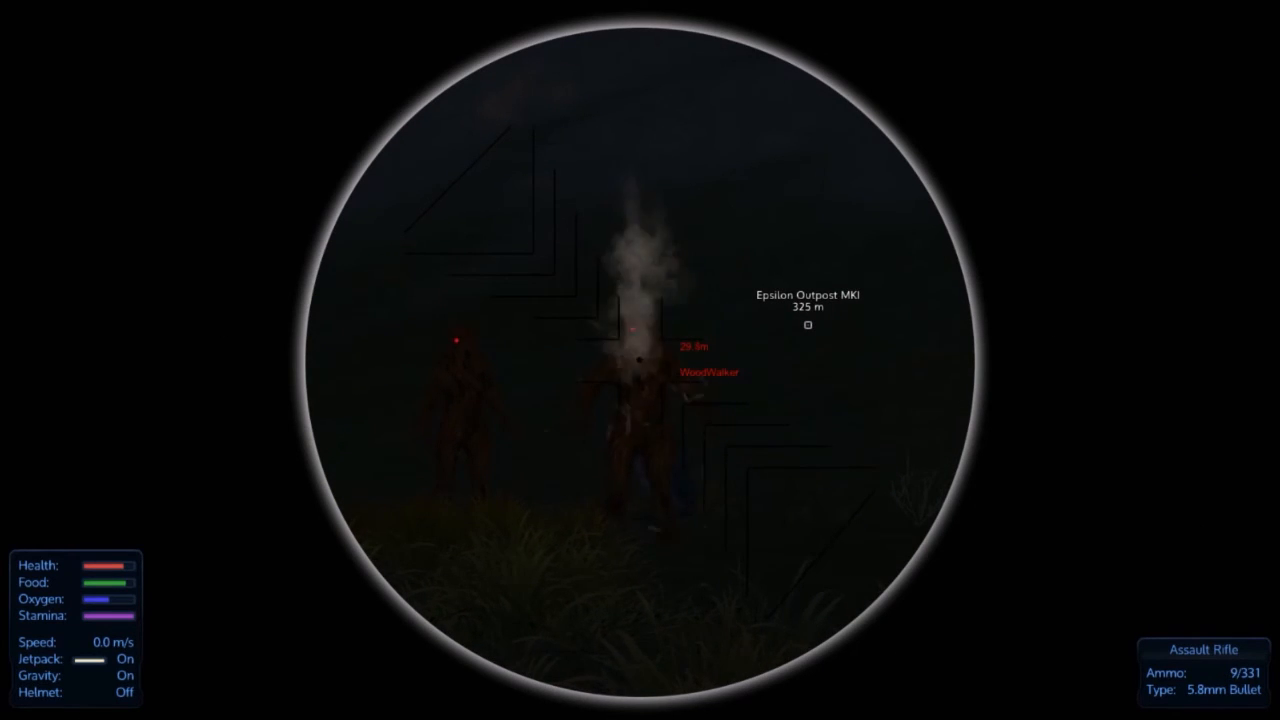
{"action": "left_click", "coordinate": [640, 360]}
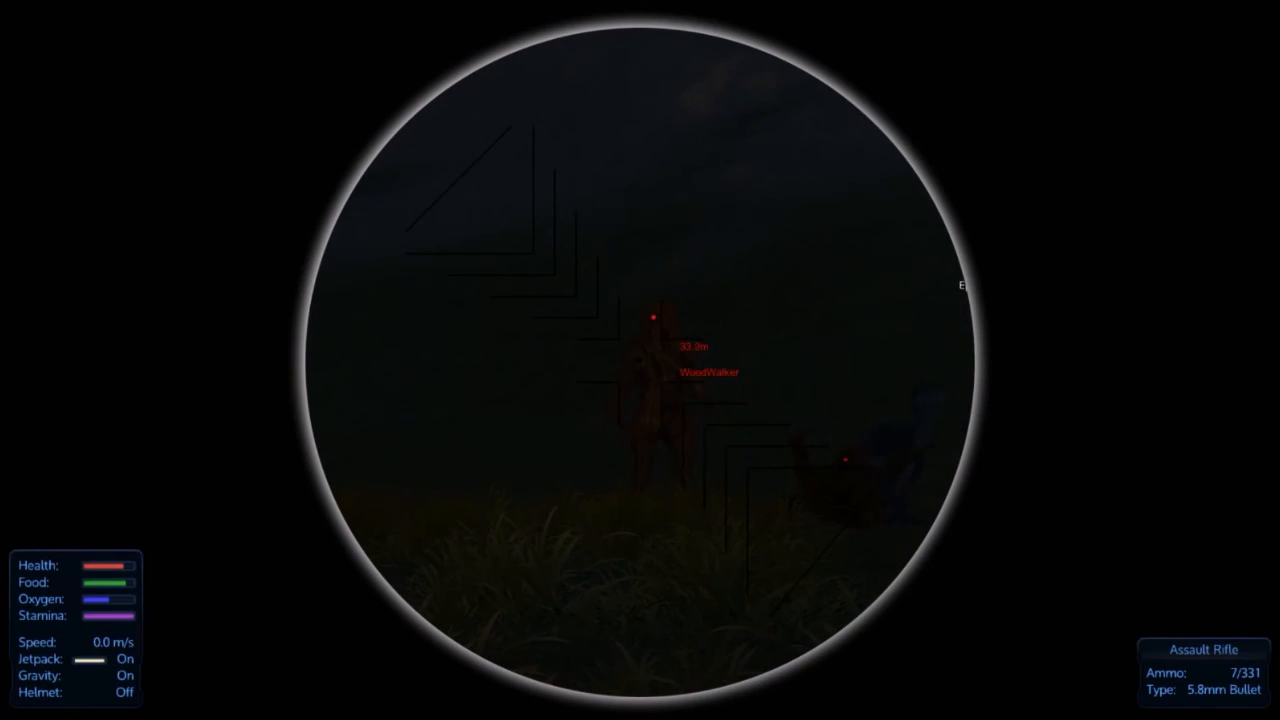
{"action": "left_click", "coordinate": [640, 360]}
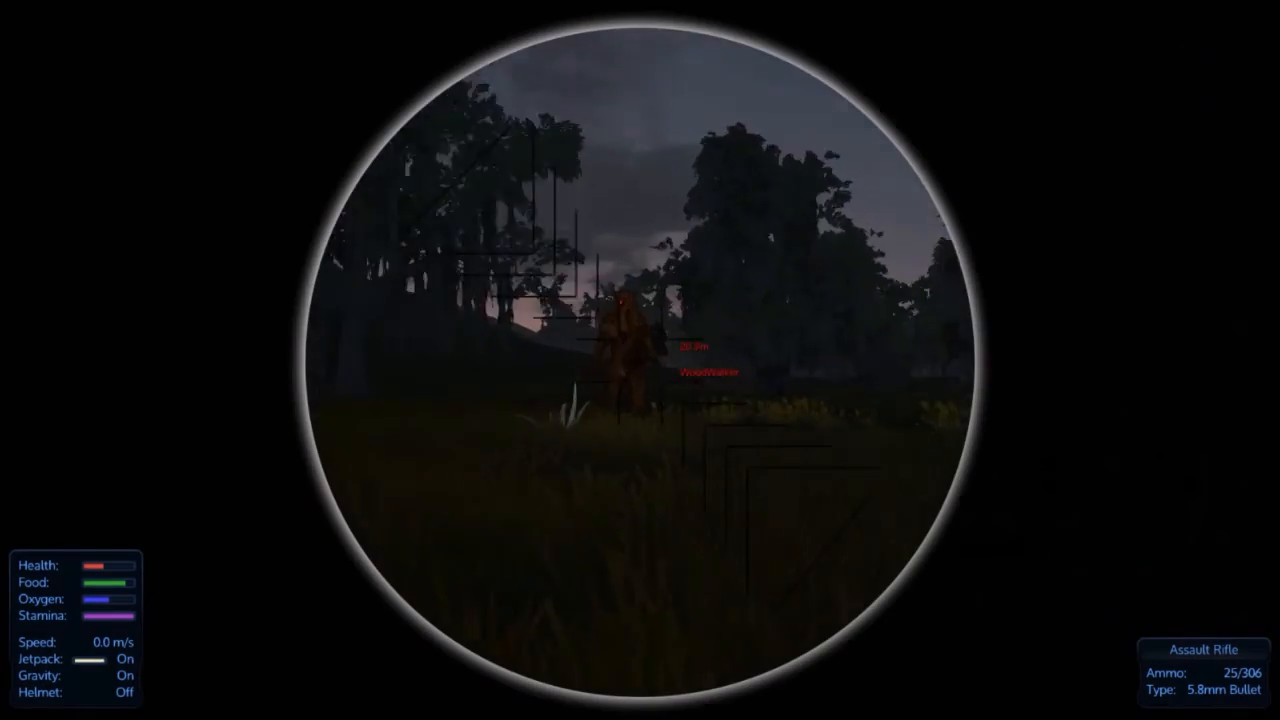
{"action": "left_click", "coordinate": [640, 360]}
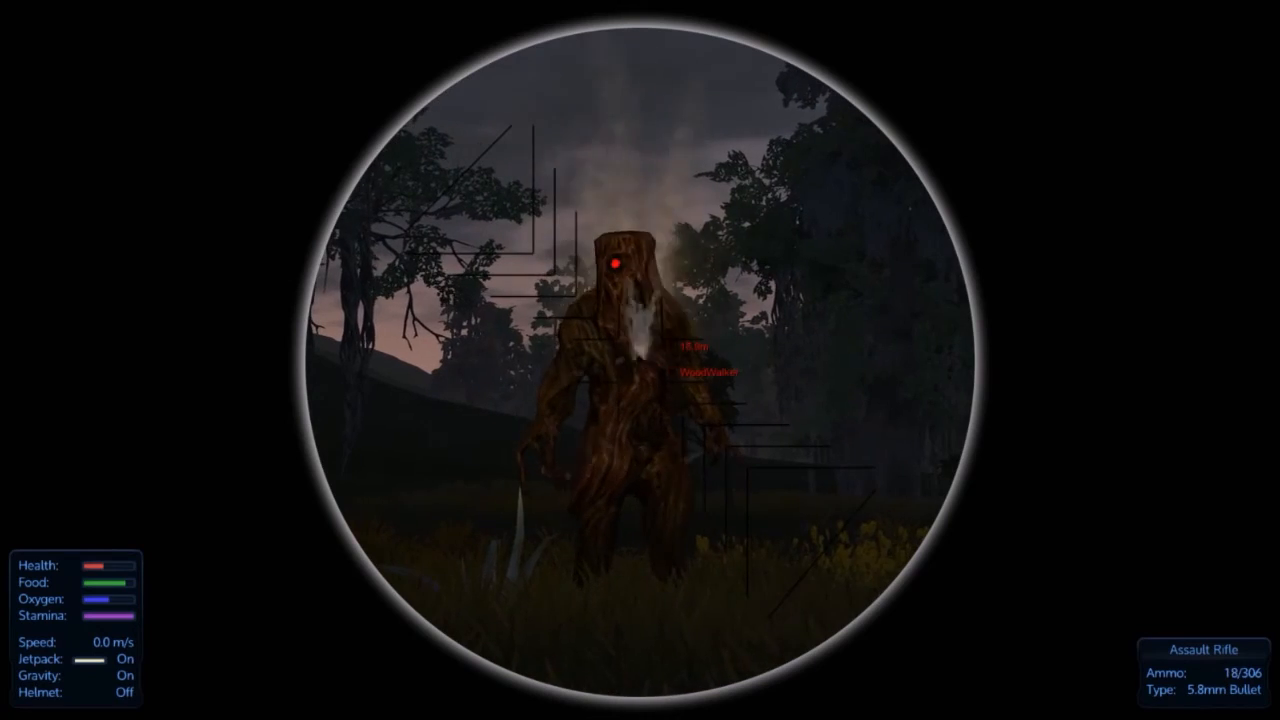
{"action": "left_click", "coordinate": [640, 360]}
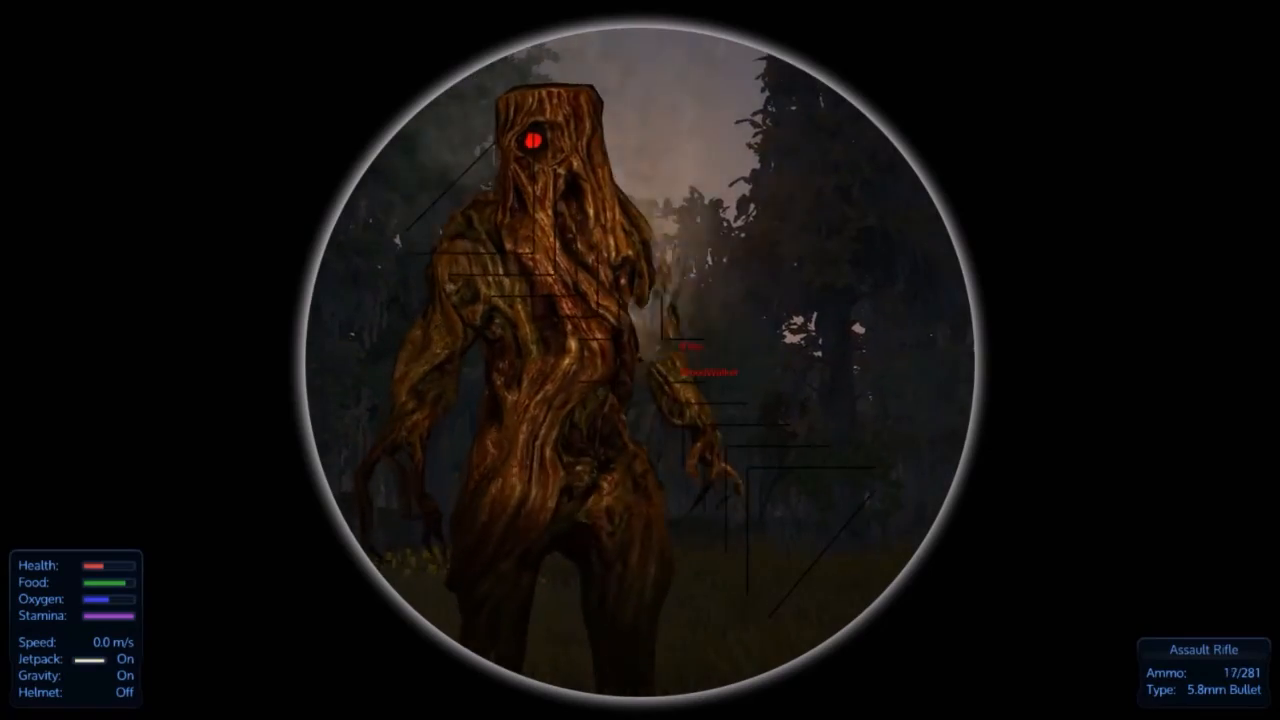
{"action": "left_click", "coordinate": [640, 360]}
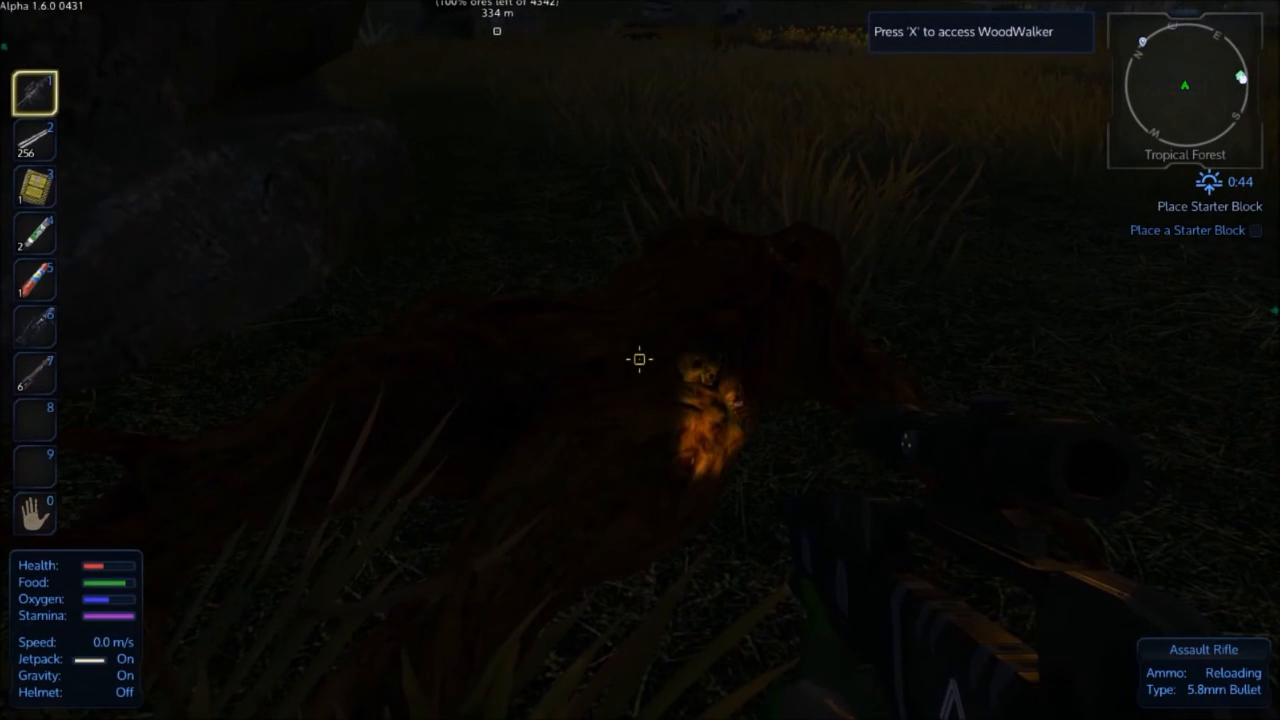
Step: Loot the dead WoodWalker, find it empty, and walk out to the open plains
{"action": "key", "text": "x"}
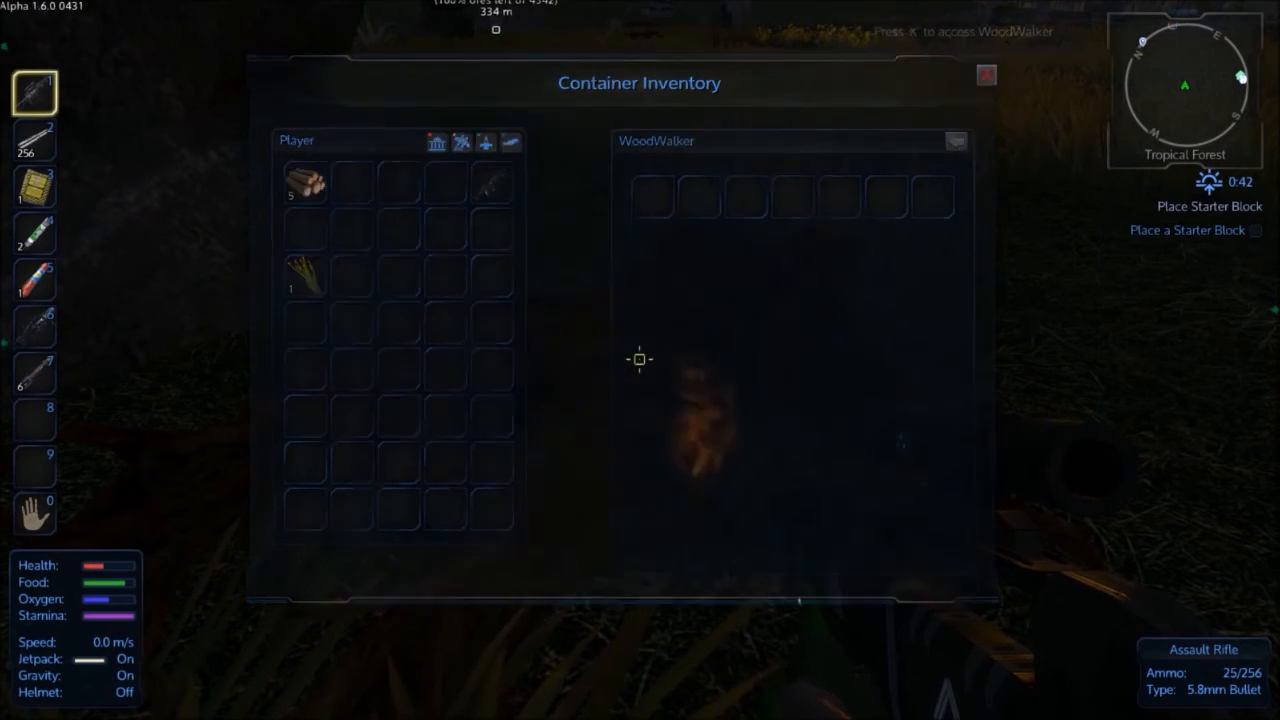
{"action": "key", "text": "Escape"}
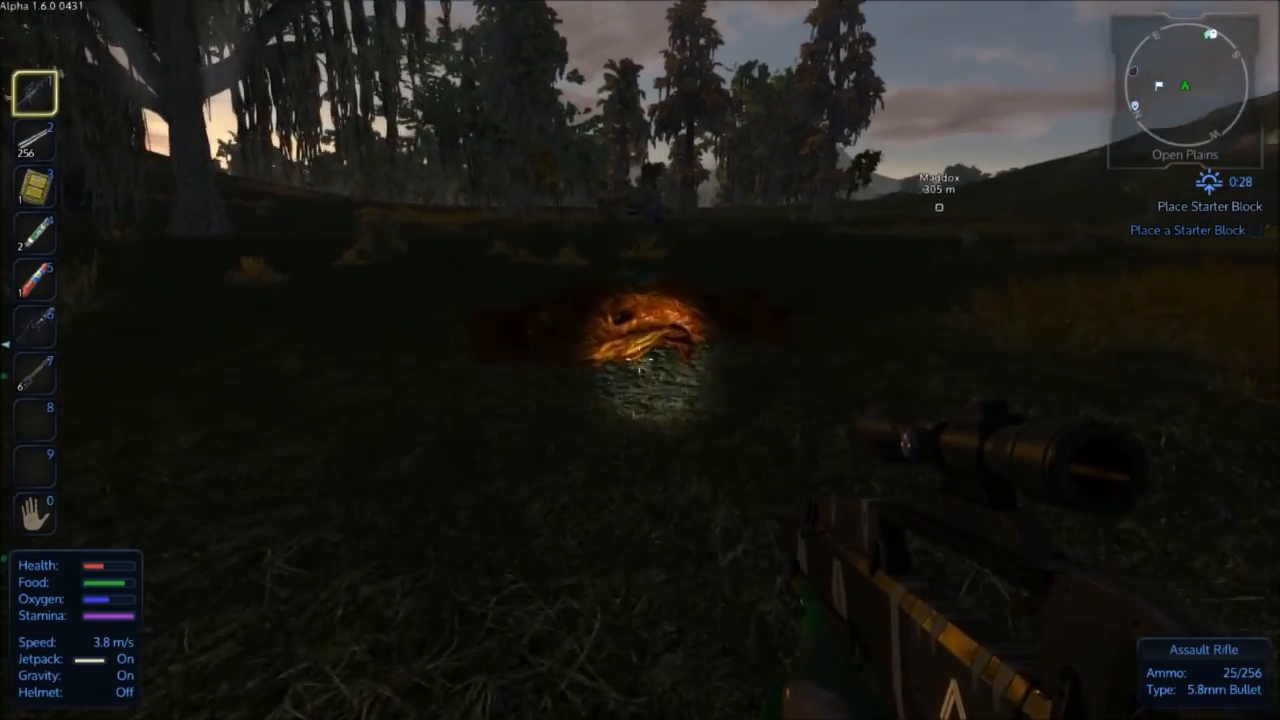
{"action": "key", "text": "x"}
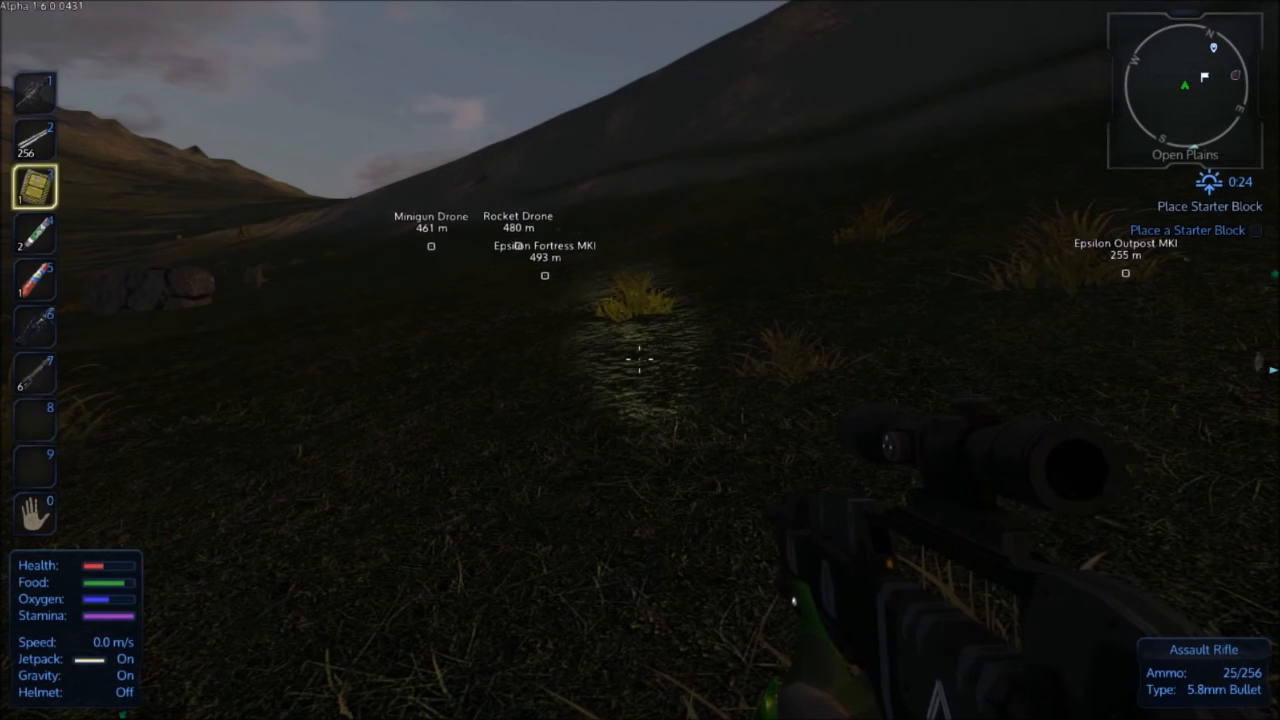
Step: Holster the assault rifle via slot 5 and check the inventory while crossing the plains
{"action": "key", "text": "5"}
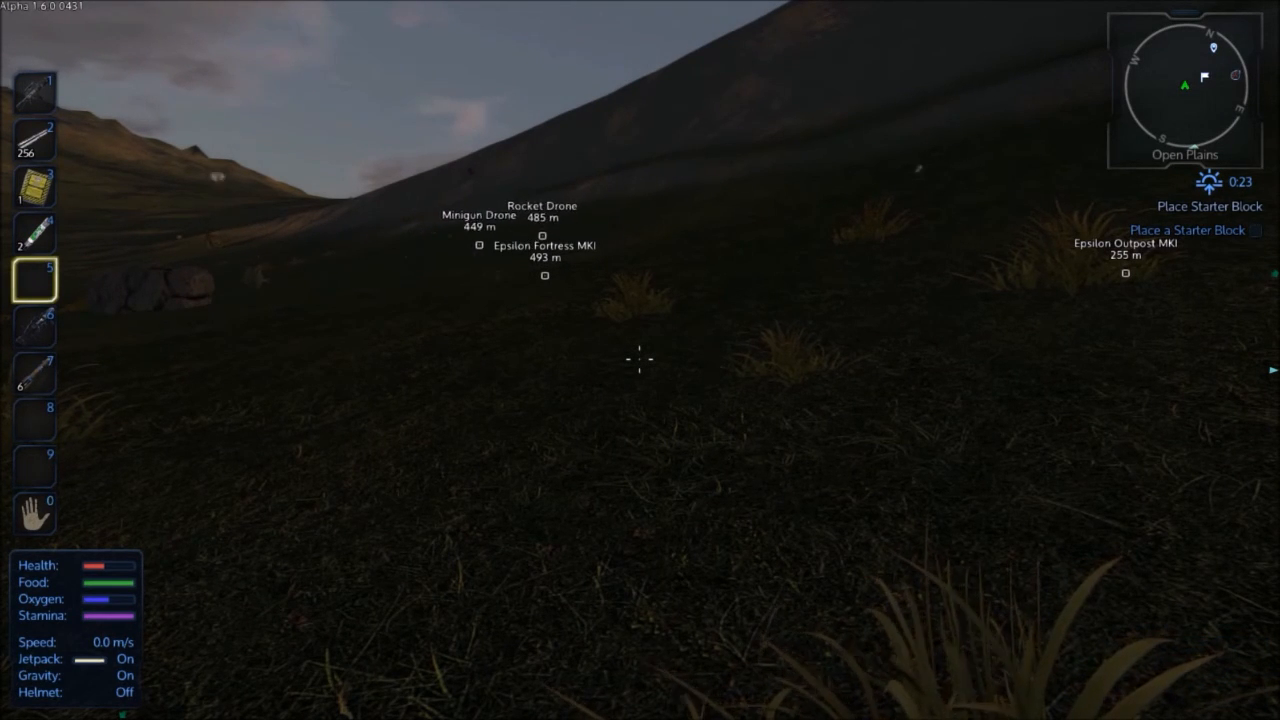
{"action": "key", "text": "i"}
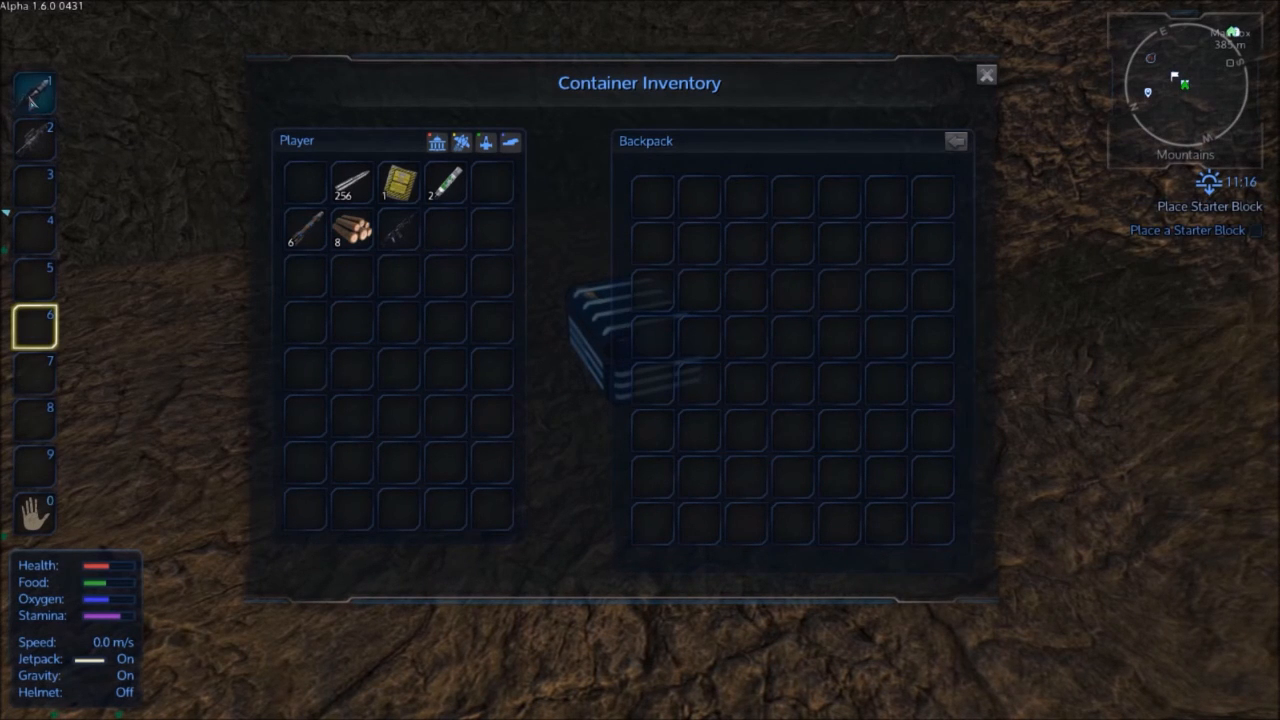
{"action": "mouse_move", "coordinate": [396, 232]}
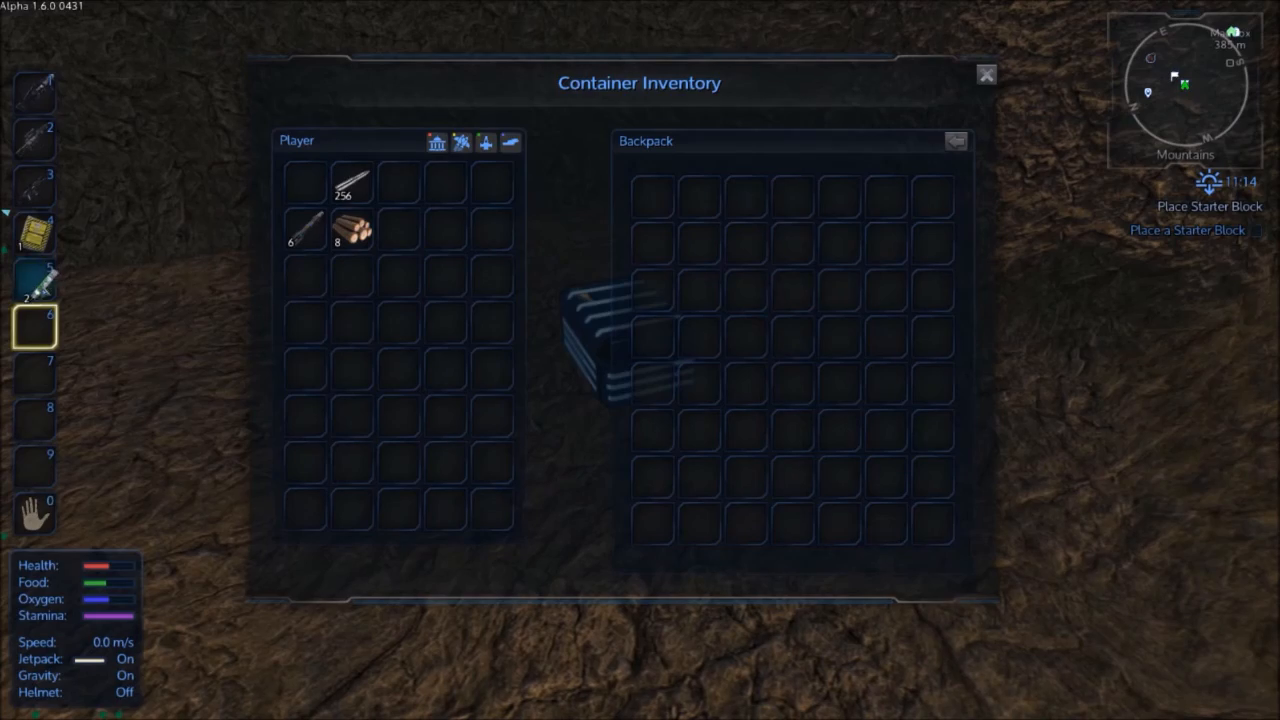
{"action": "mouse_move", "coordinate": [984, 76]}
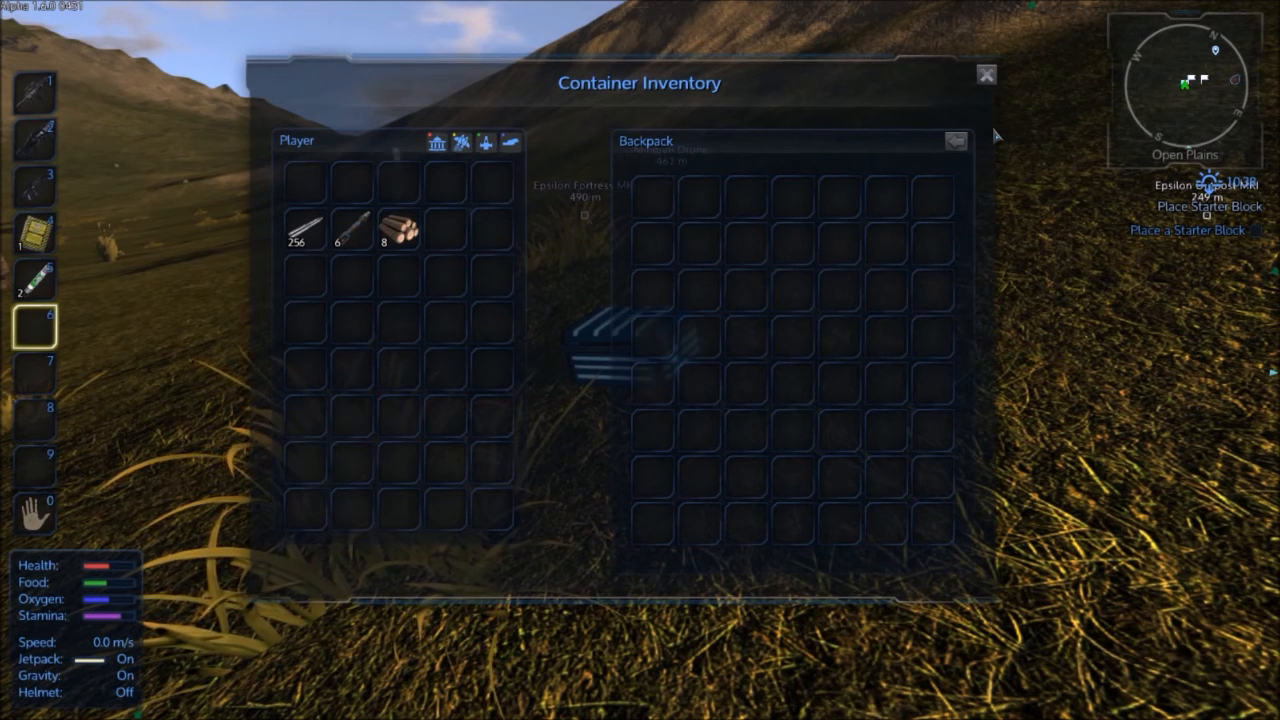
{"action": "mouse_move", "coordinate": [996, 84]}
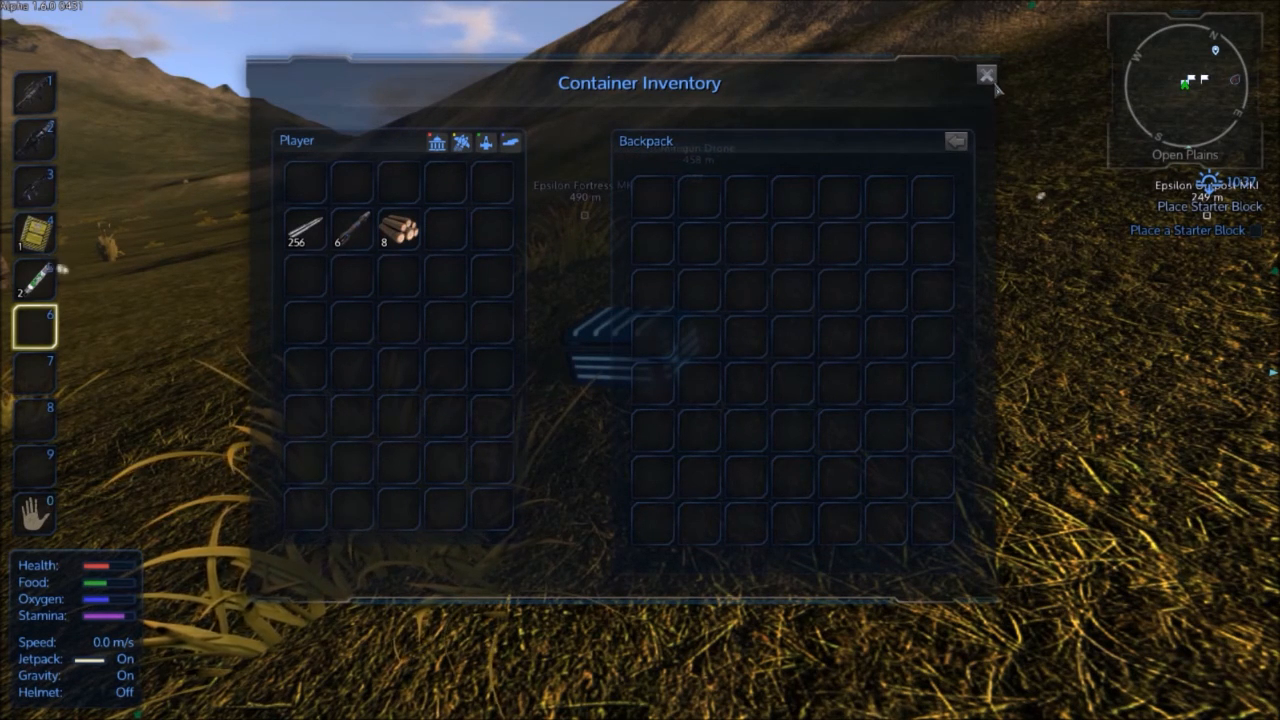
Step: Leave the inventory and fire a rocket into the hillside near the backpack marker
{"action": "left_click", "coordinate": [982, 76]}
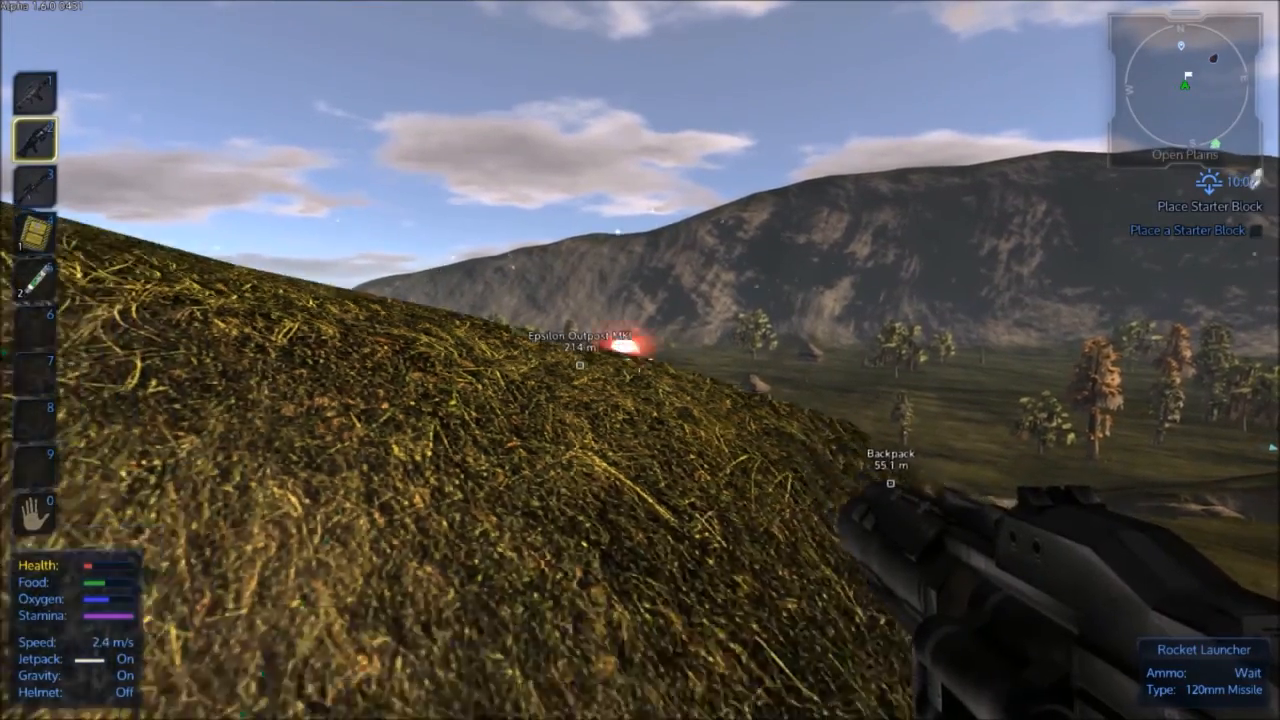
{"action": "left_click", "coordinate": [640, 360]}
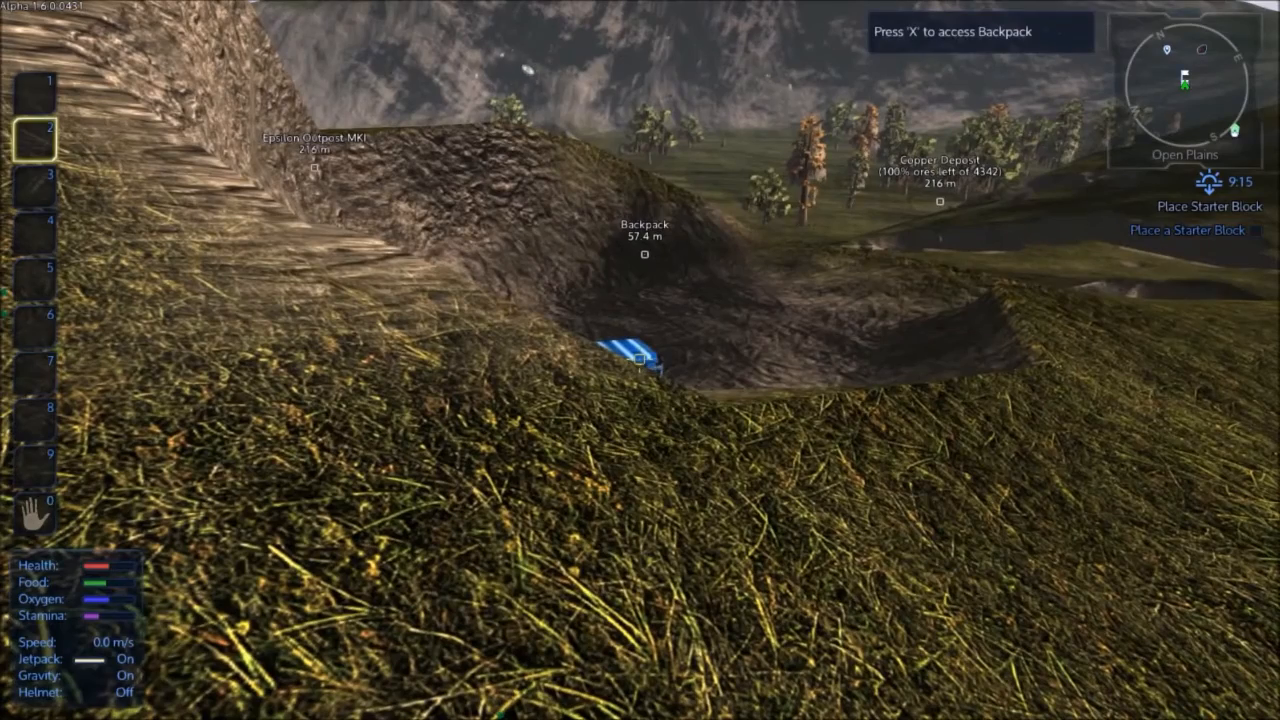
Step: Access the dropped backpack, move items to the toolbar, and close it again
{"action": "key", "text": "x"}
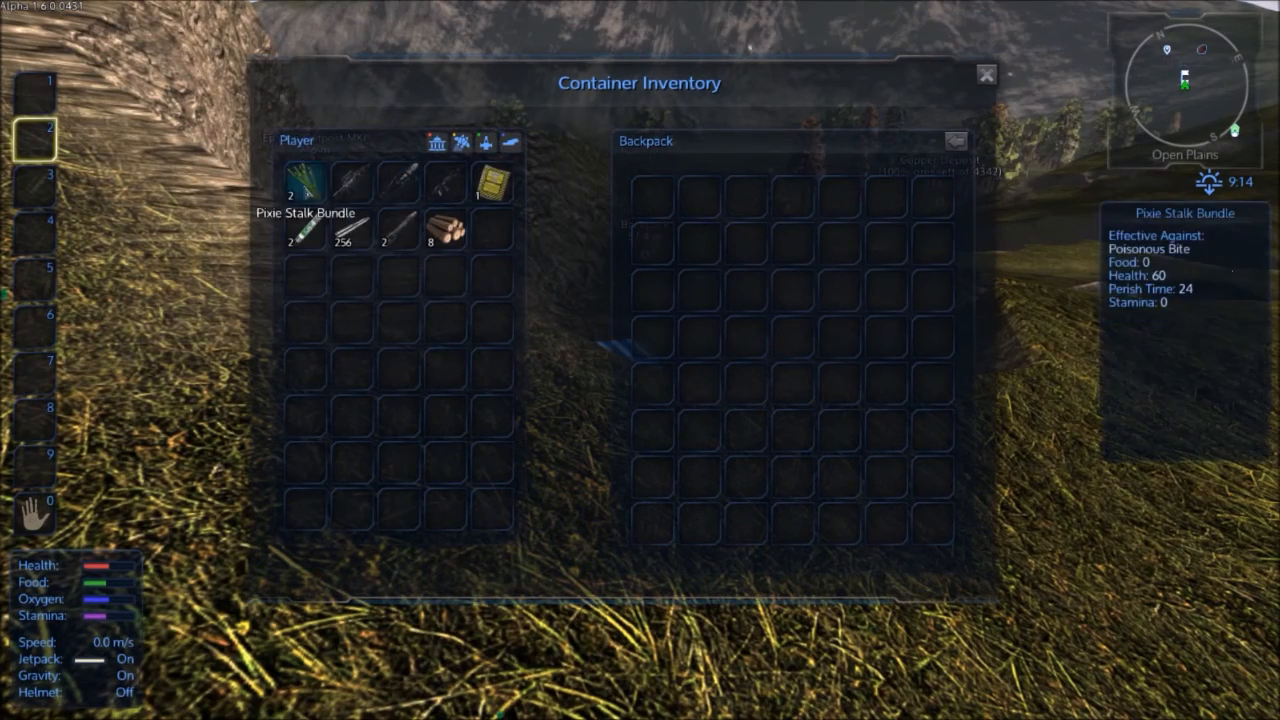
{"action": "mouse_move", "coordinate": [352, 184]}
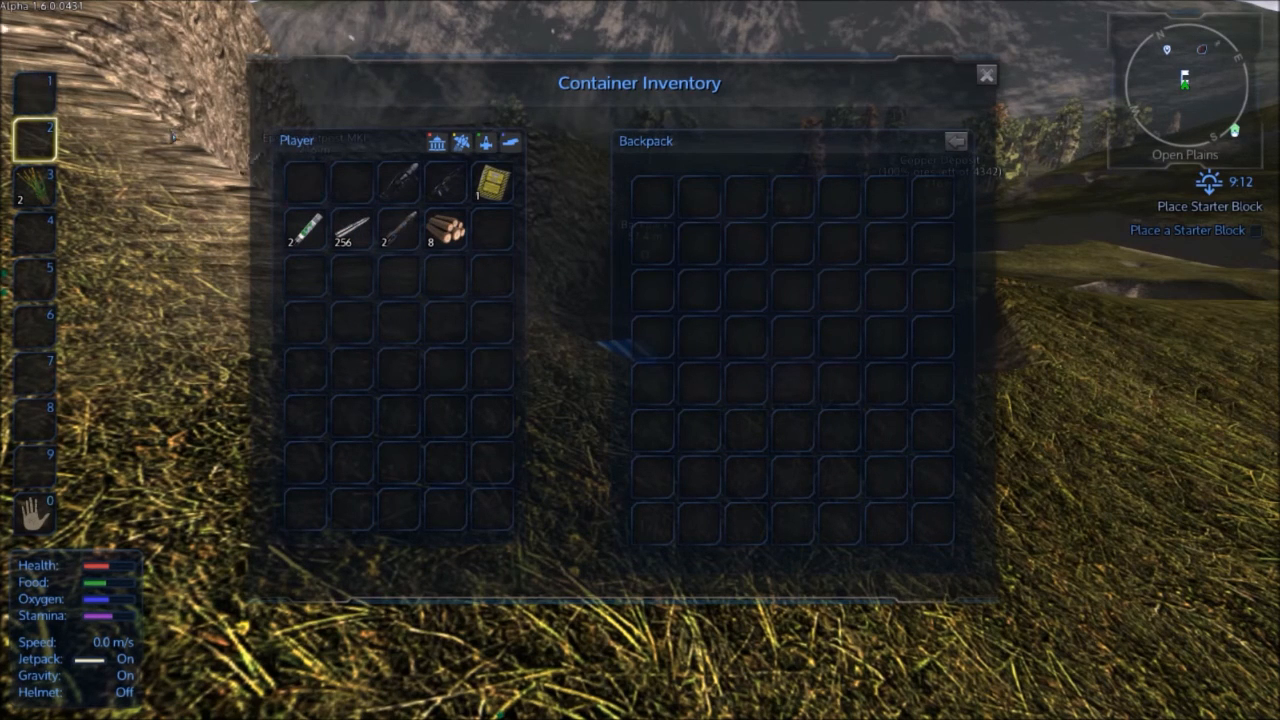
{"action": "mouse_move", "coordinate": [392, 190]}
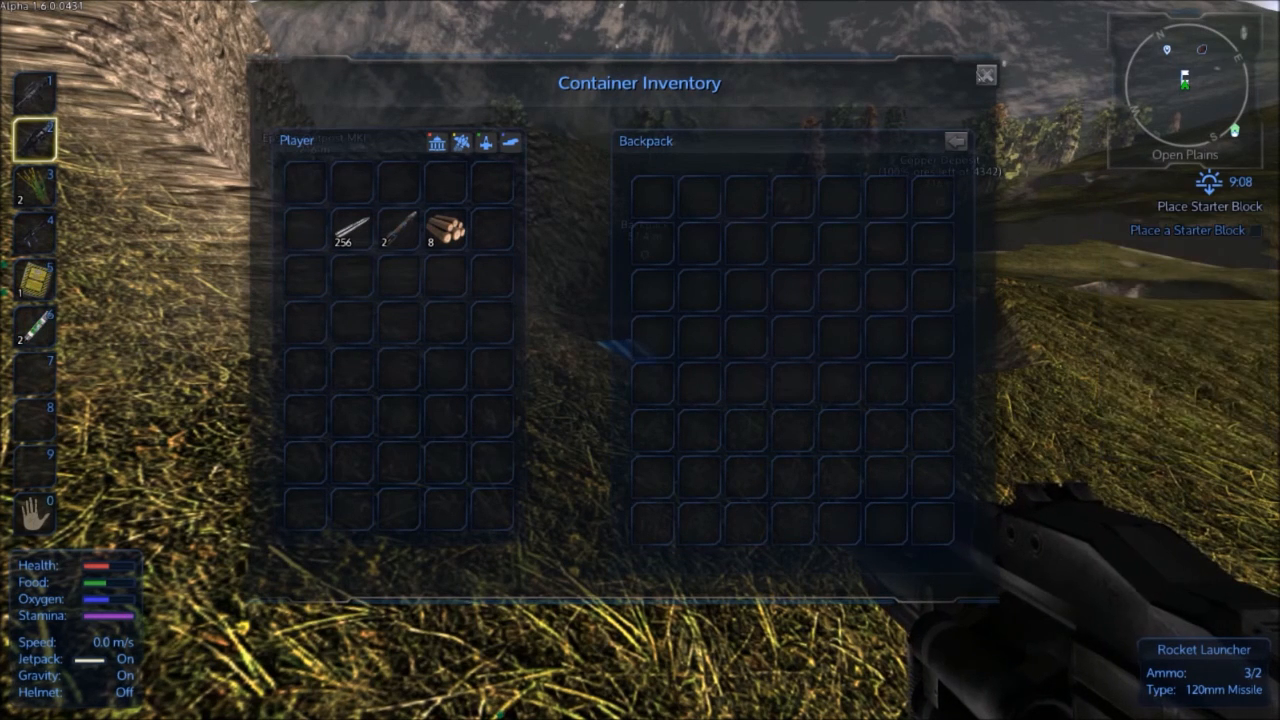
{"action": "left_click", "coordinate": [982, 76]}
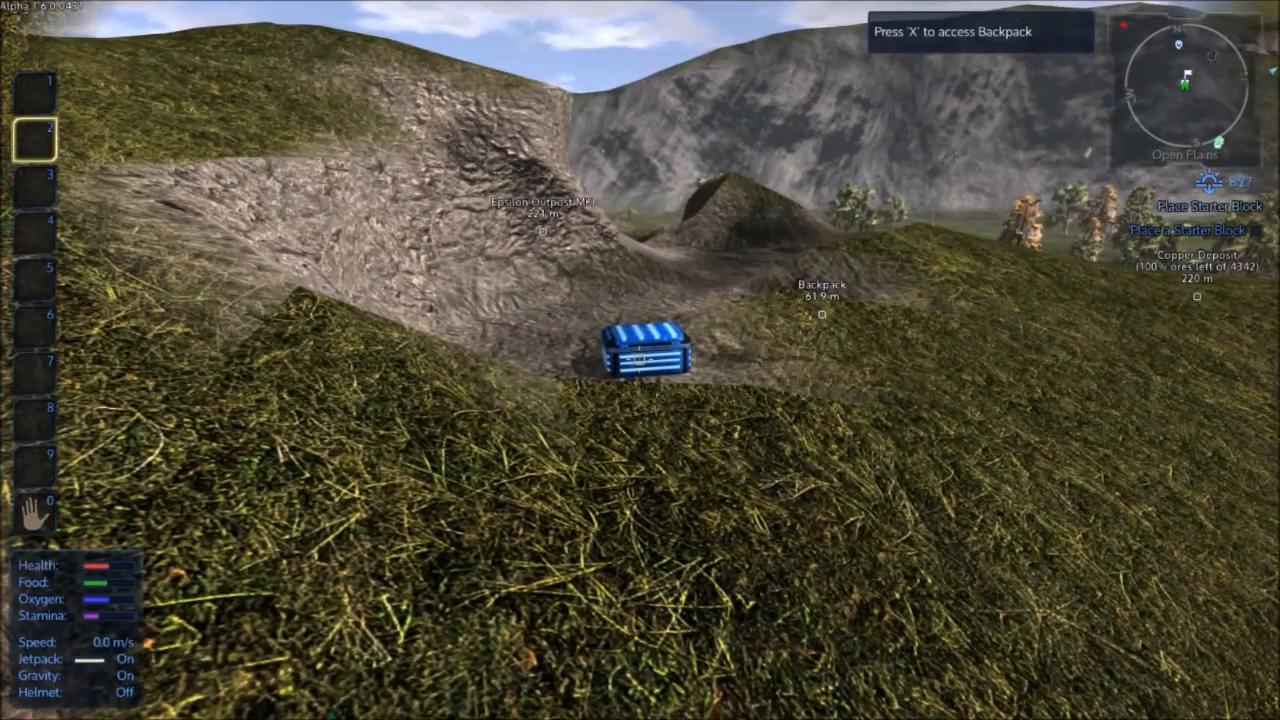
Step: Move the weapons and tools from backpack and inventory into quick-use slots, arming the rifle
{"action": "key", "text": "x"}
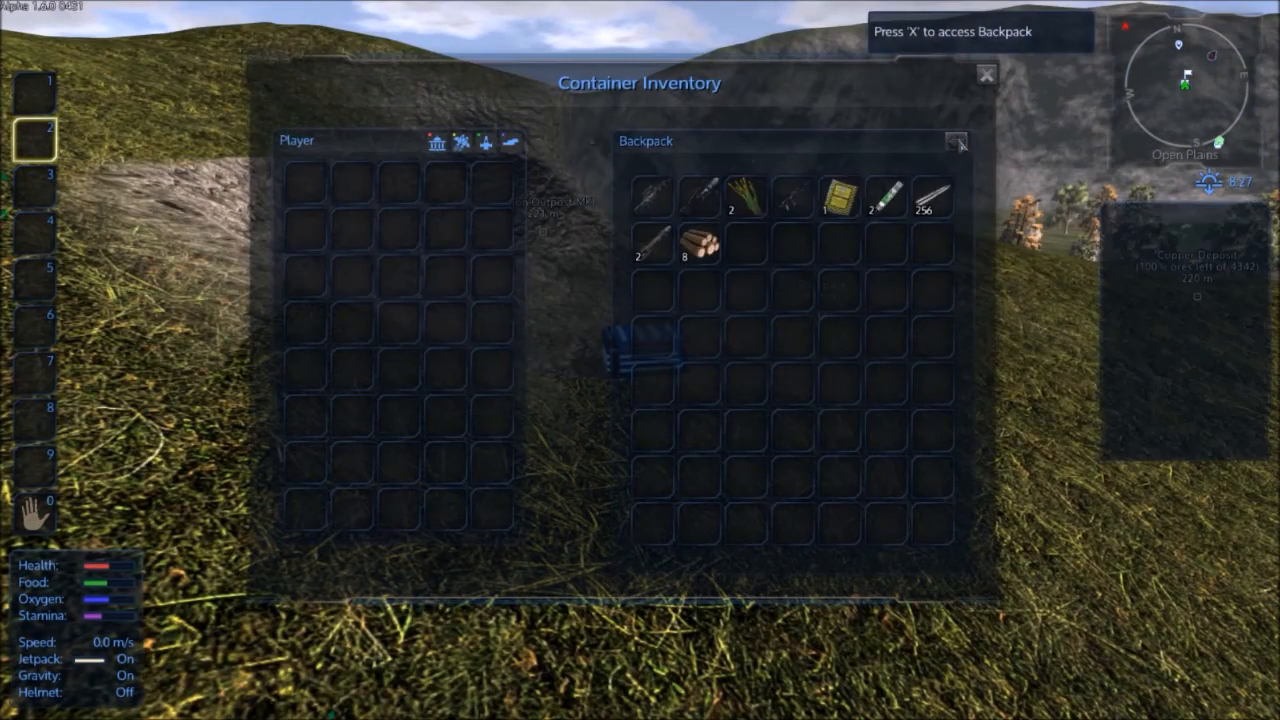
{"action": "left_click", "coordinate": [956, 146]}
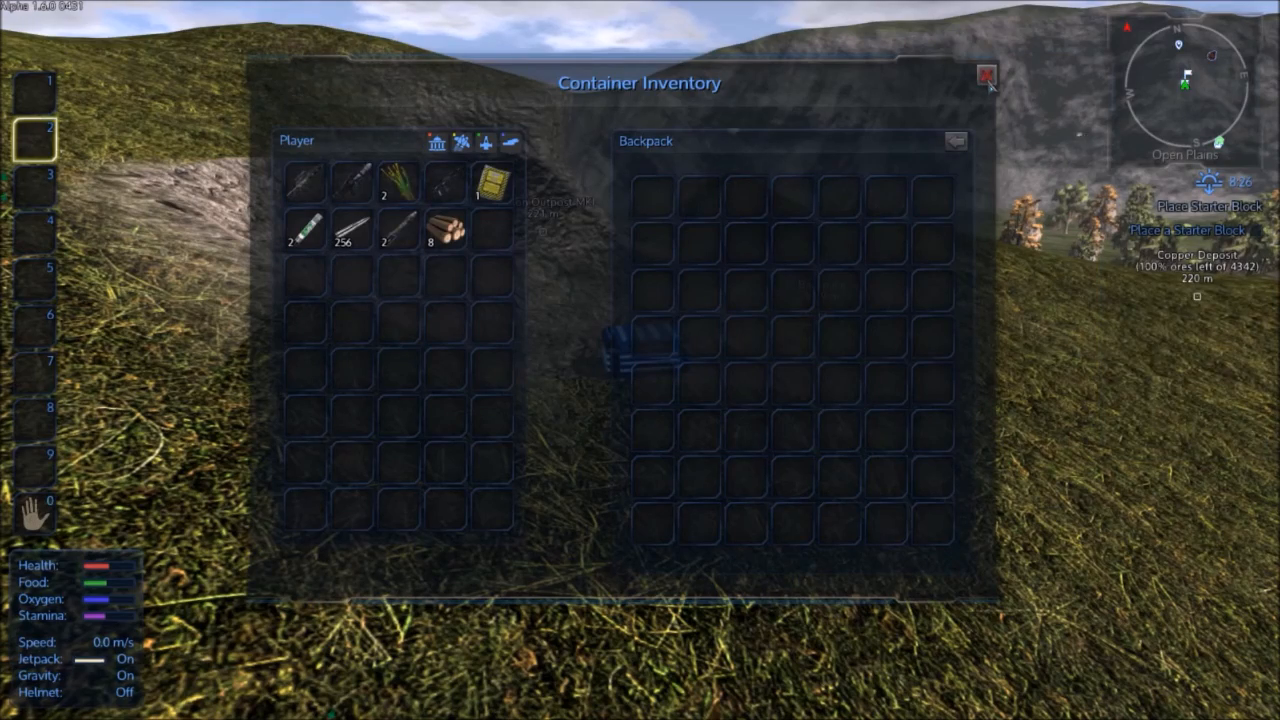
{"action": "left_click", "coordinate": [980, 78]}
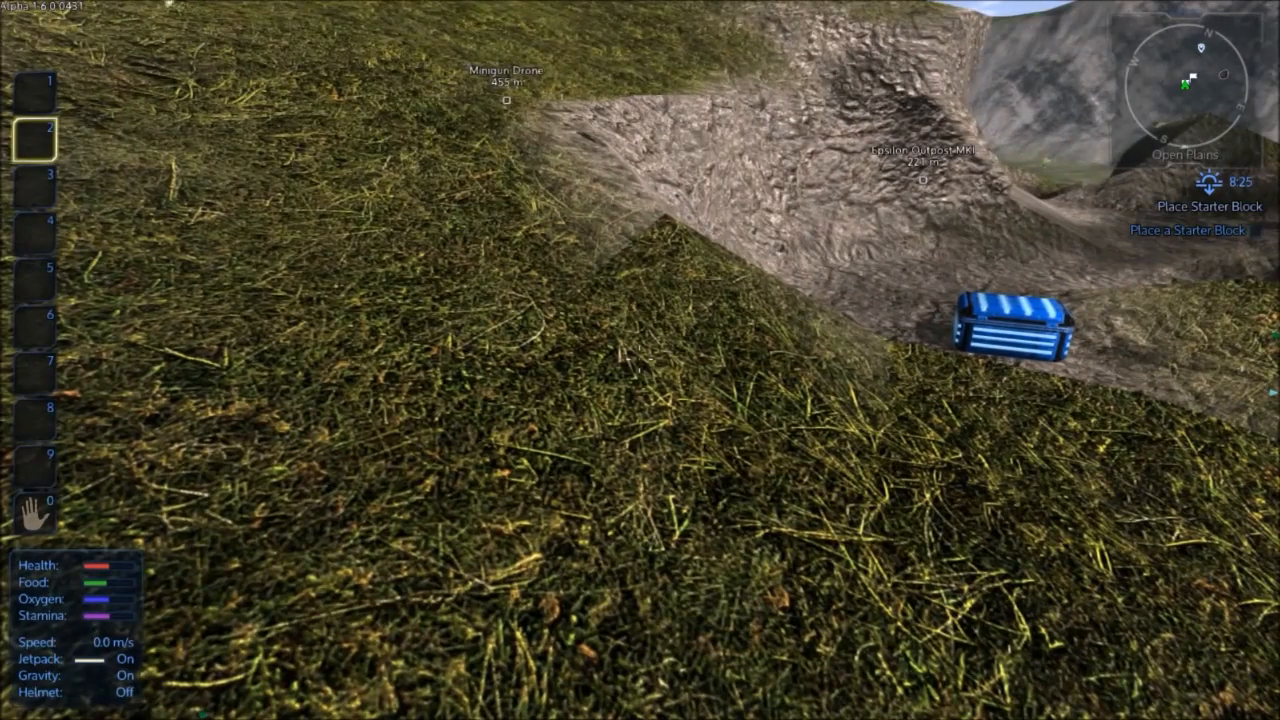
{"action": "key", "text": "i"}
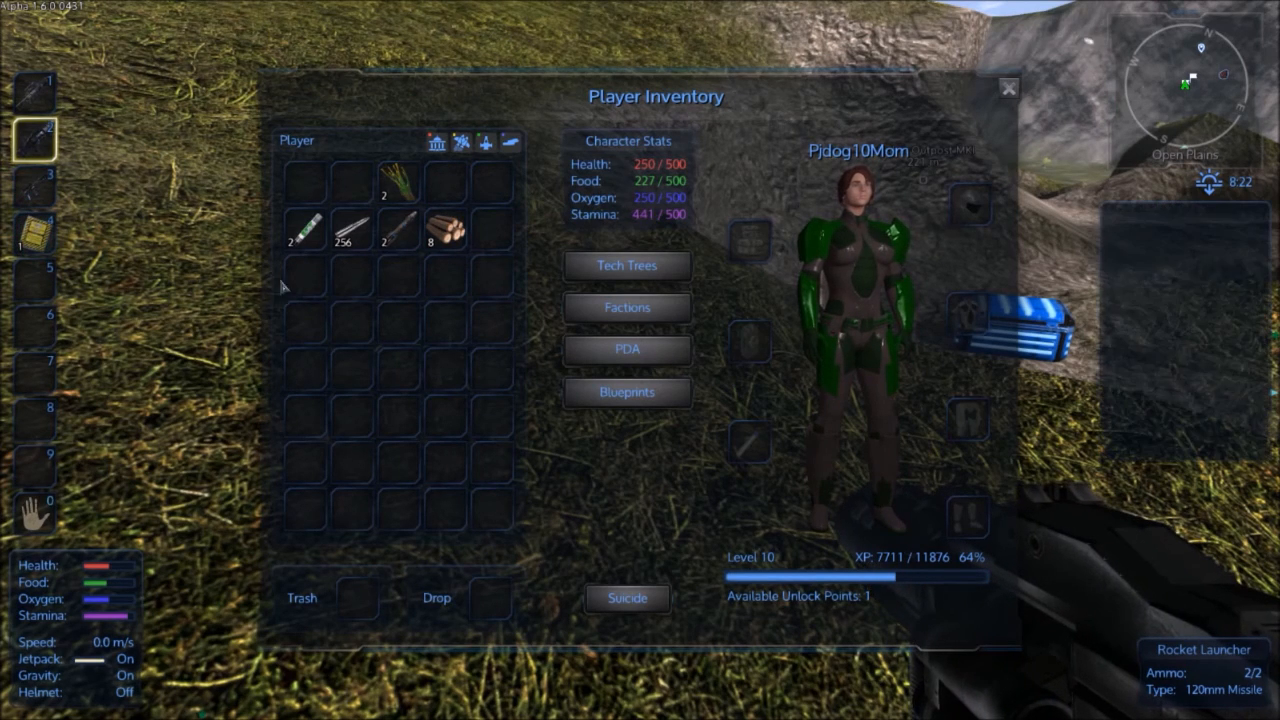
{"action": "mouse_move", "coordinate": [310, 230]}
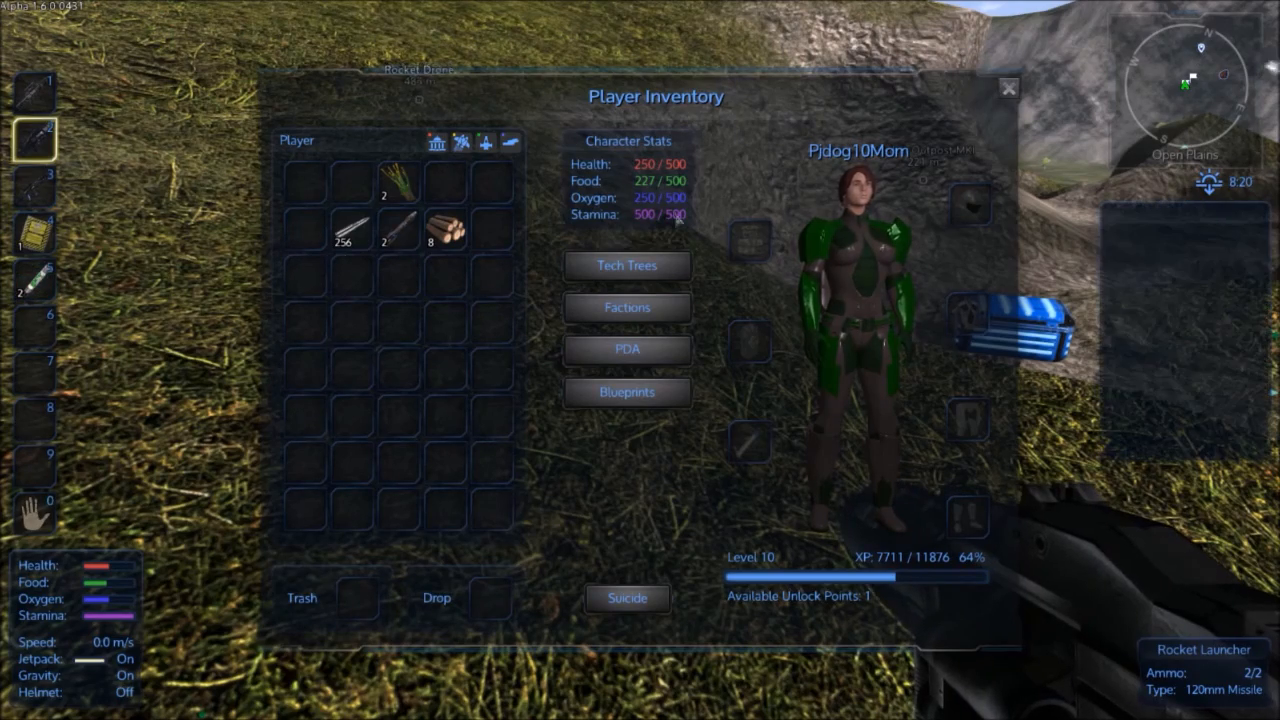
{"action": "key", "text": "Escape"}
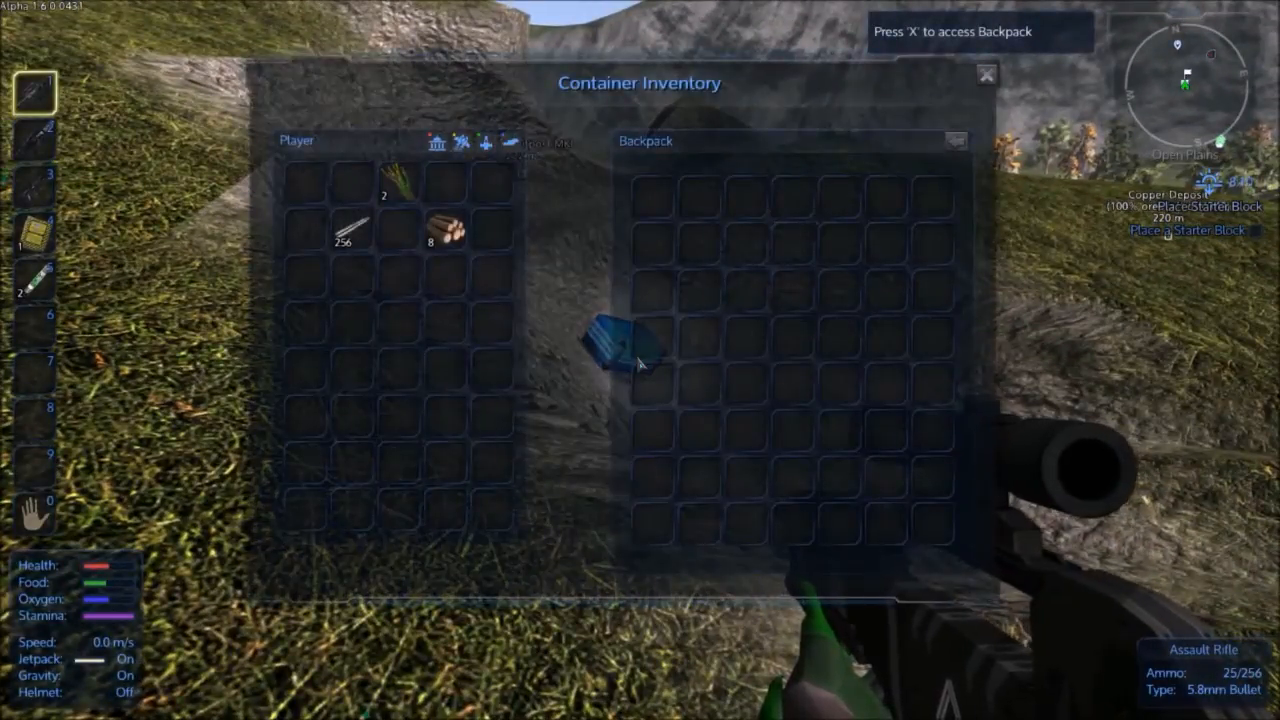
Step: Snipe the Epsilon Outpost turrets across the valley with the scoped assault rifle
{"action": "left_click", "coordinate": [986, 66]}
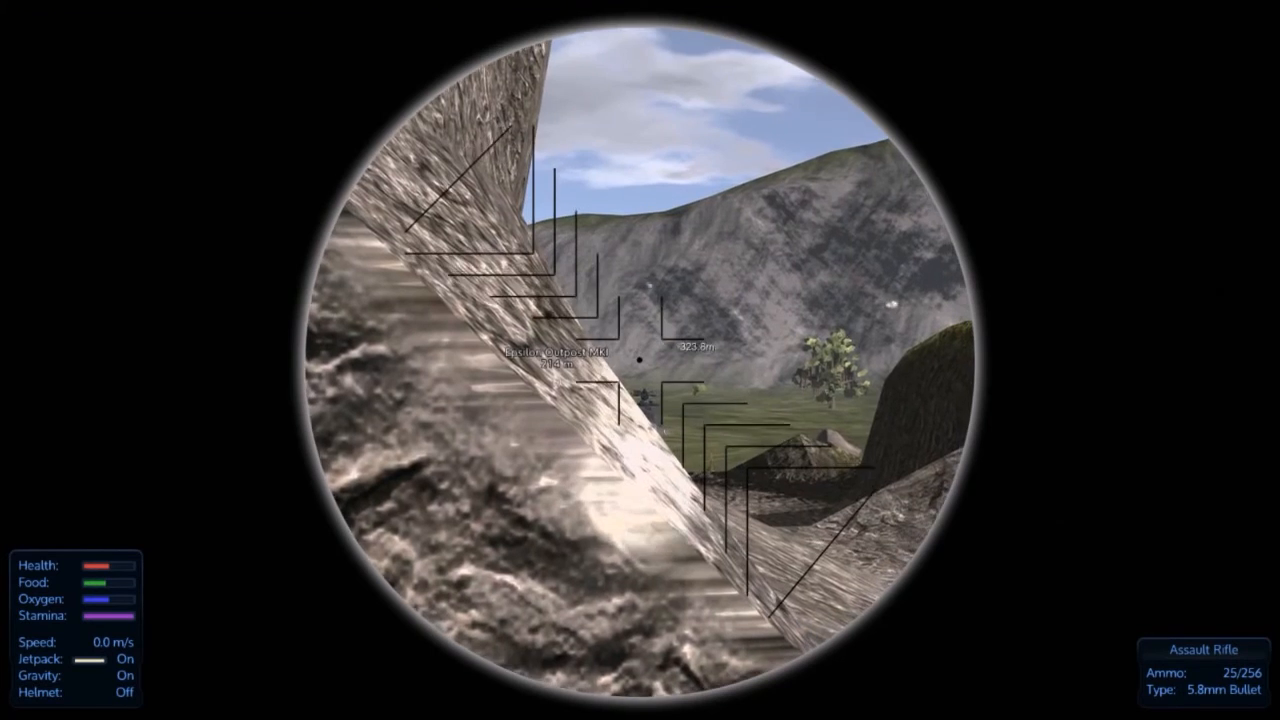
{"action": "left_click", "coordinate": [640, 360]}
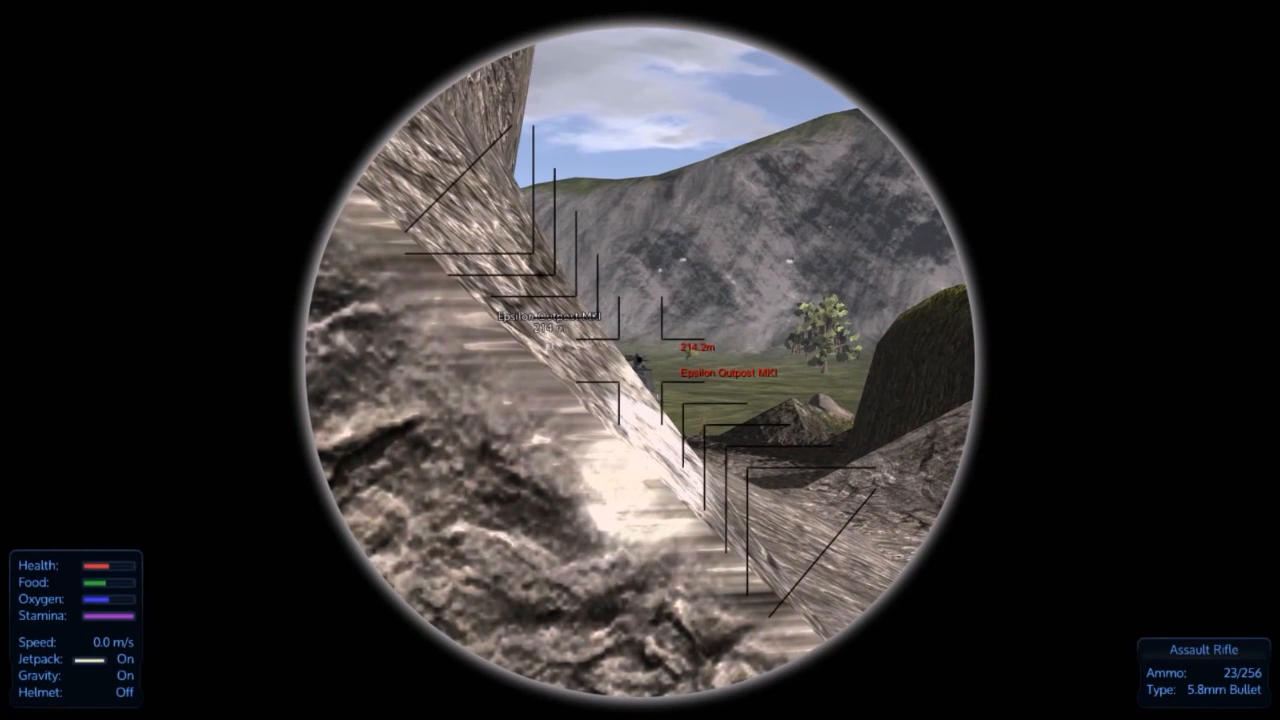
{"action": "left_click", "coordinate": [640, 360]}
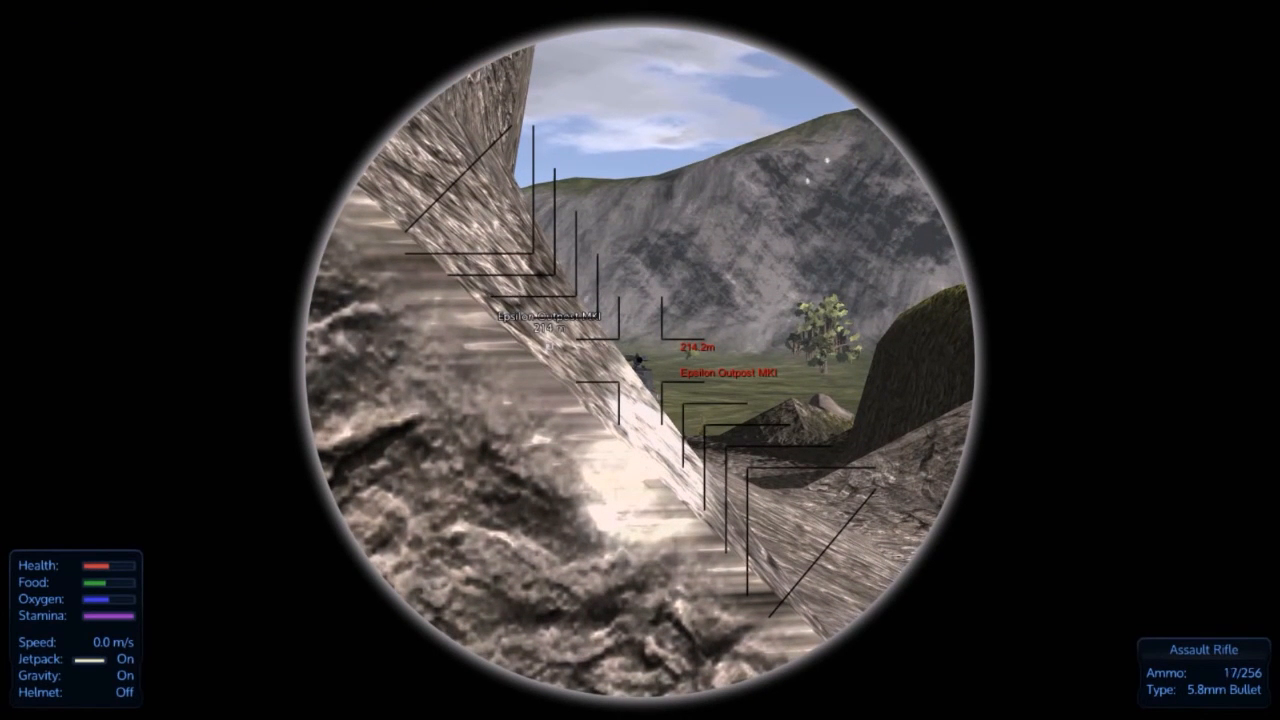
{"action": "left_click", "coordinate": [640, 360]}
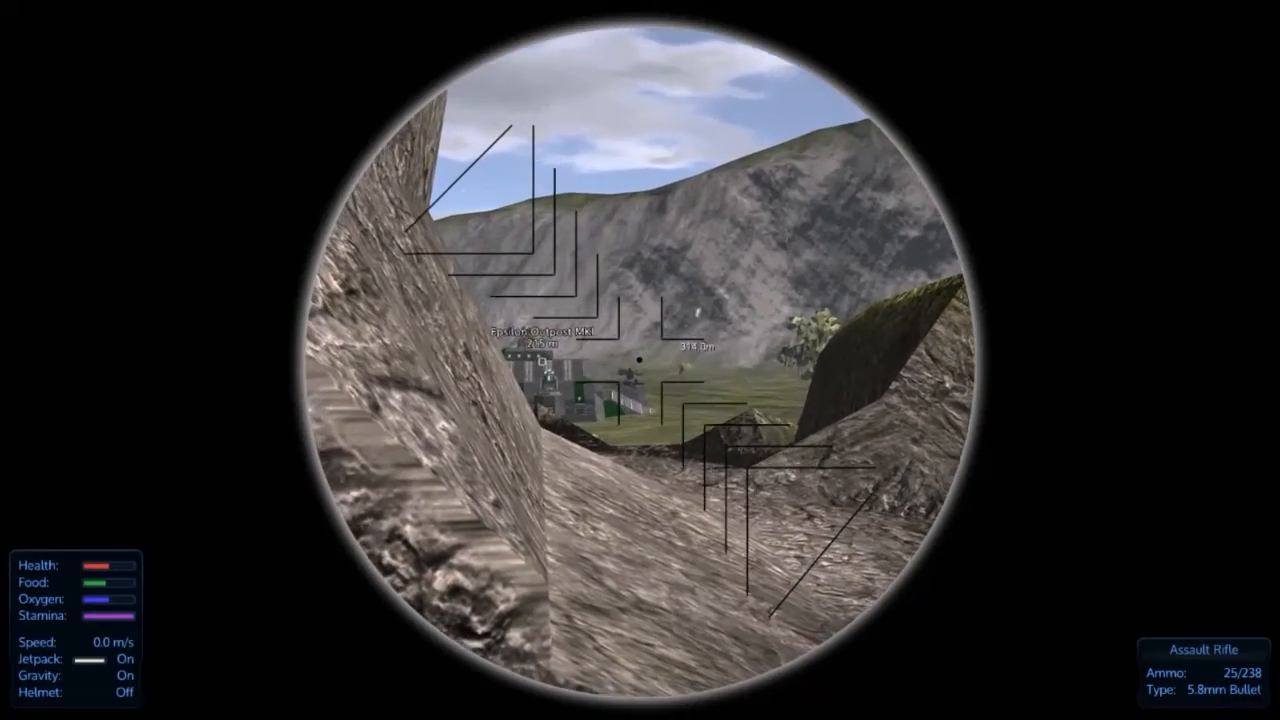
{"action": "left_click", "coordinate": [640, 360]}
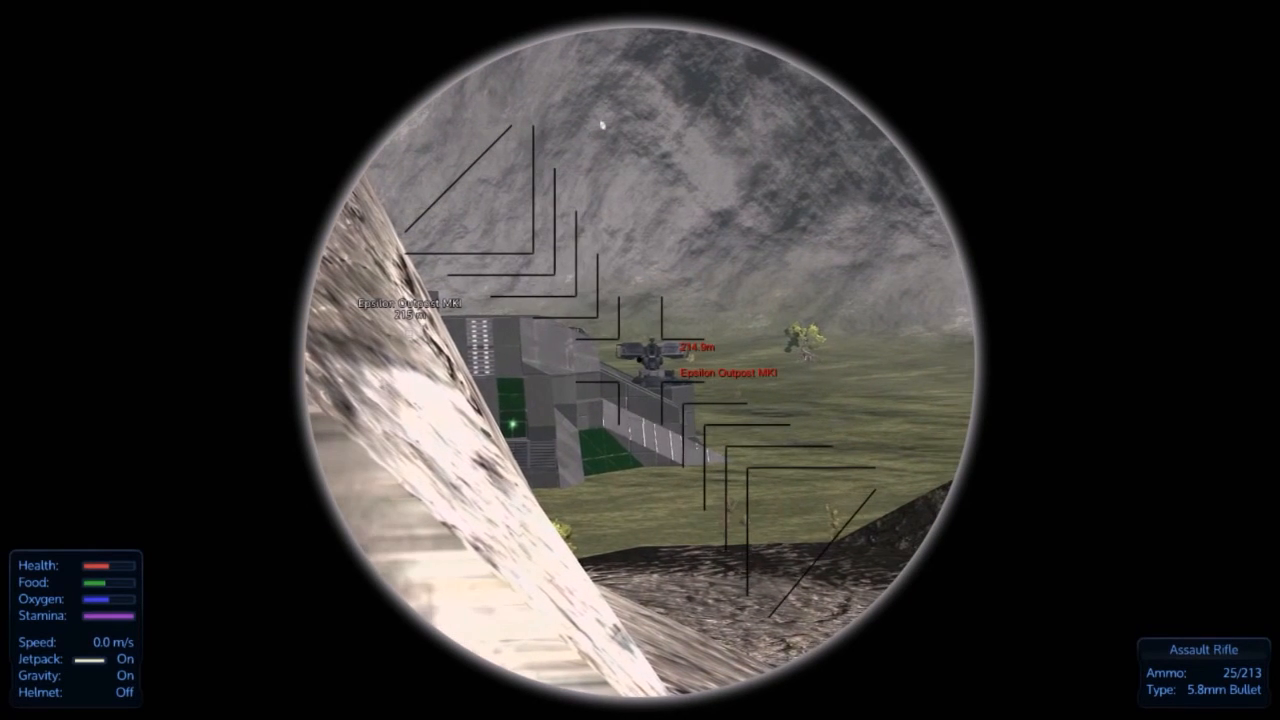
{"action": "left_click", "coordinate": [640, 360]}
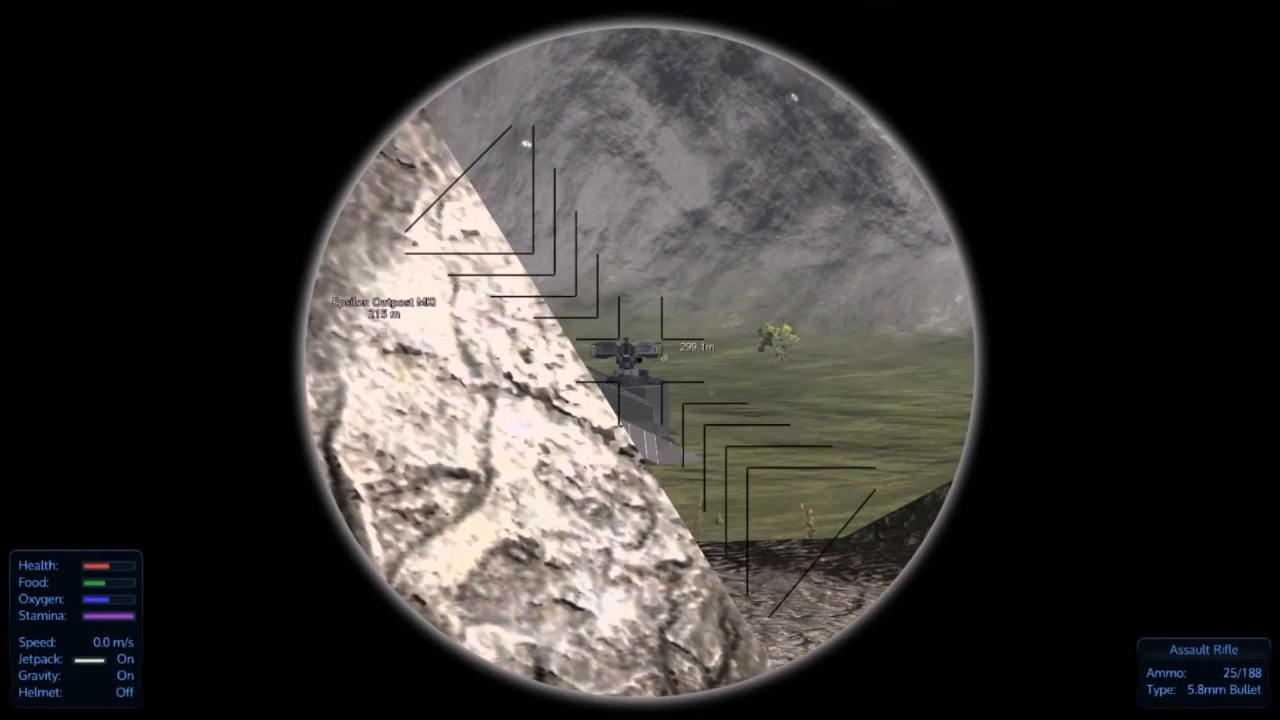
{"action": "left_click", "coordinate": [640, 360]}
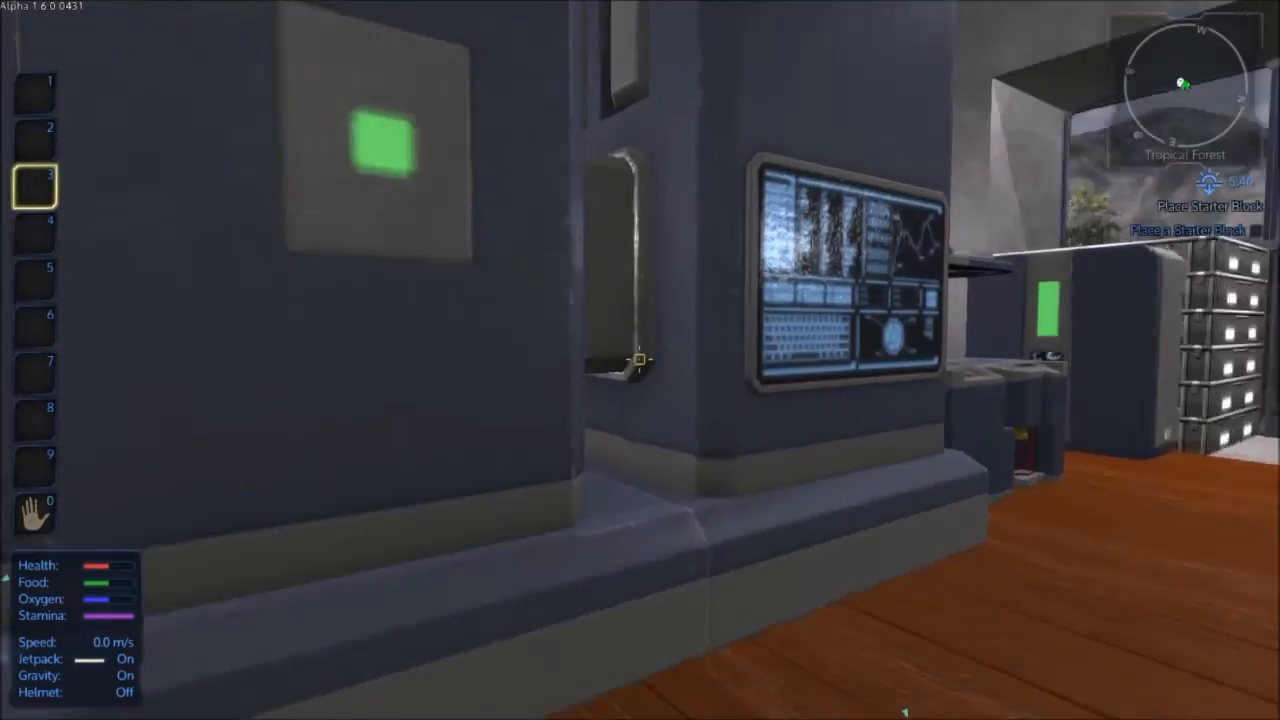
{"action": "mouse_move", "coordinate": [640, 360]}
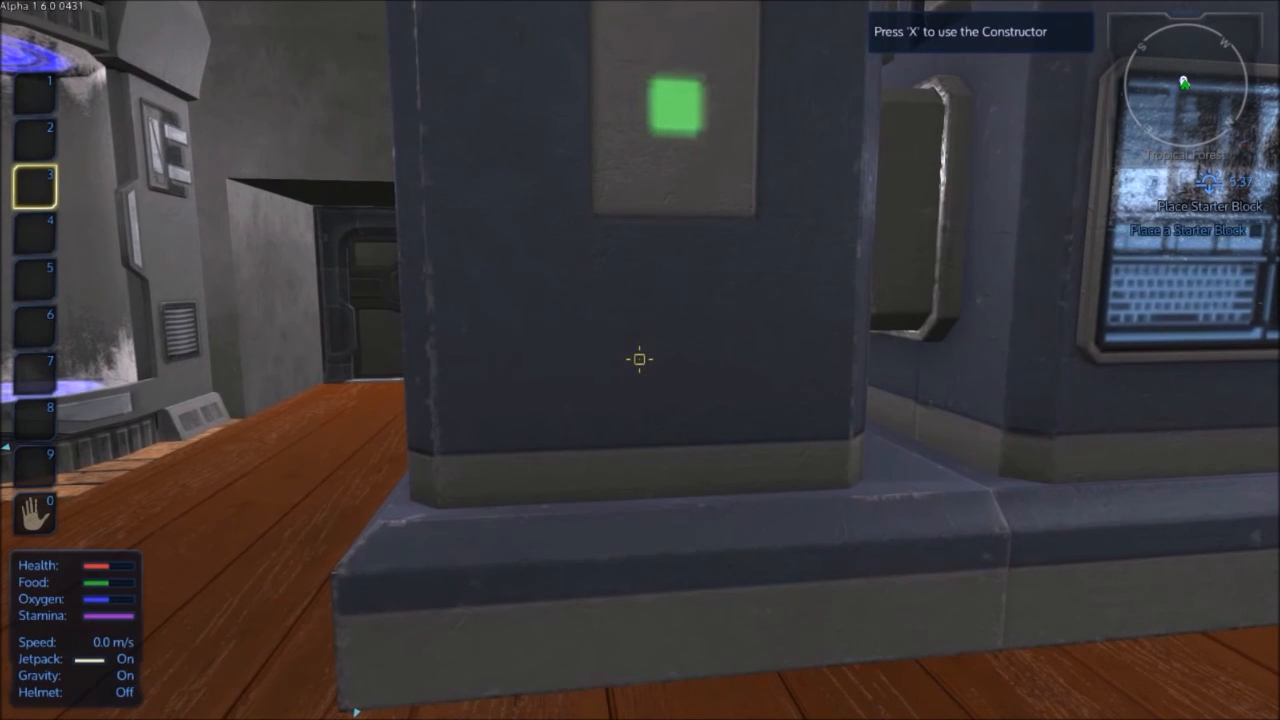
{"action": "key", "text": "x"}
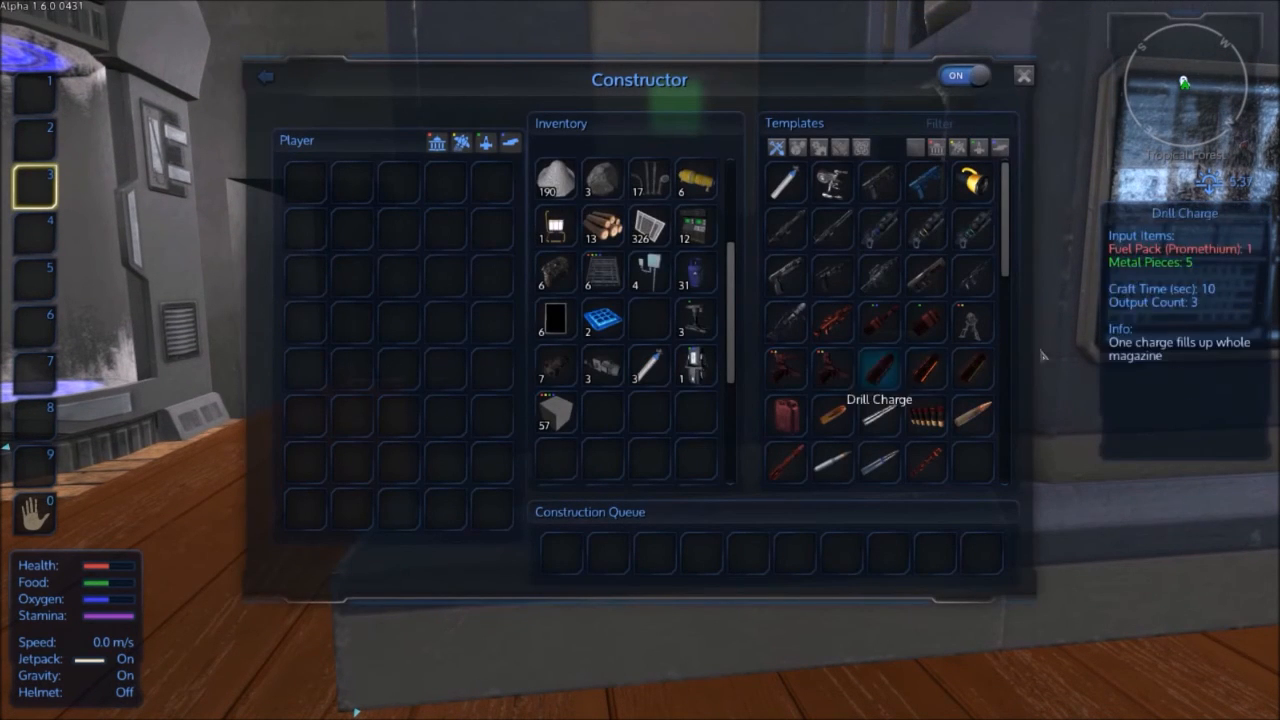
{"action": "mouse_move", "coordinate": [1044, 356]}
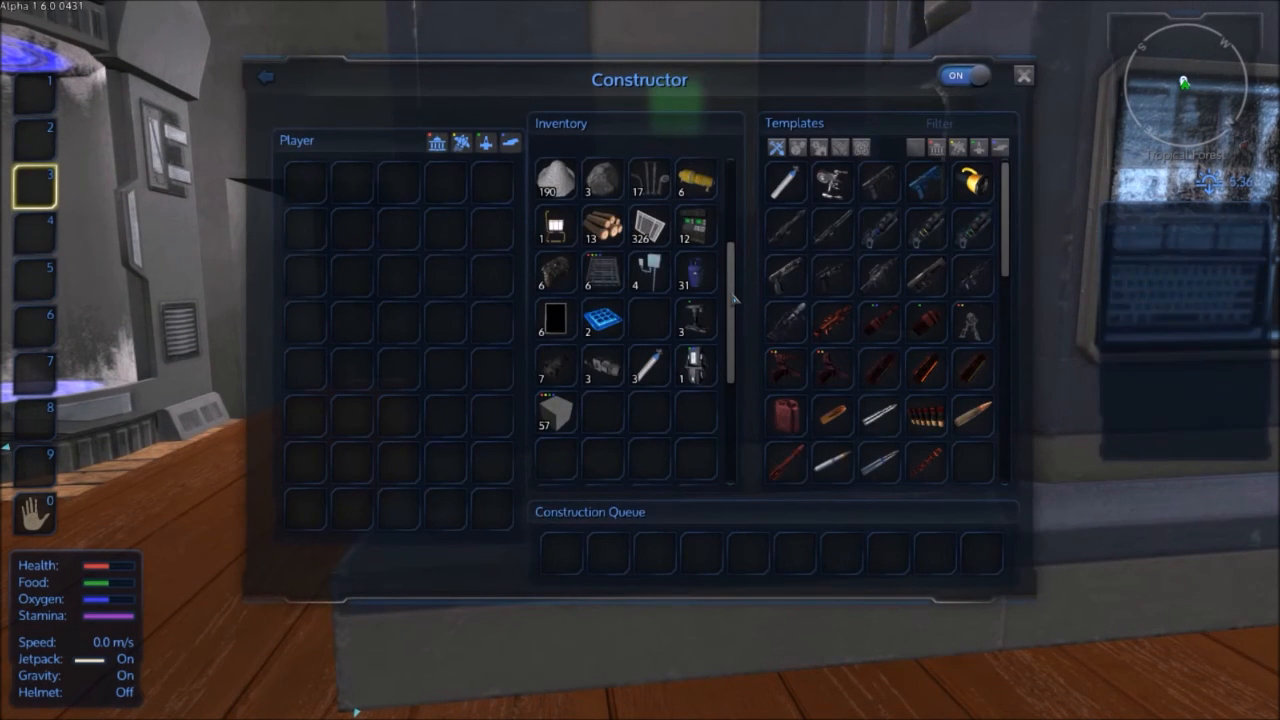
{"action": "left_click", "coordinate": [1020, 74]}
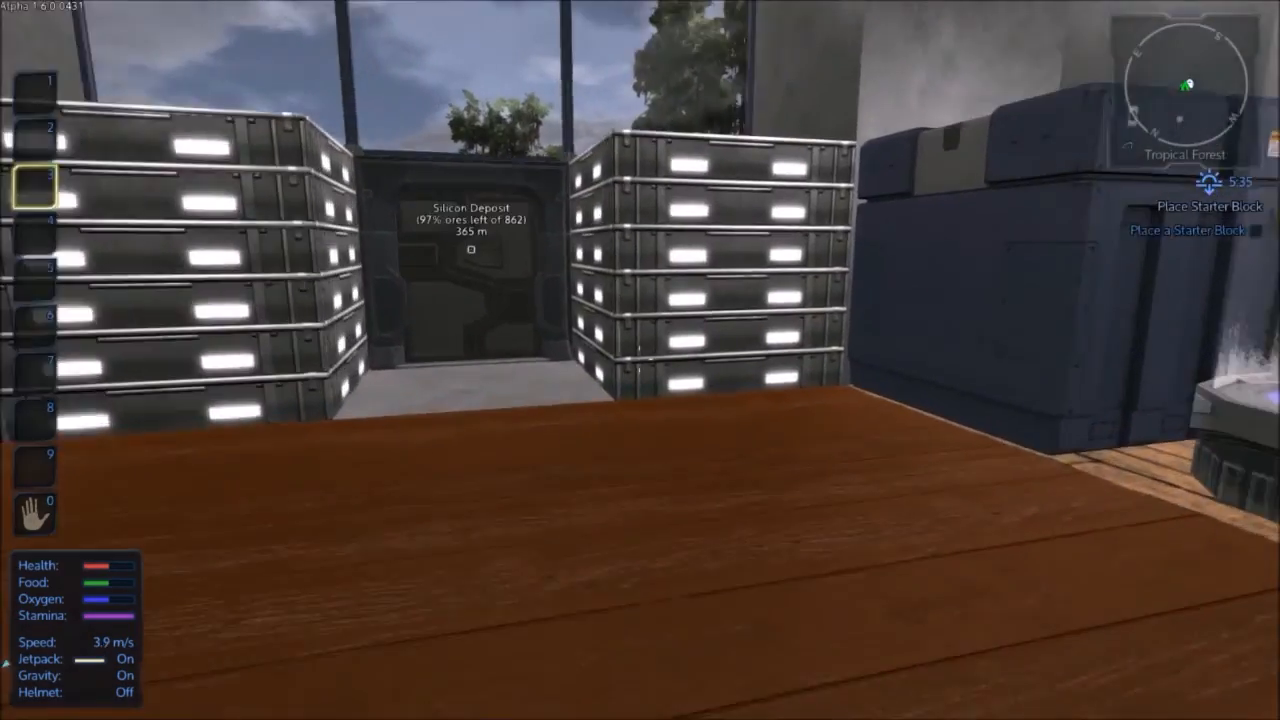
Step: Take the assault rifle from the outpost cargo box into the hotbar and equip it
{"action": "key", "text": "x"}
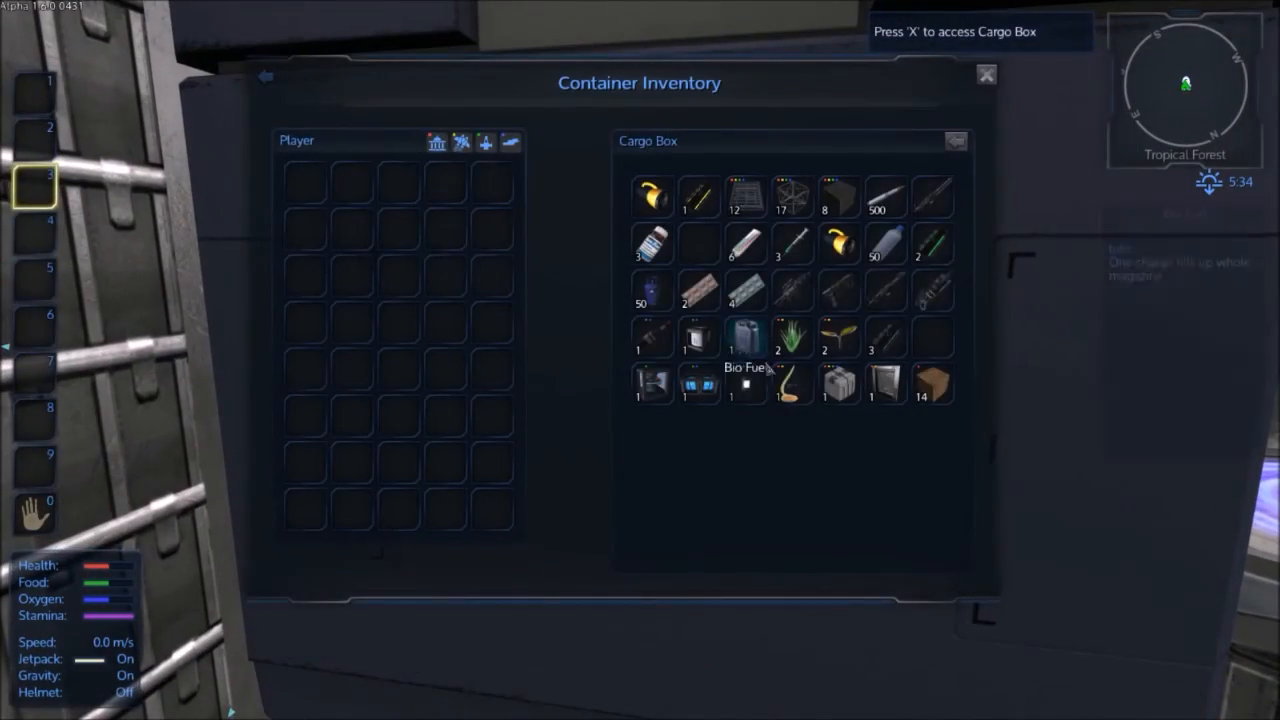
{"action": "mouse_move", "coordinate": [932, 292]}
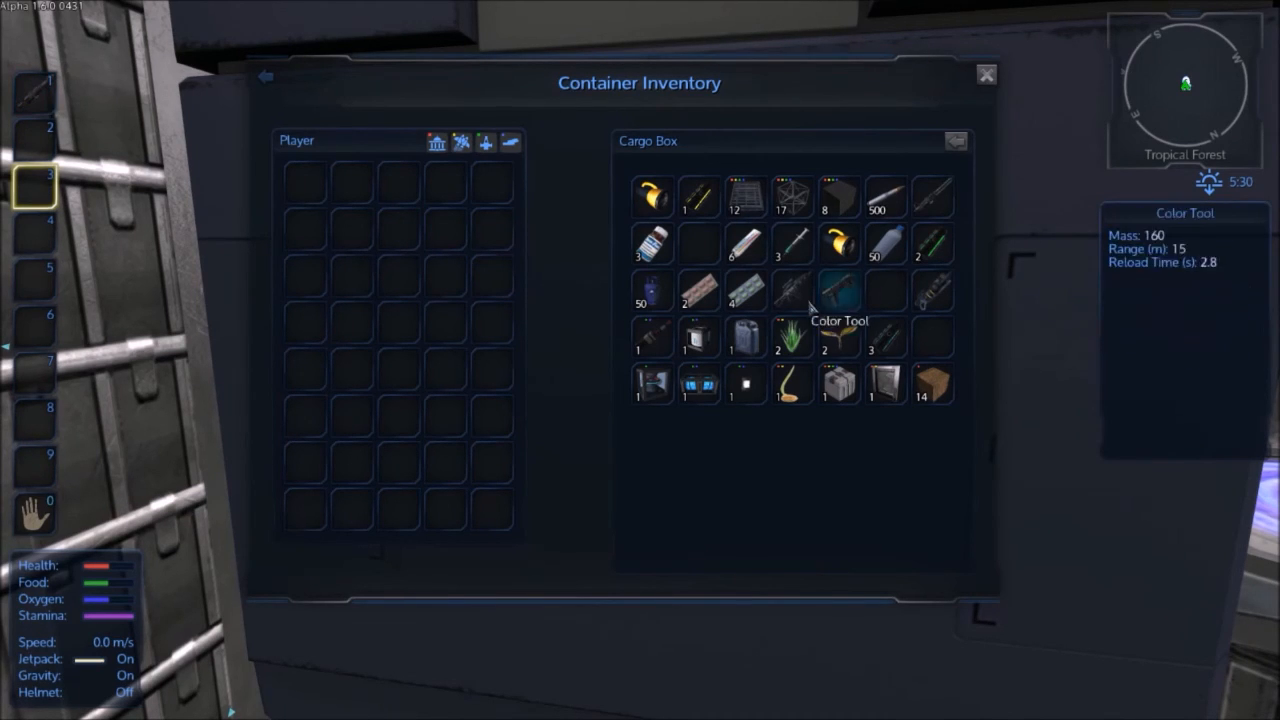
{"action": "mouse_move", "coordinate": [792, 292]}
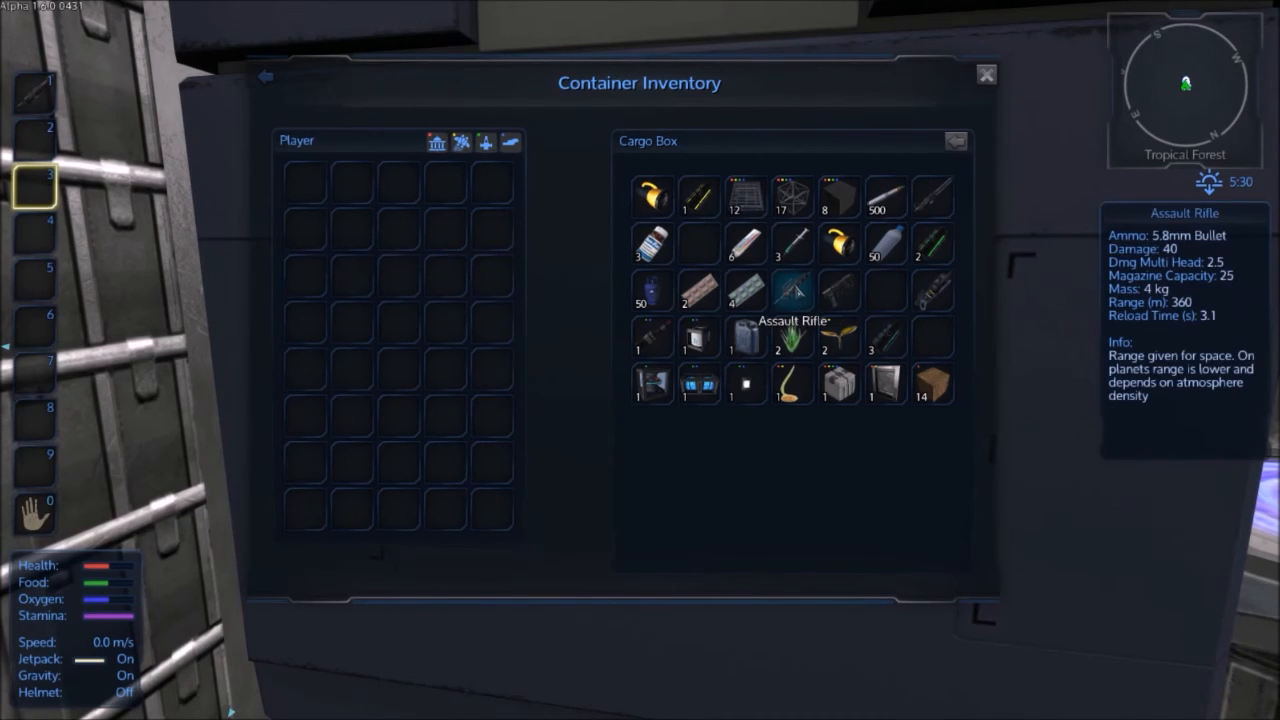
{"action": "mouse_move", "coordinate": [884, 196]}
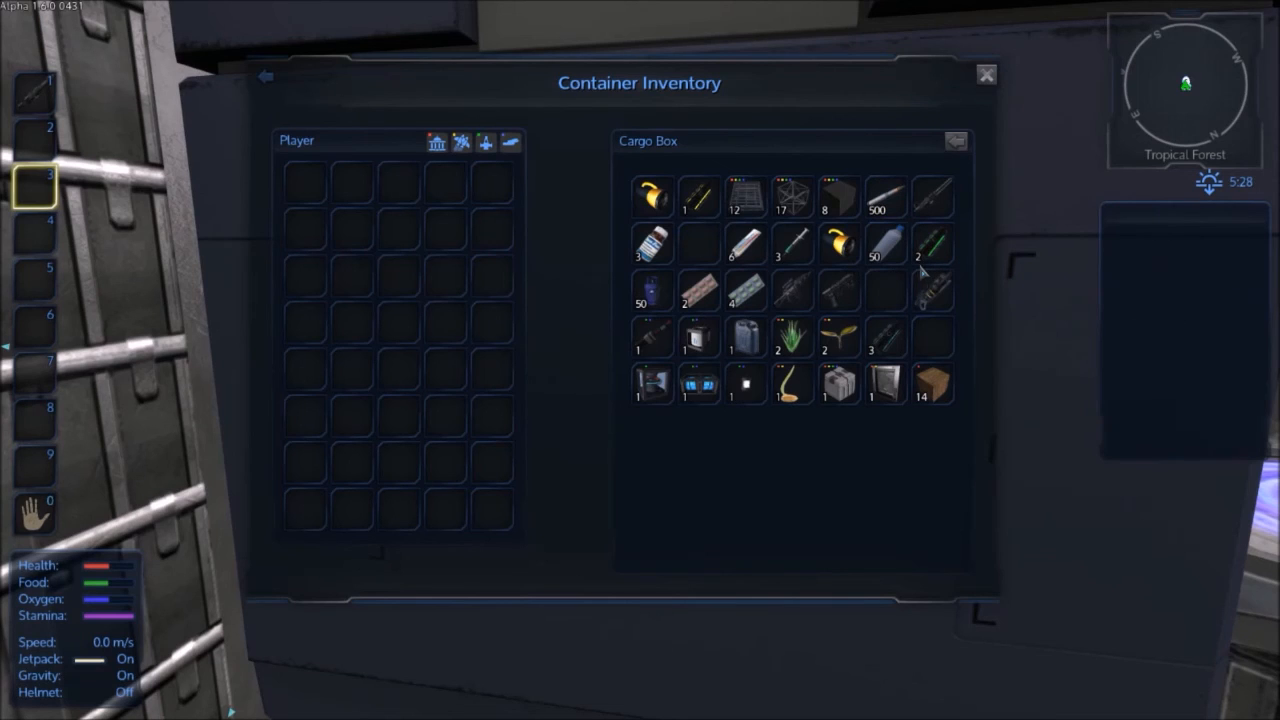
{"action": "mouse_move", "coordinate": [876, 336]}
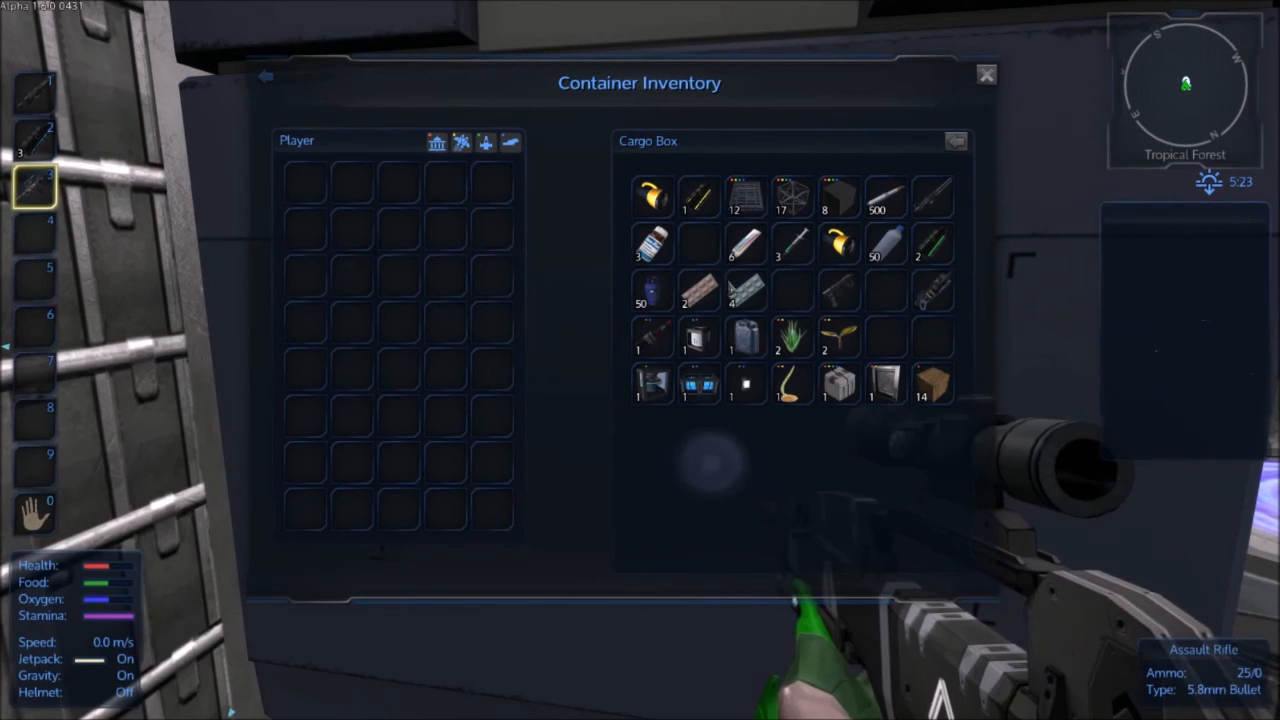
{"action": "left_click", "coordinate": [984, 68]}
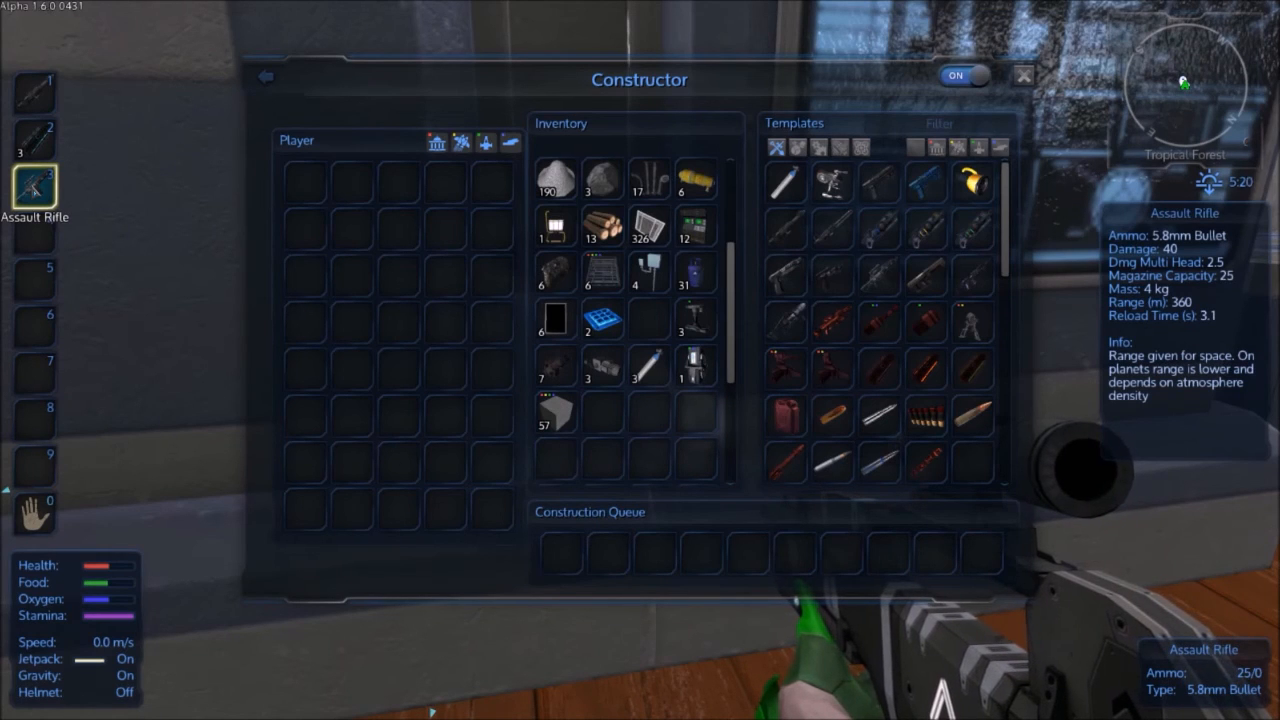
Step: Browse the Constructor inventory list to read the 30mm Bullet template's input items
{"action": "left_click", "coordinate": [832, 462]}
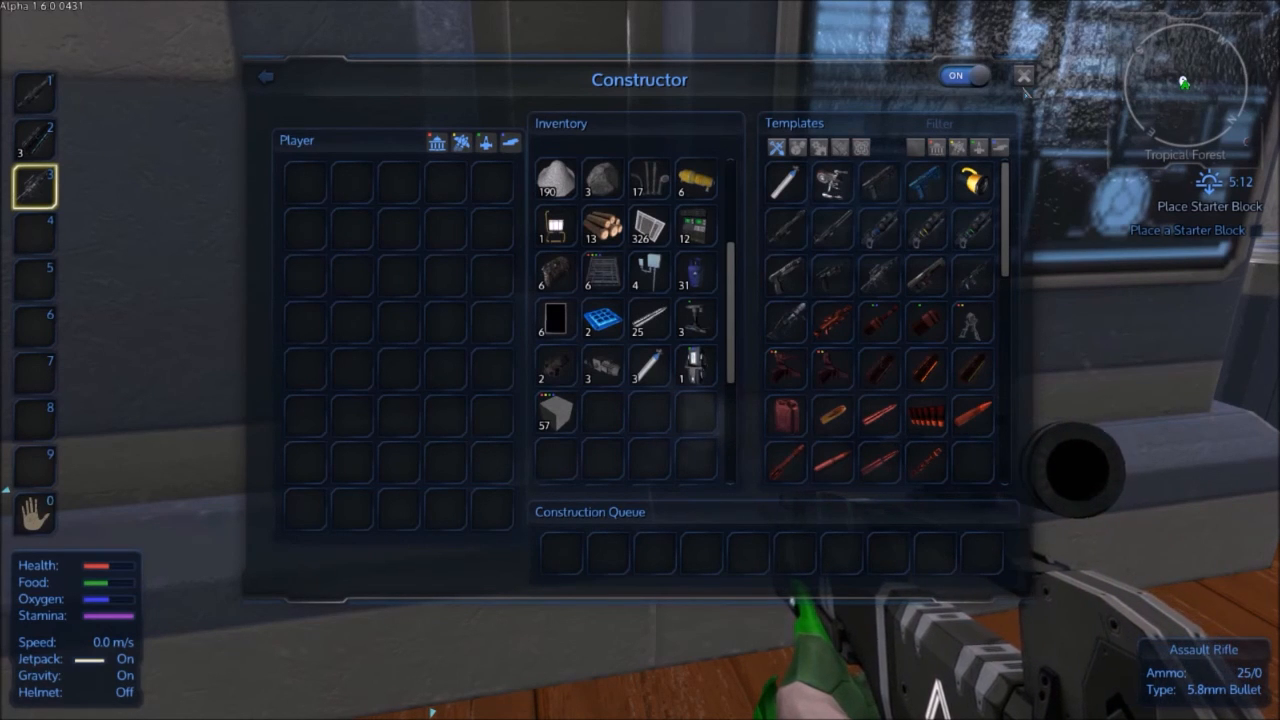
{"action": "mouse_move", "coordinate": [644, 324]}
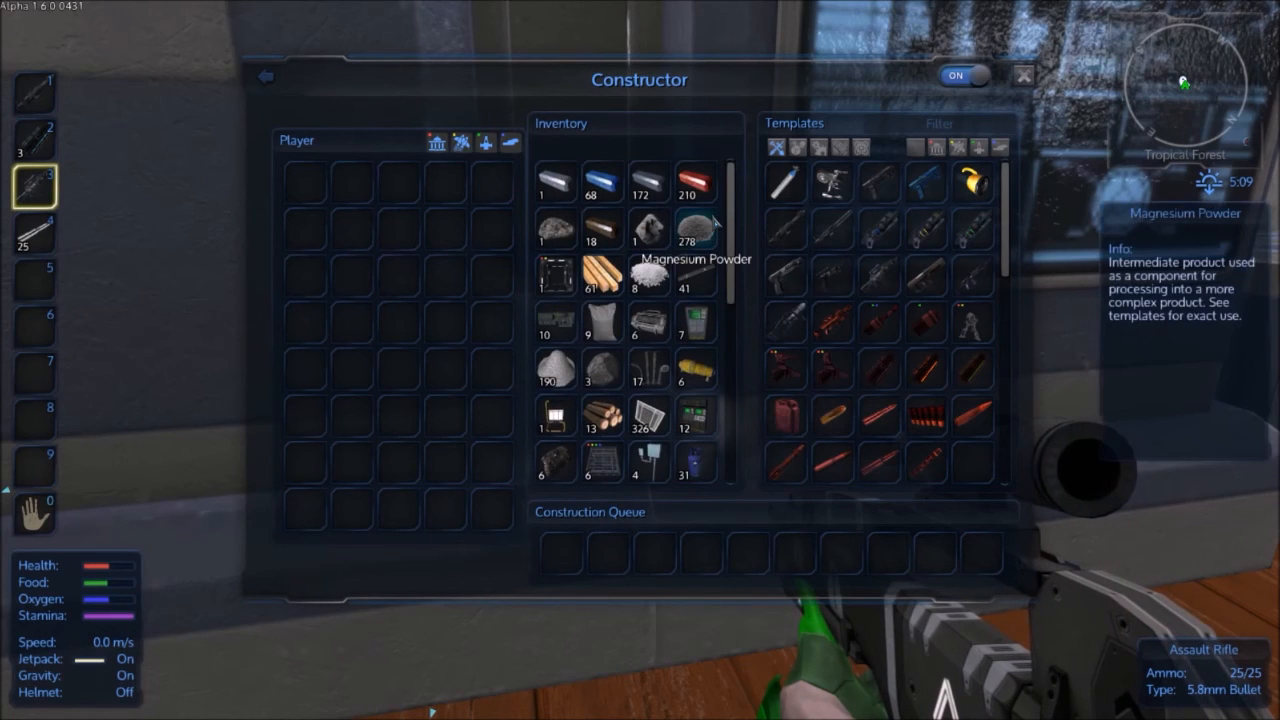
{"action": "scroll", "scroll_direction": "down", "scroll_amount": 3}
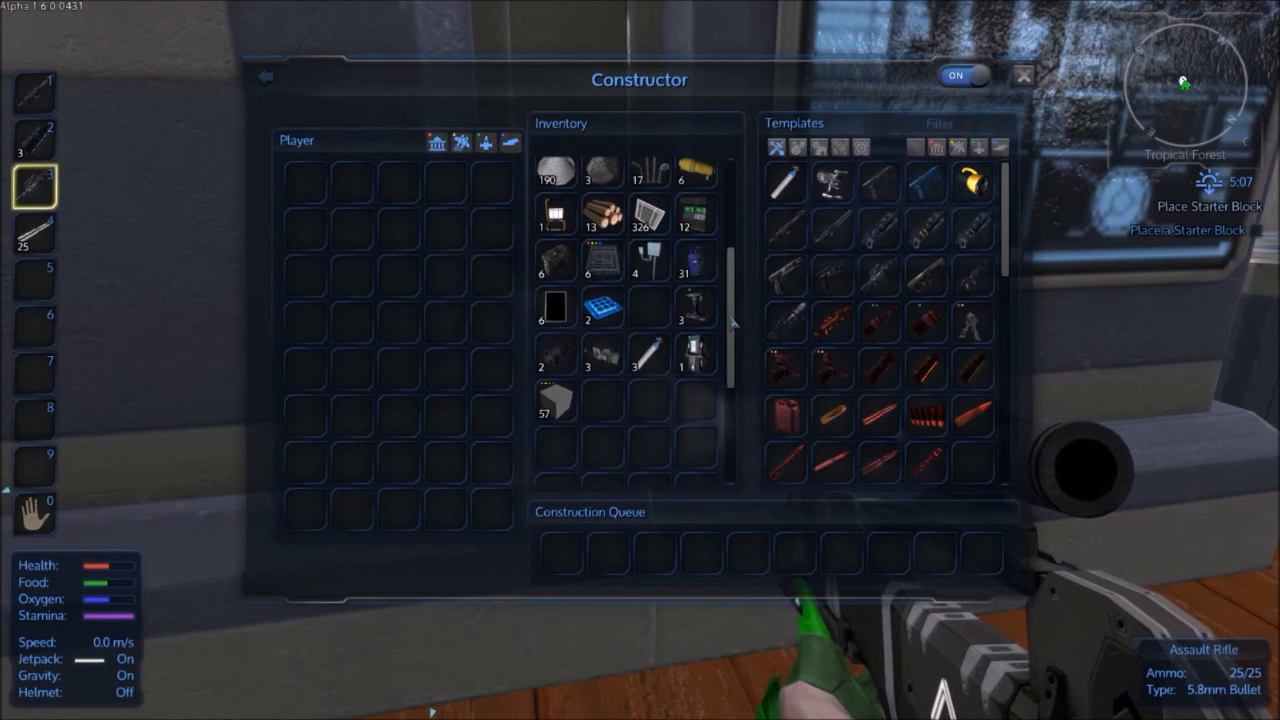
{"action": "mouse_move", "coordinate": [876, 464]}
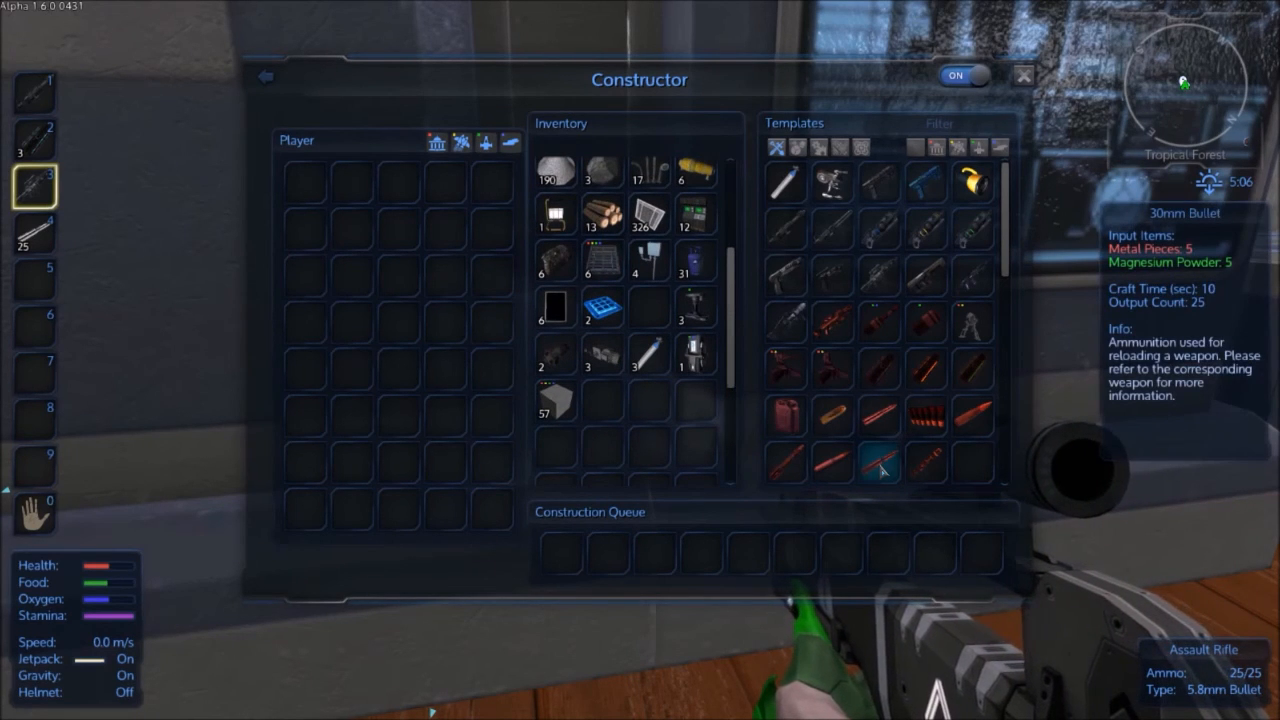
{"action": "mouse_move", "coordinate": [824, 364]}
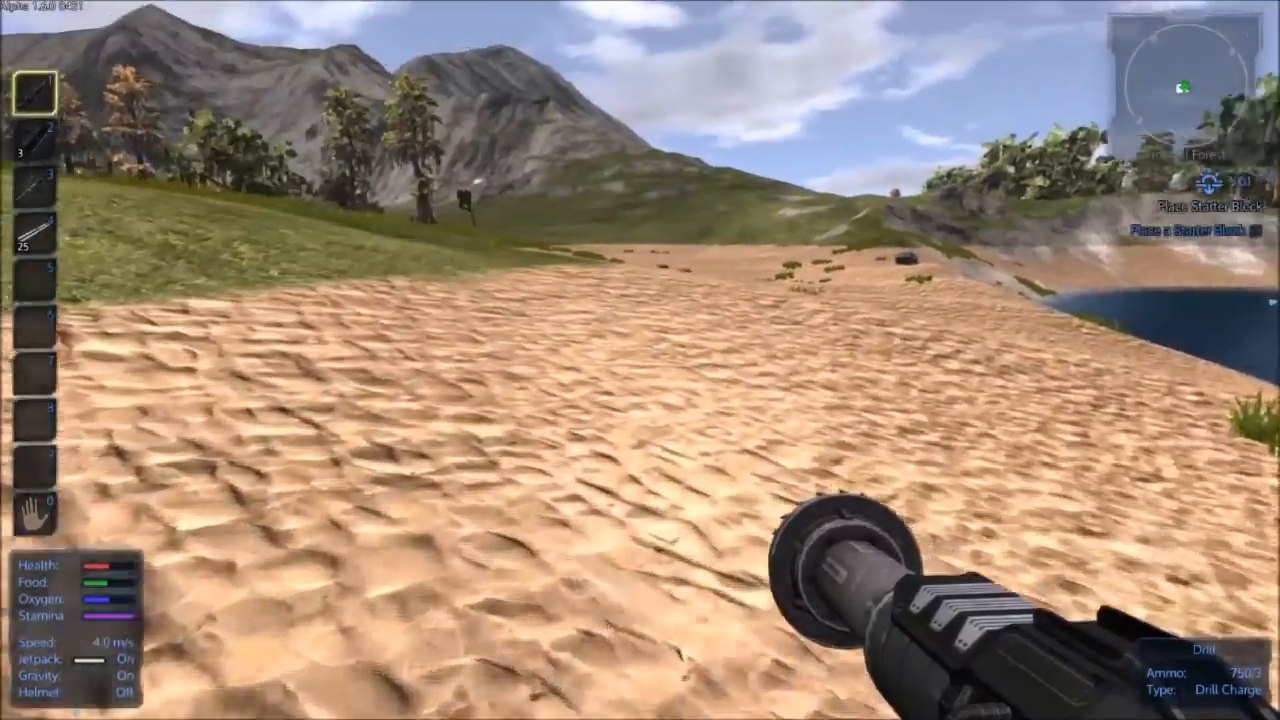
Step: Walk inland from the beach through the tall grass into the forest, switching to hotbar slot 5
{"action": "key", "text": "w"}
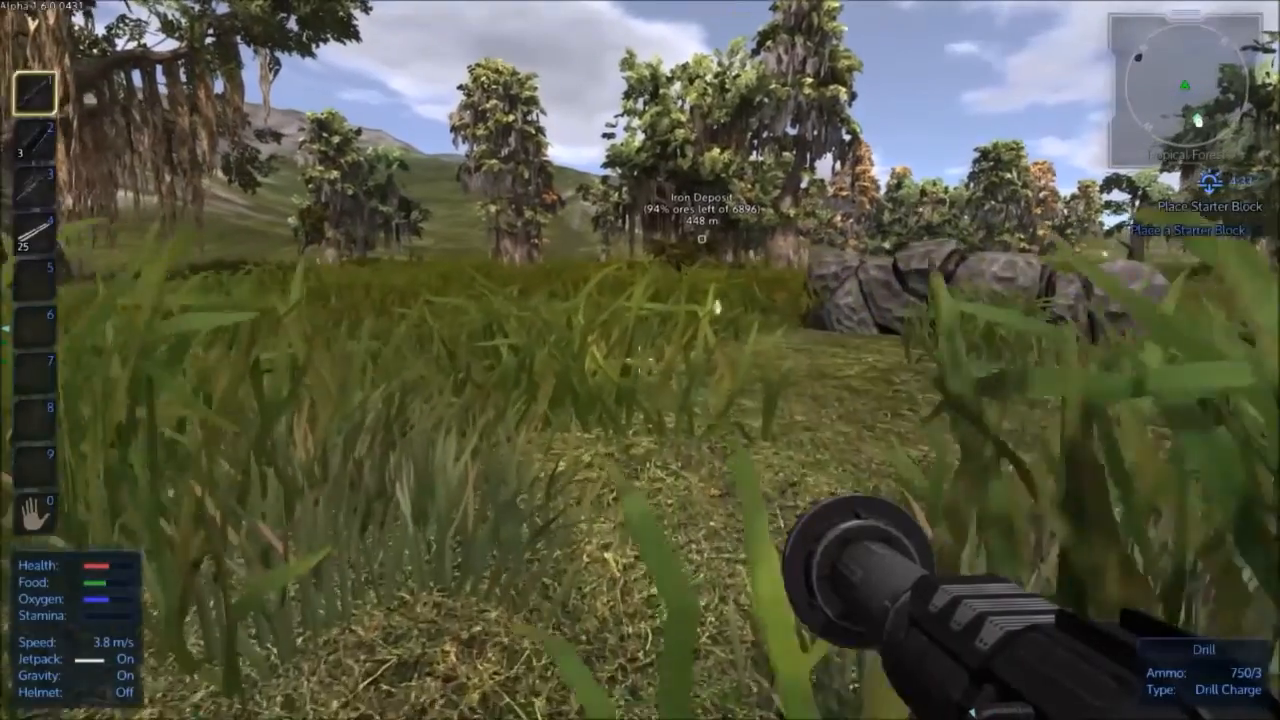
{"action": "key", "text": "i"}
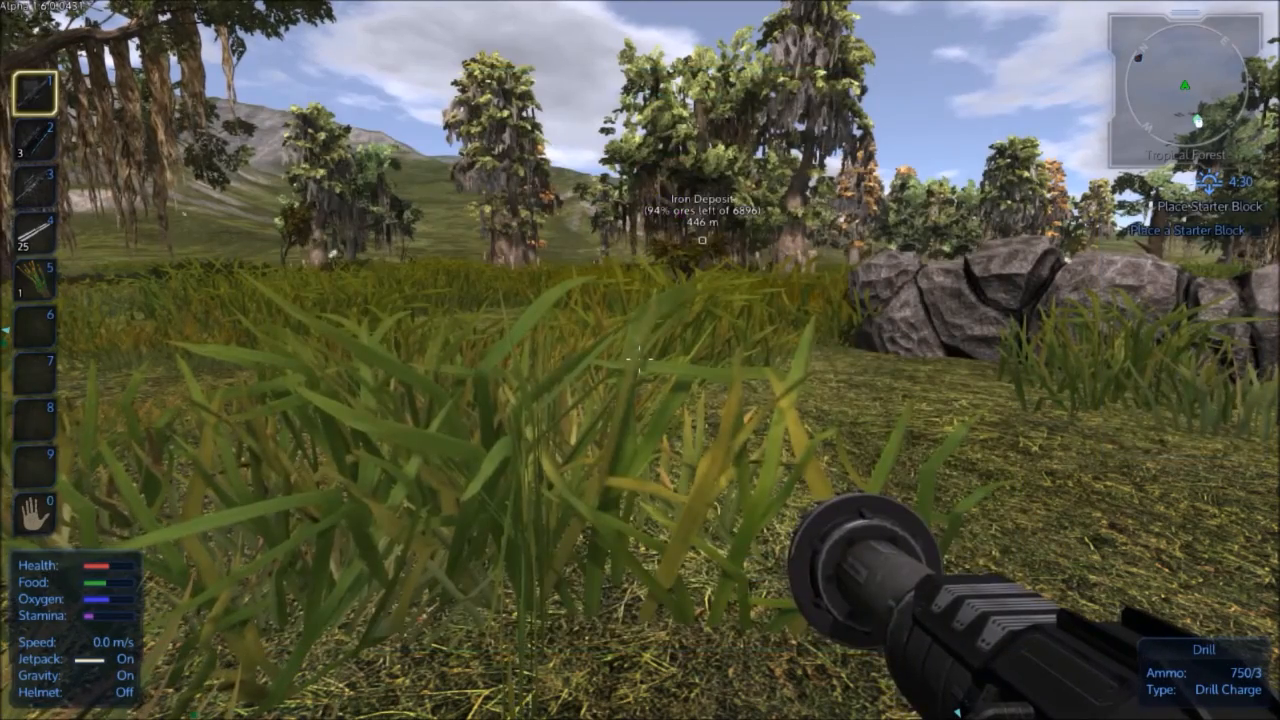
{"action": "key", "text": "5"}
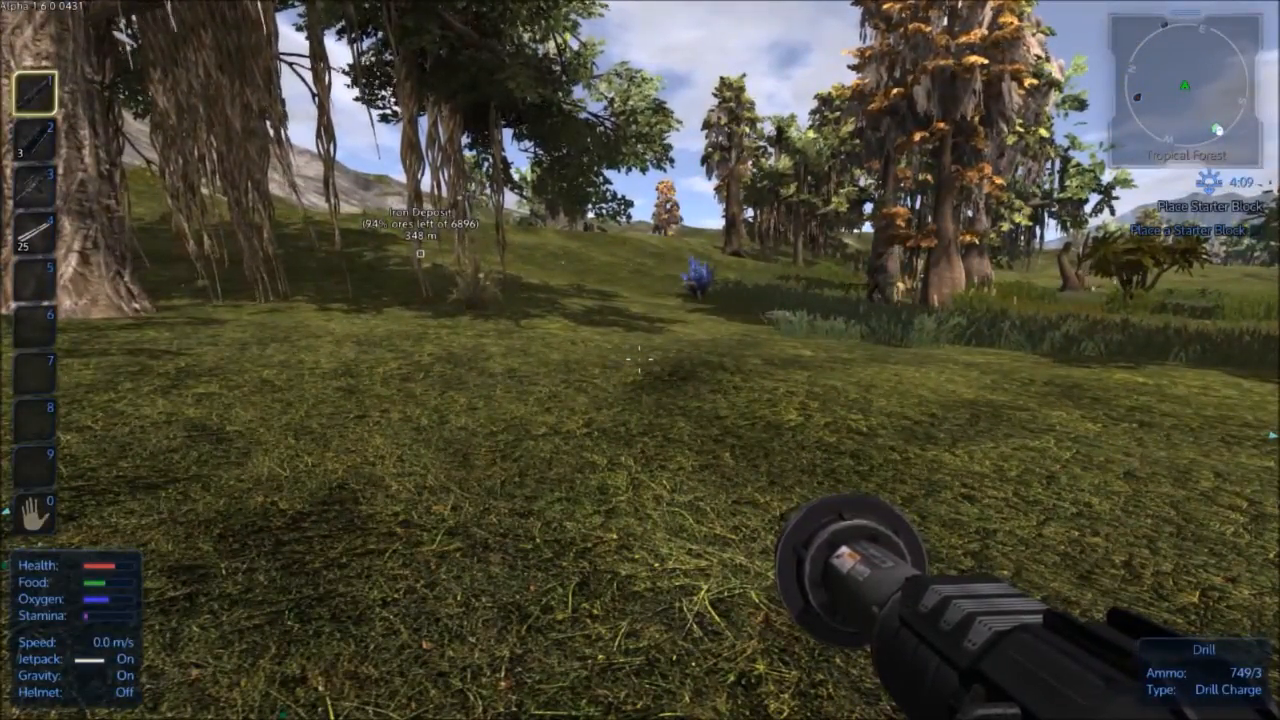
Step: Shoot the first Talon Guardian with the assault rifle and take its loot
{"action": "key", "text": "w"}
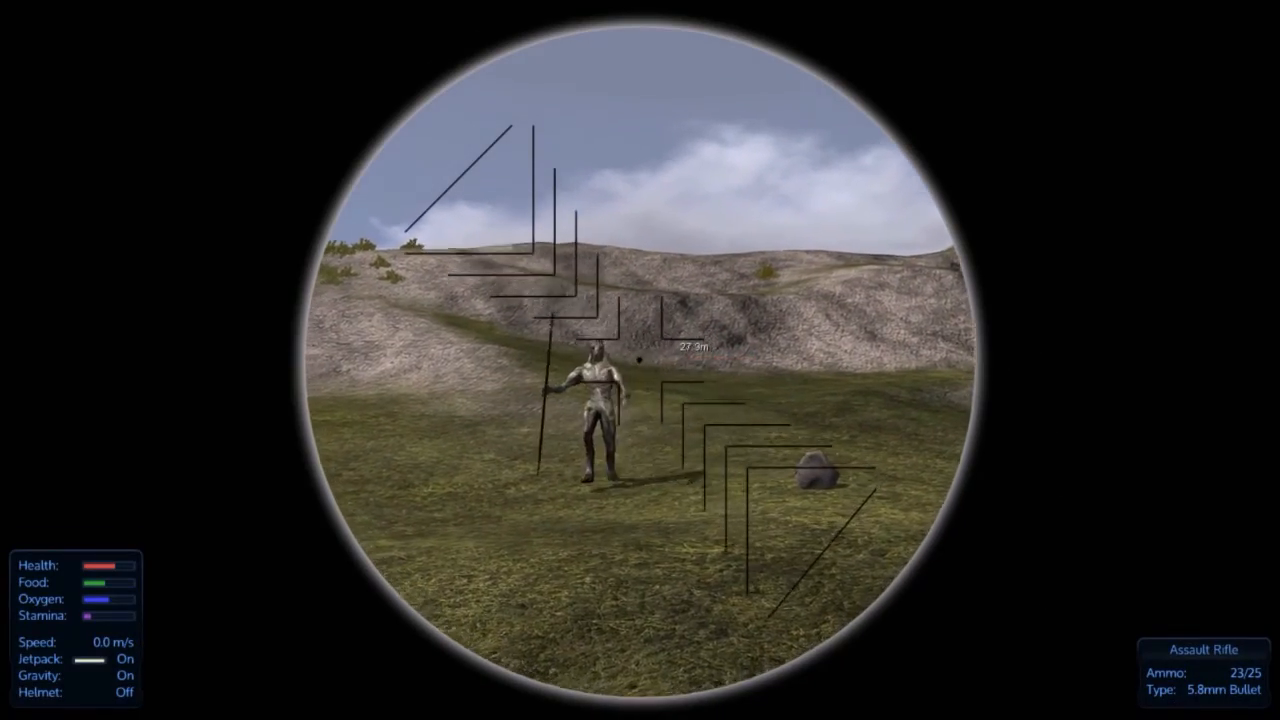
{"action": "left_click", "coordinate": [640, 360]}
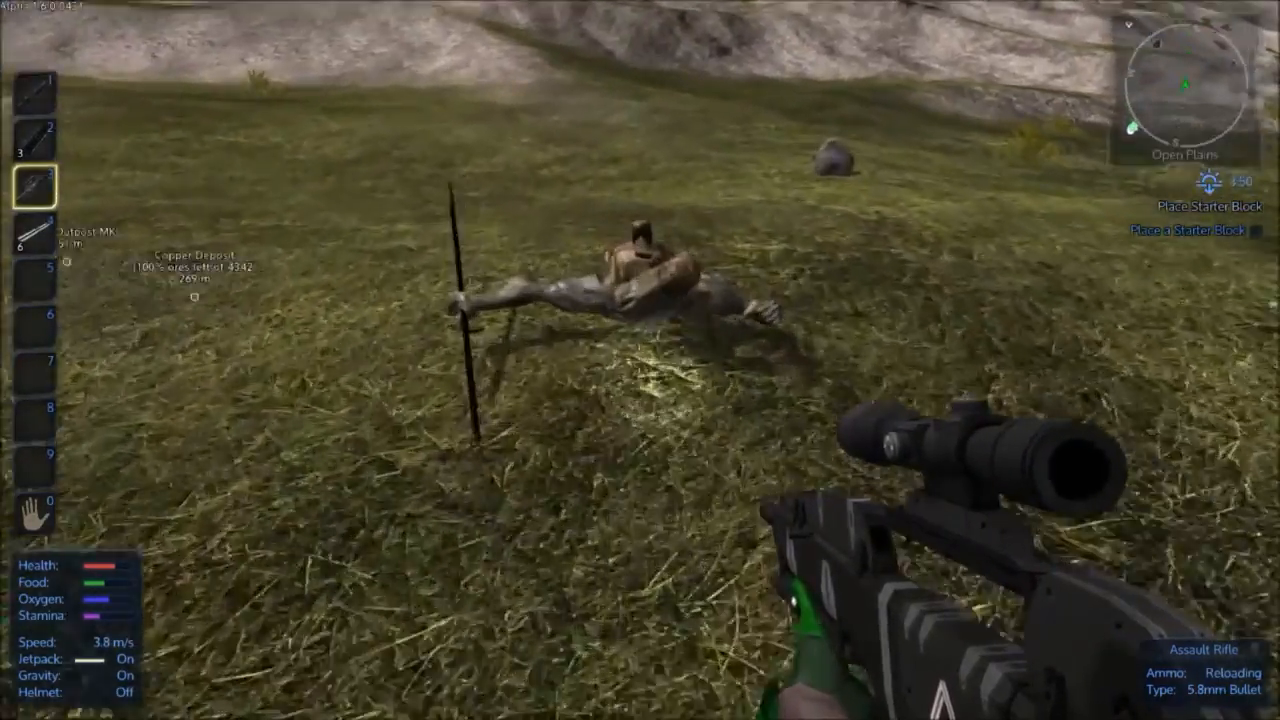
{"action": "key", "text": "x"}
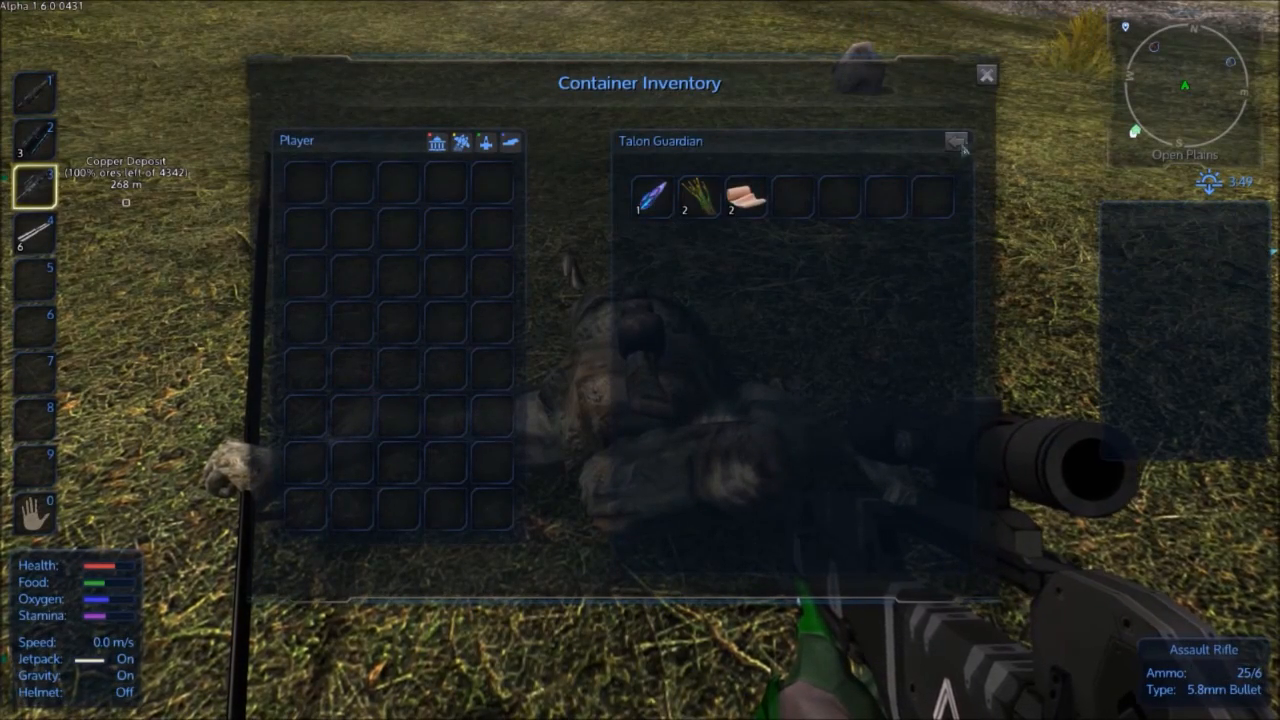
{"action": "left_click", "coordinate": [984, 76]}
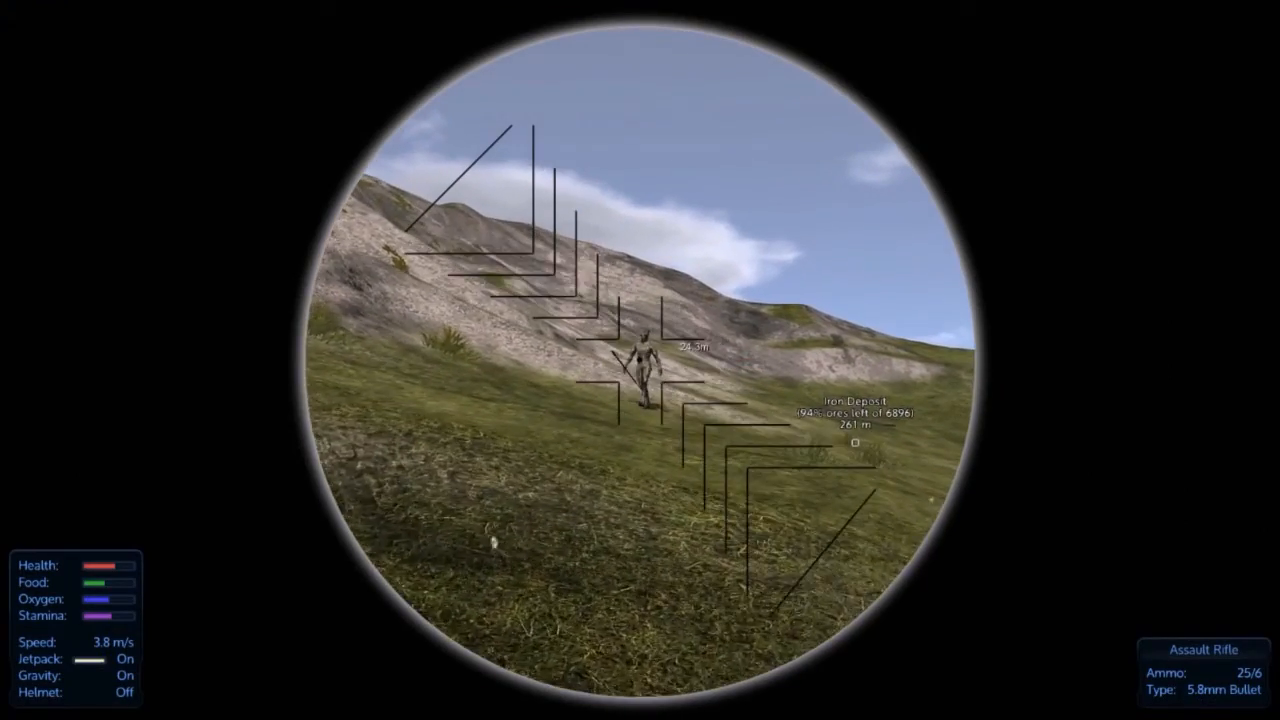
Step: Shoot the second Talon Guardian dead and loot its corpse
{"action": "left_click", "coordinate": [640, 360]}
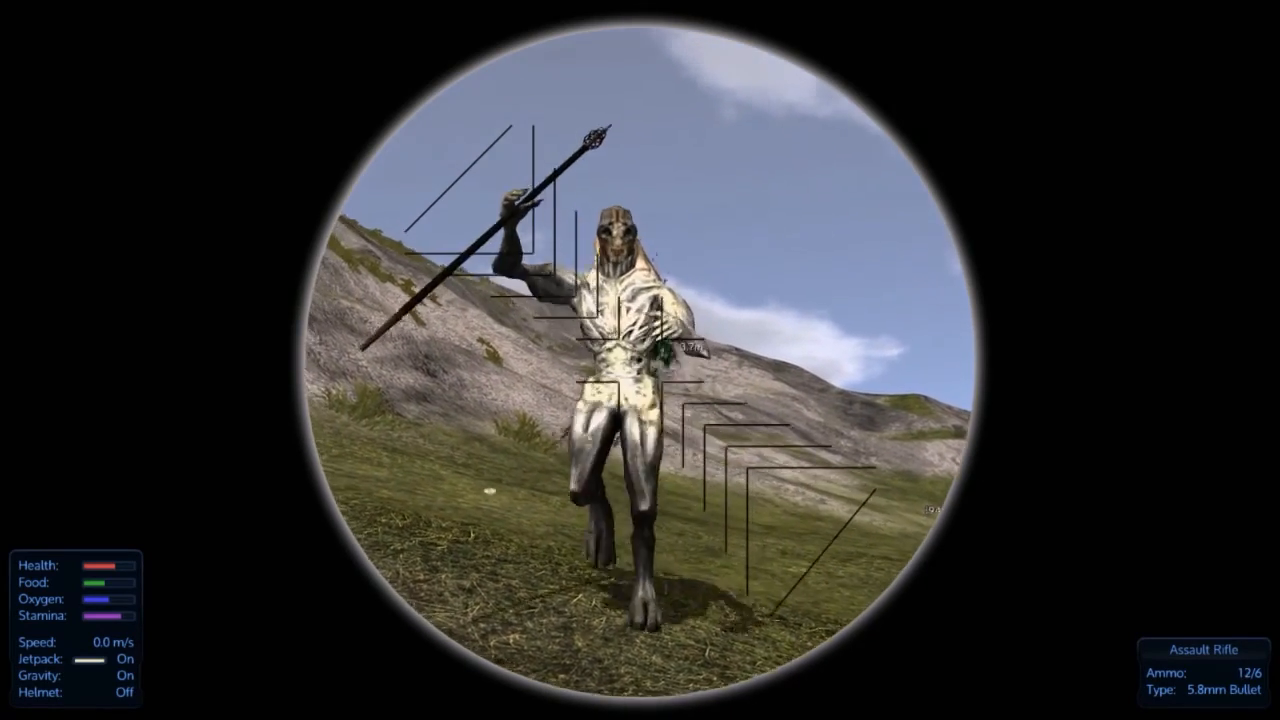
{"action": "left_click", "coordinate": [640, 360]}
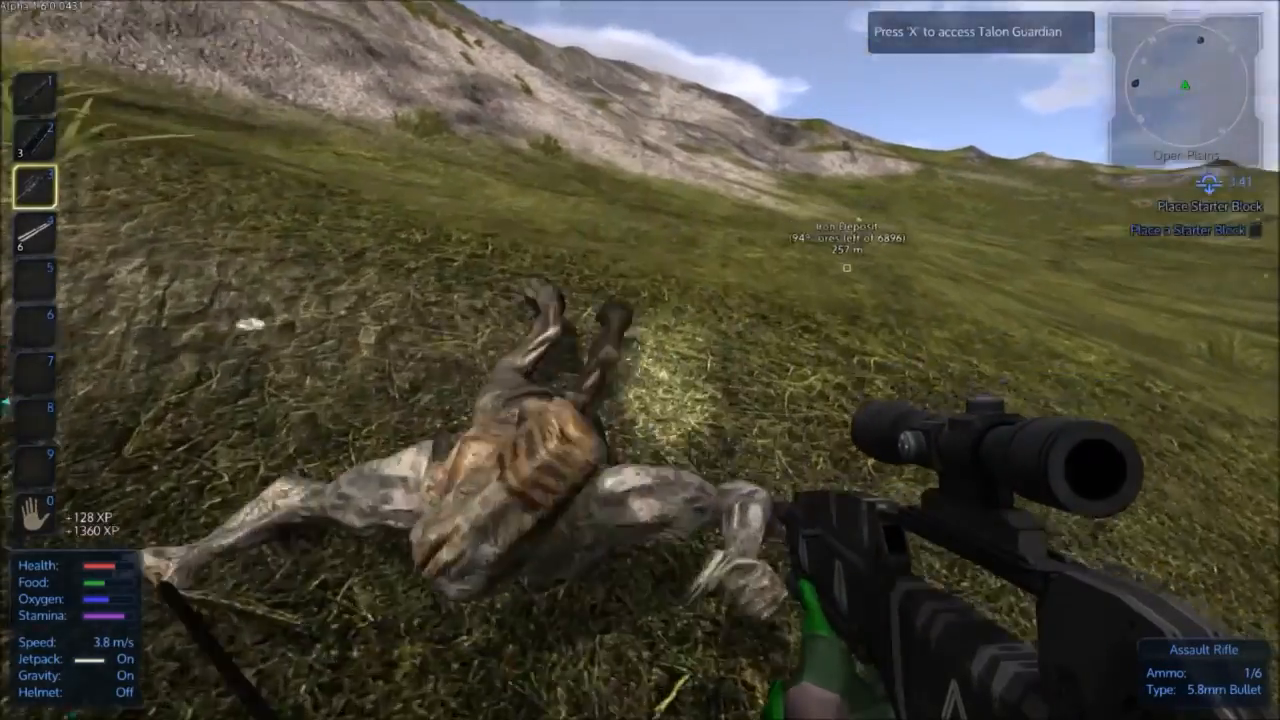
{"action": "key", "text": "x"}
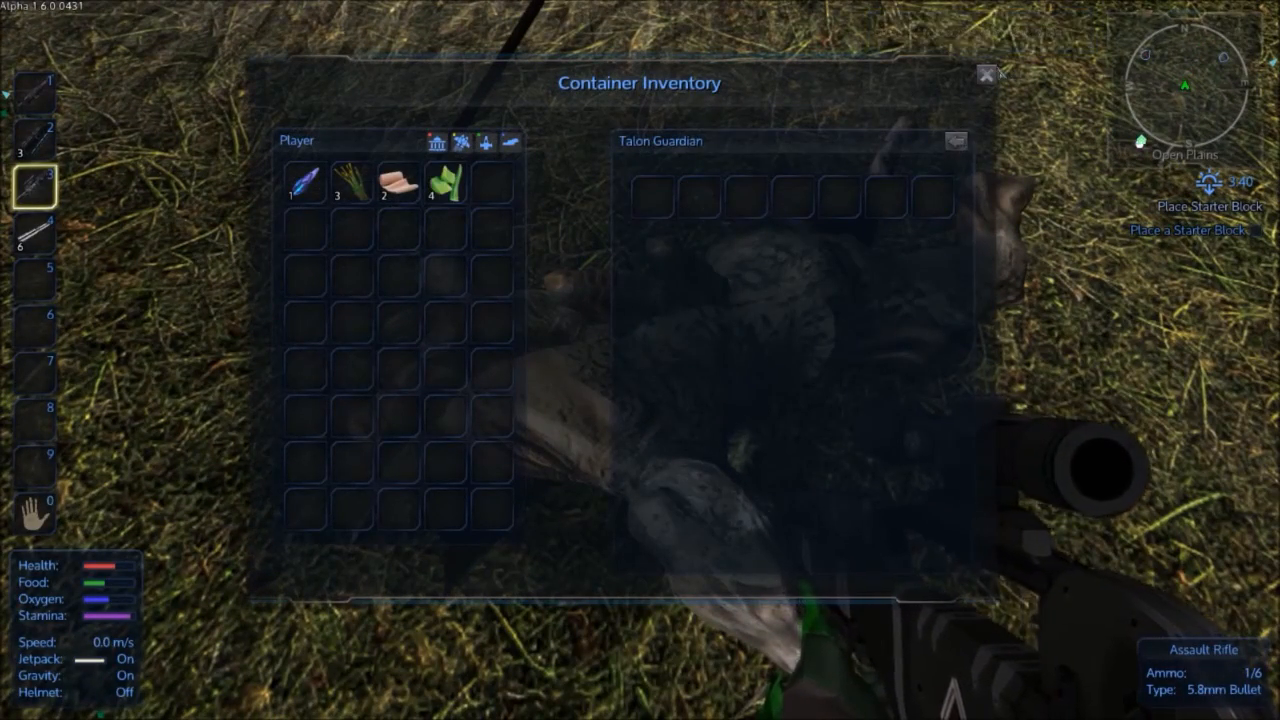
Step: Drill ore from the cave rocks, the copper deposit and the floor boulder with the drill
{"action": "key", "text": "Escape"}
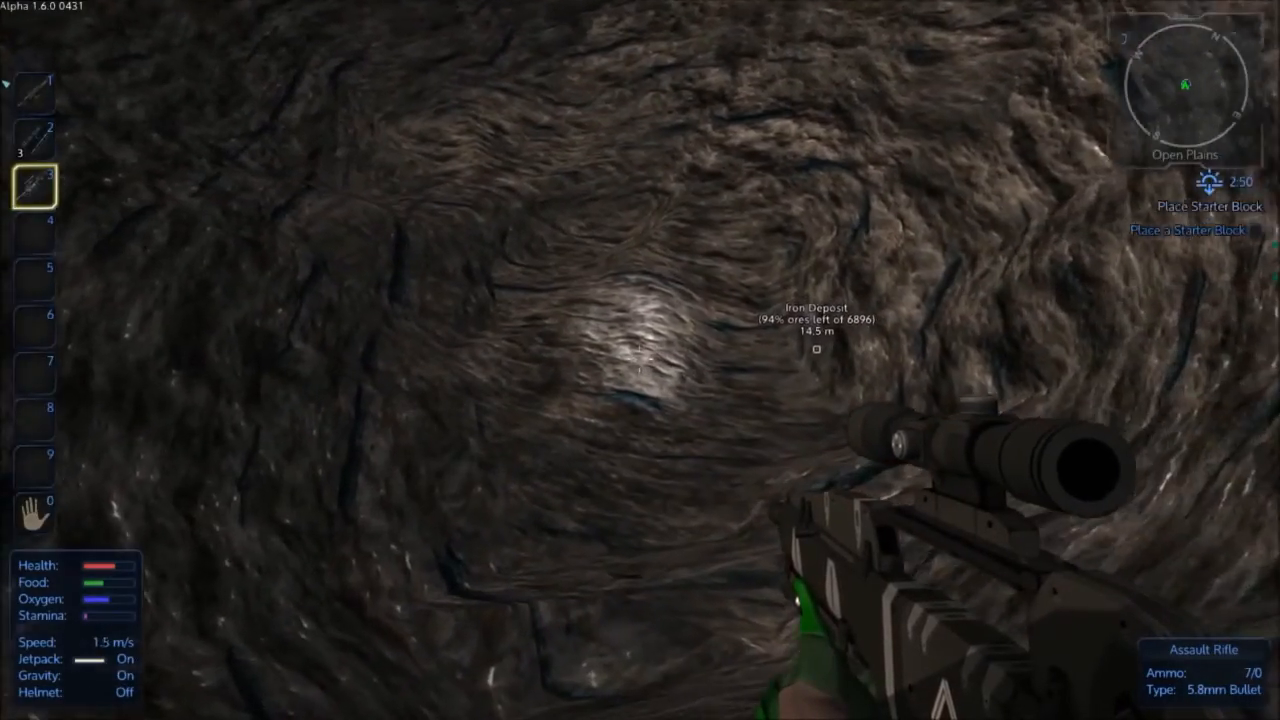
{"action": "key", "text": "1"}
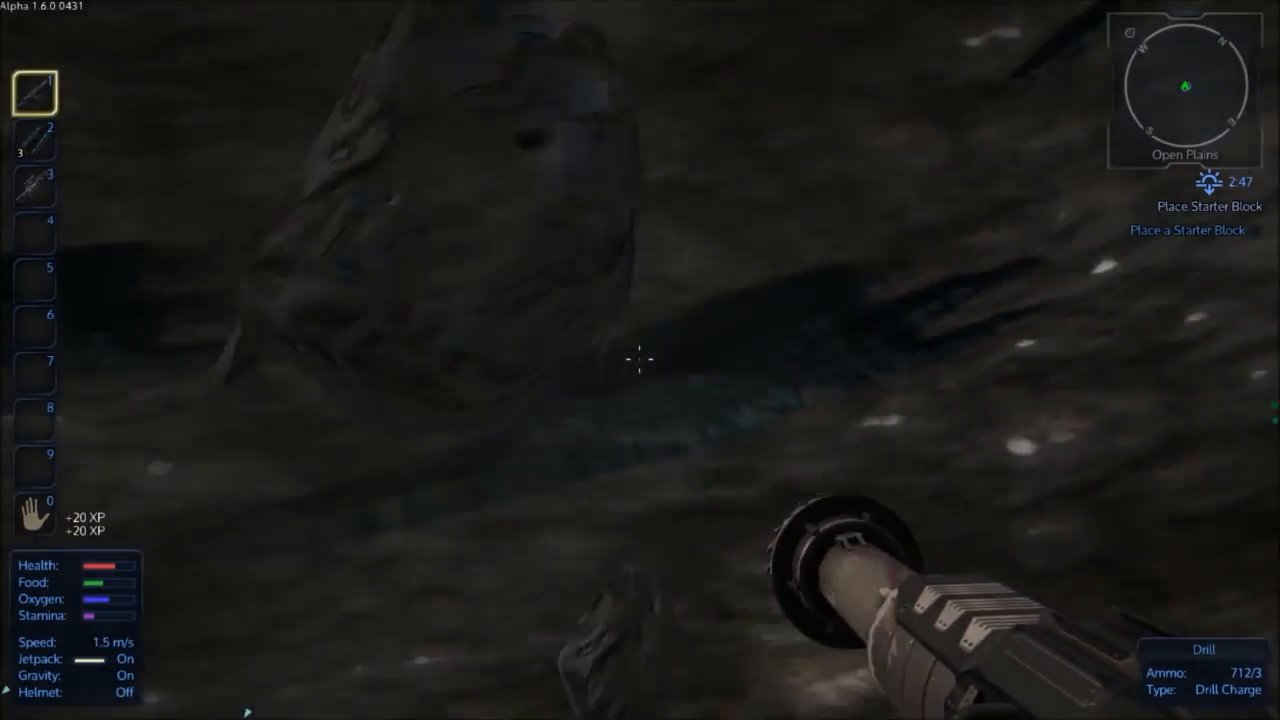
{"action": "left_click", "coordinate": [636, 362]}
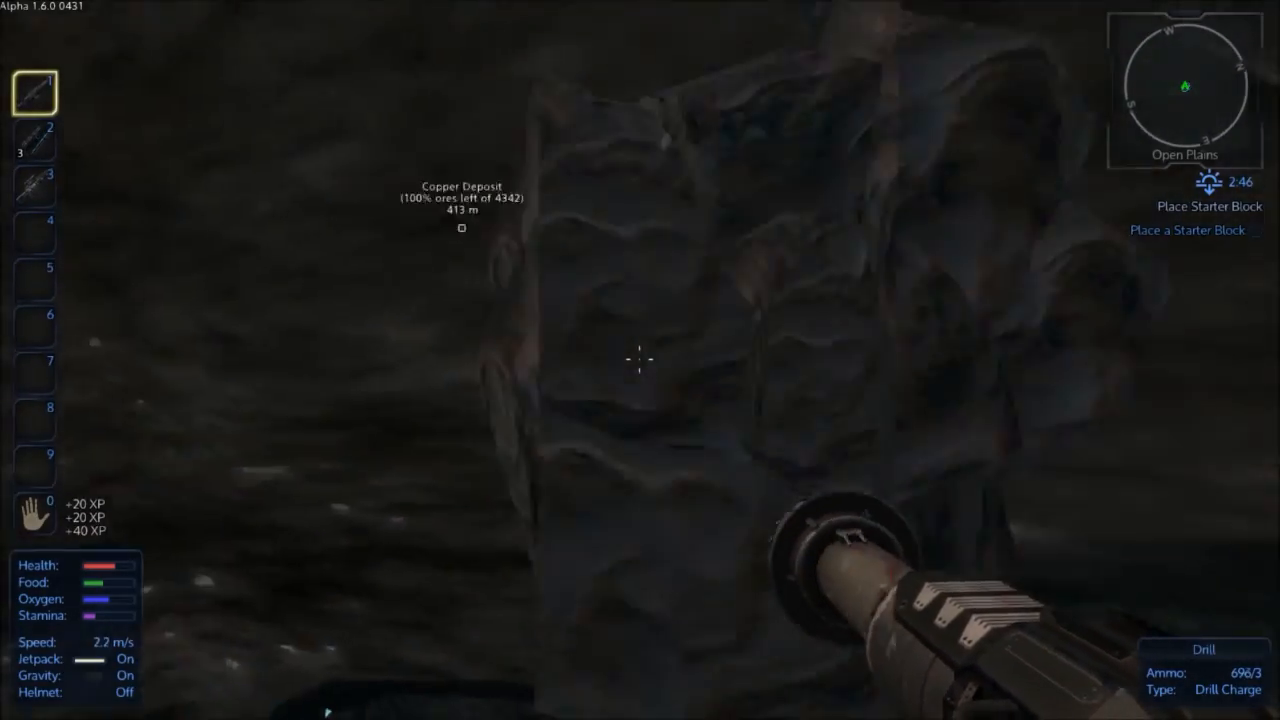
{"action": "left_click", "coordinate": [640, 360]}
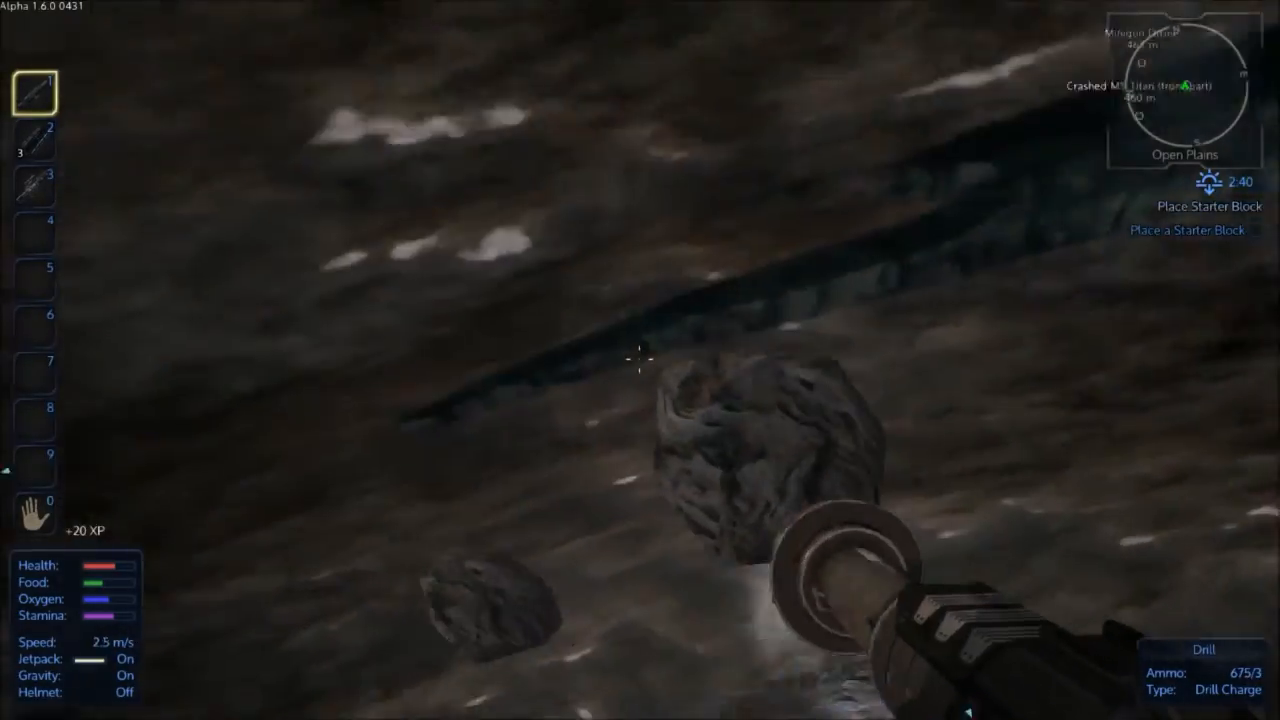
{"action": "left_click", "coordinate": [636, 364]}
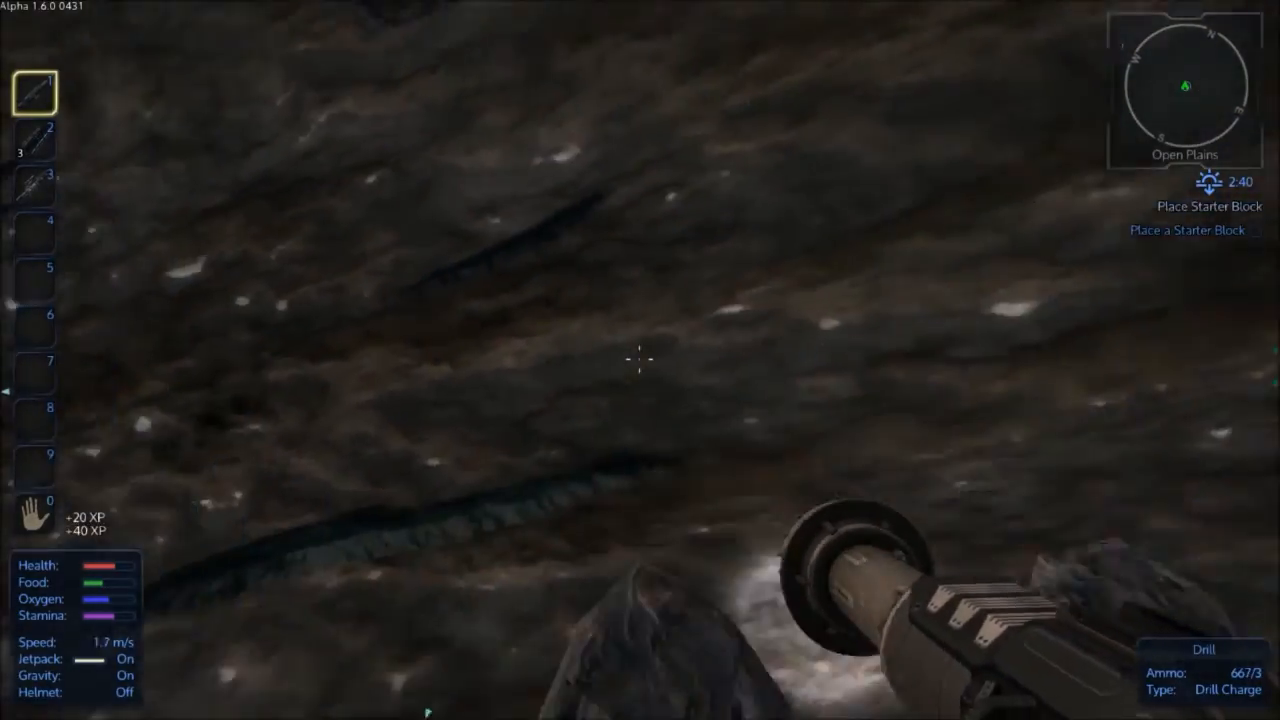
{"action": "left_click", "coordinate": [640, 362]}
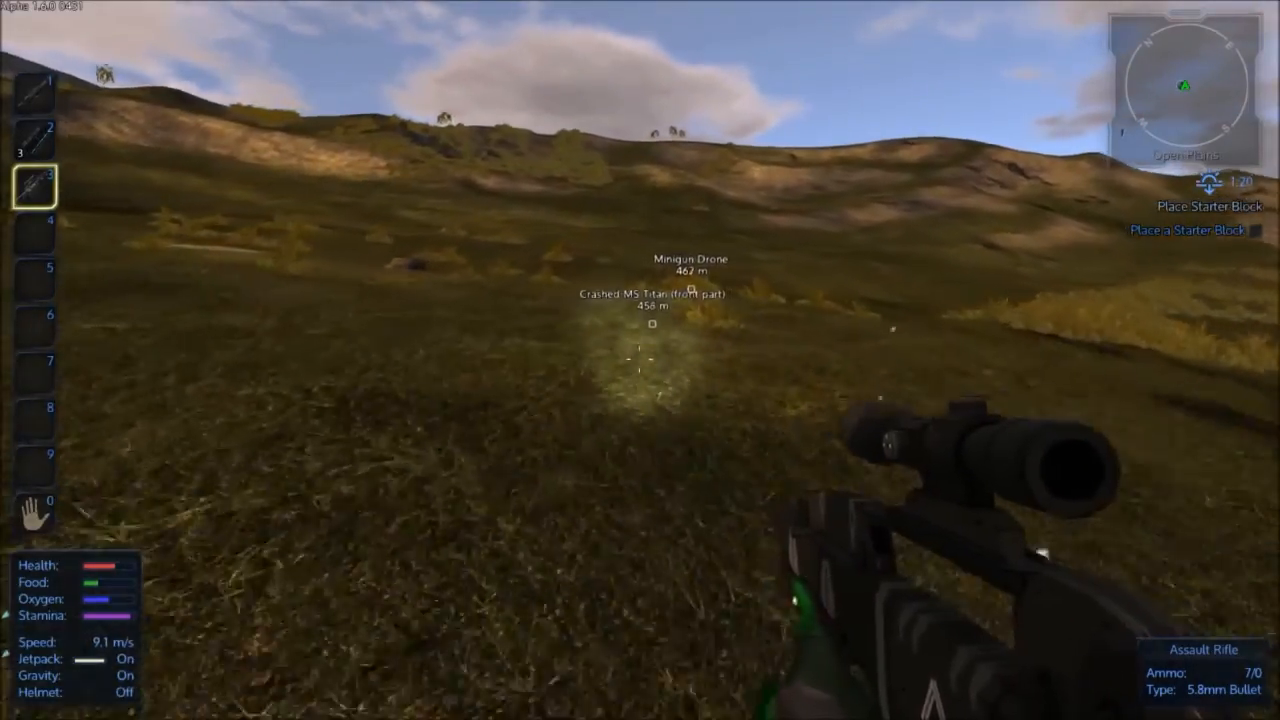
{"action": "mouse_move", "coordinate": [640, 360]}
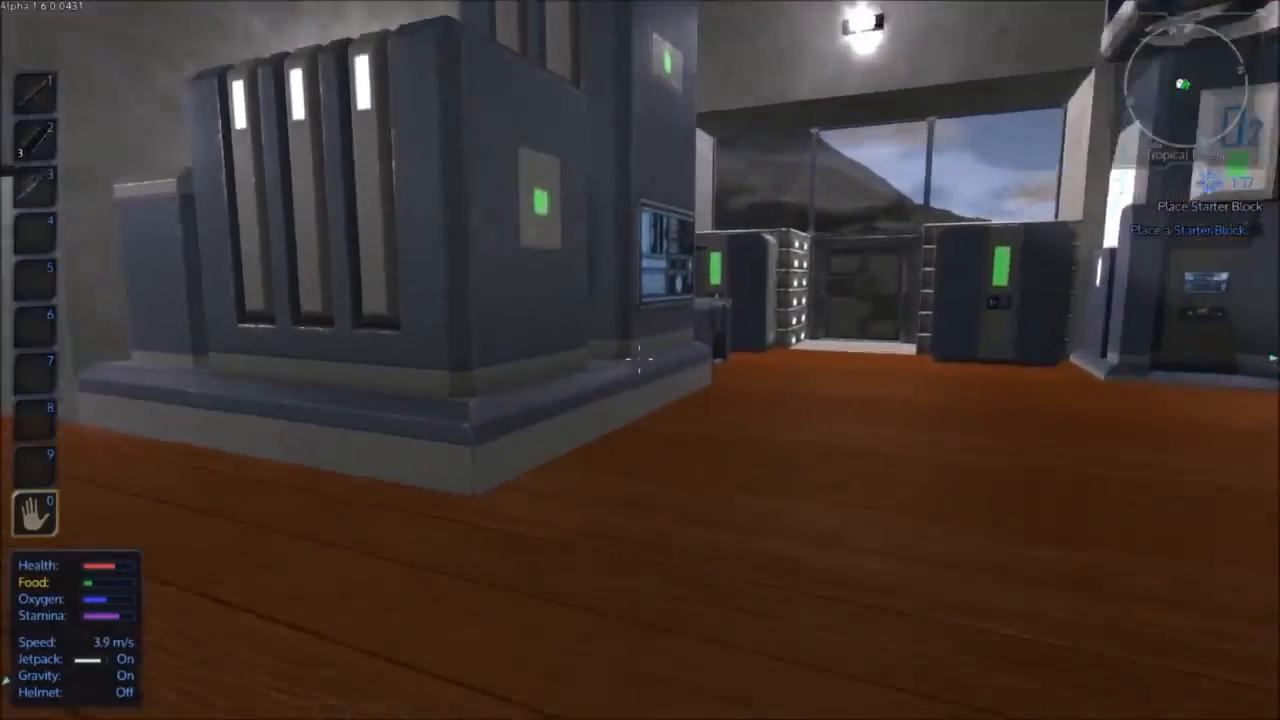
Step: Queue Iron Ingots in the Constructor so the stored ore is processed
{"action": "key", "text": "X"}
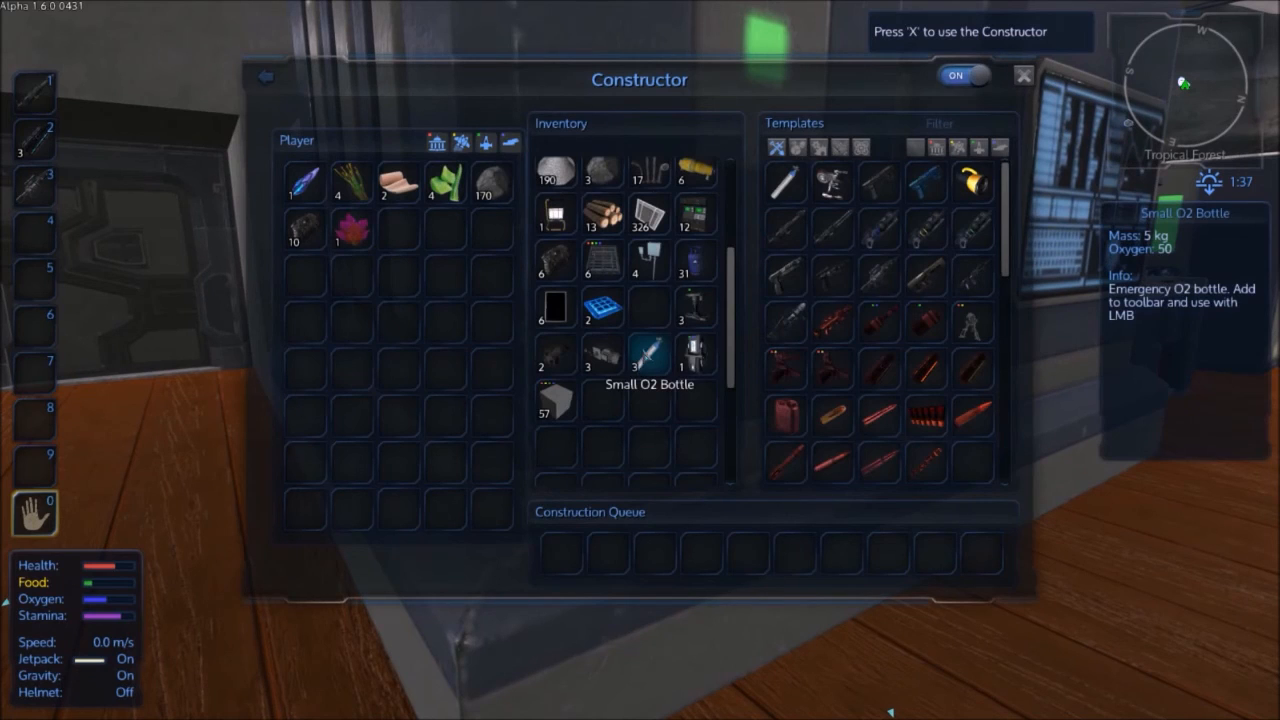
{"action": "mouse_move", "coordinate": [732, 288]}
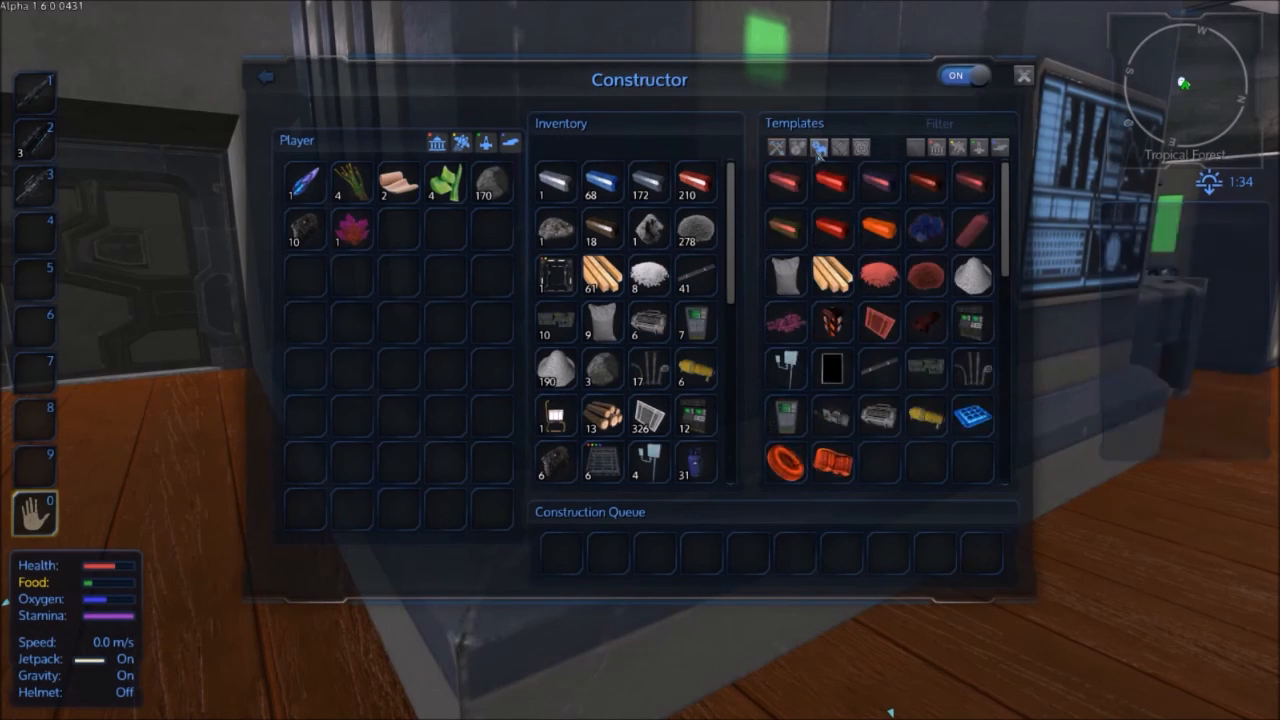
{"action": "mouse_move", "coordinate": [928, 228]}
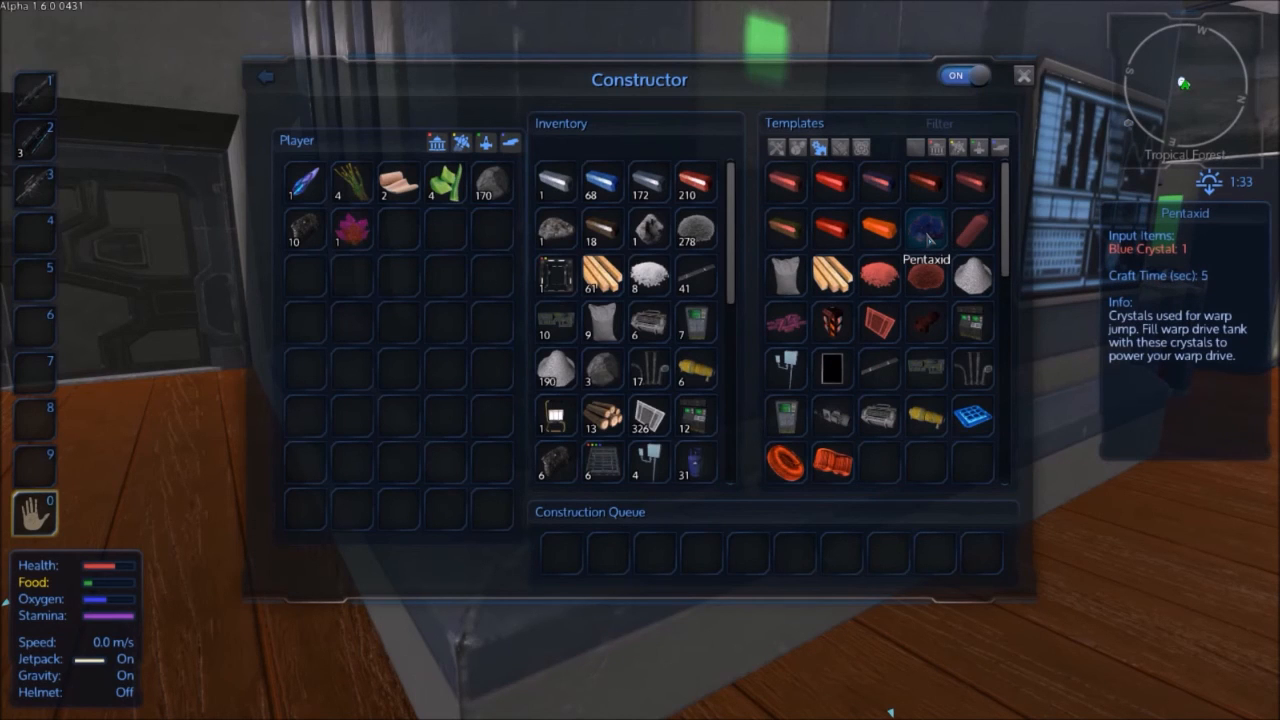
{"action": "mouse_move", "coordinate": [782, 324]}
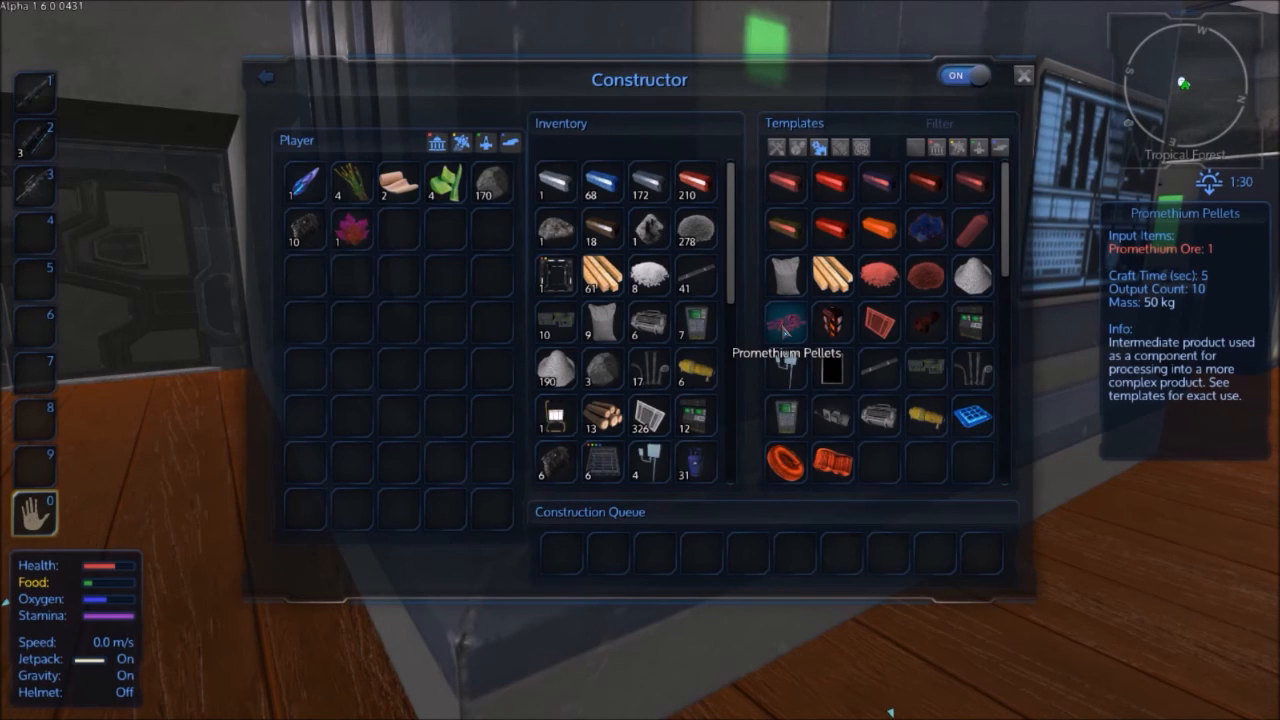
{"action": "mouse_move", "coordinate": [796, 332]}
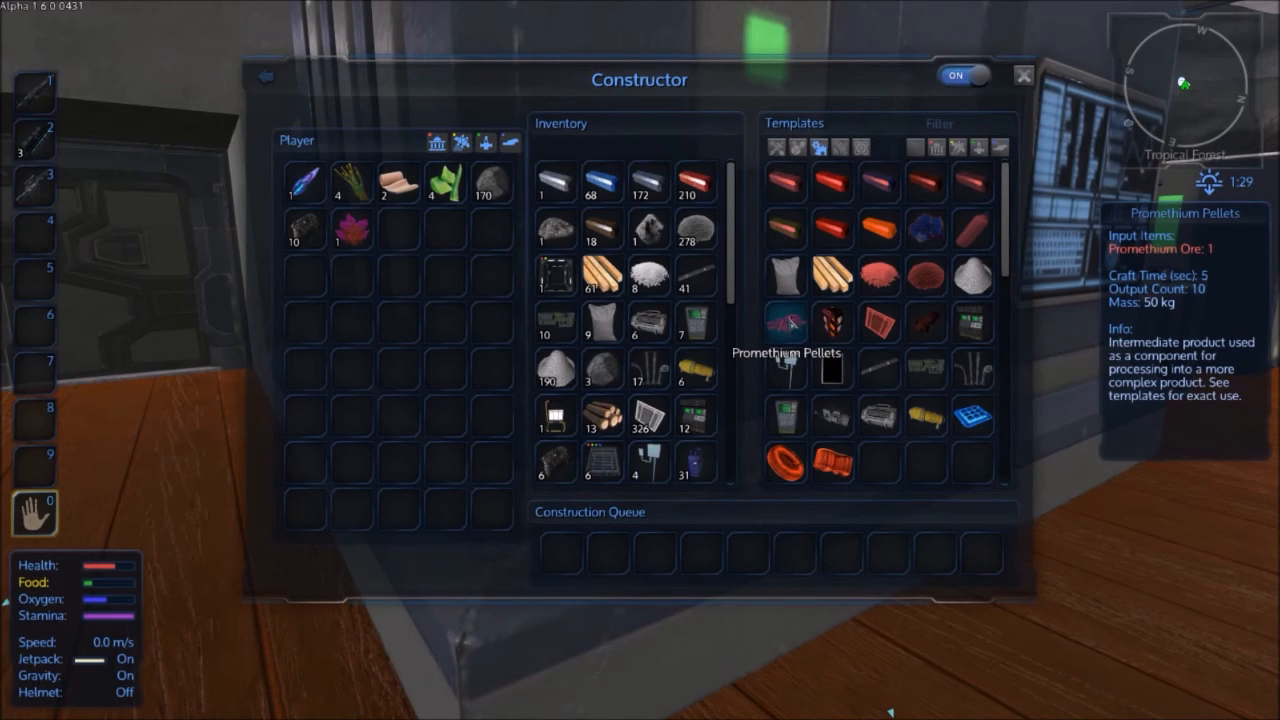
{"action": "scroll", "scroll_direction": "down", "scroll_amount": 3}
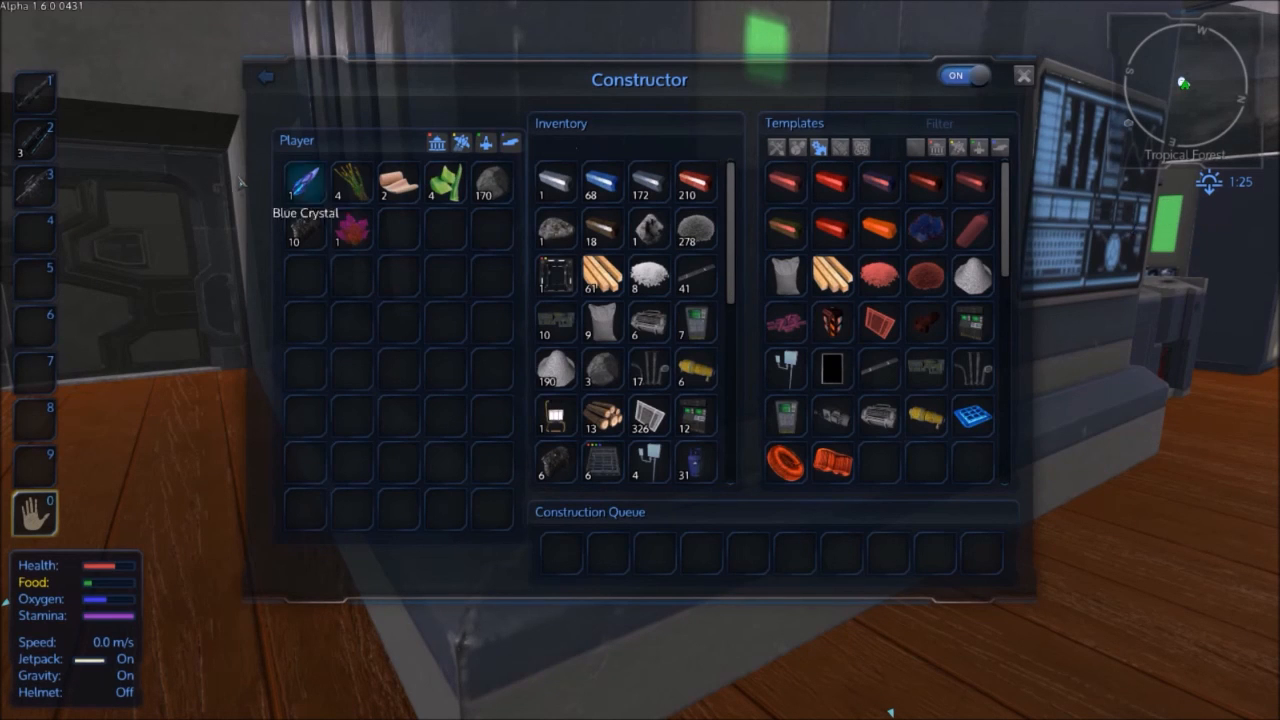
{"action": "mouse_move", "coordinate": [304, 184]}
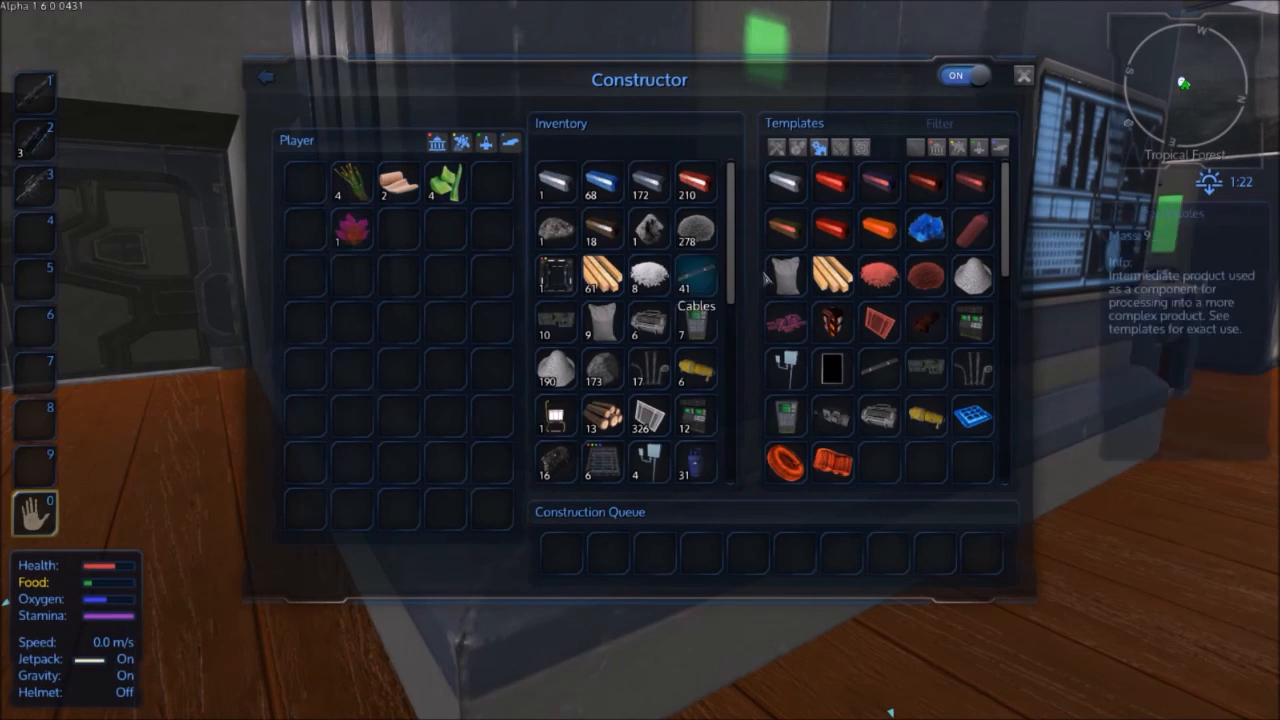
{"action": "mouse_move", "coordinate": [784, 180]}
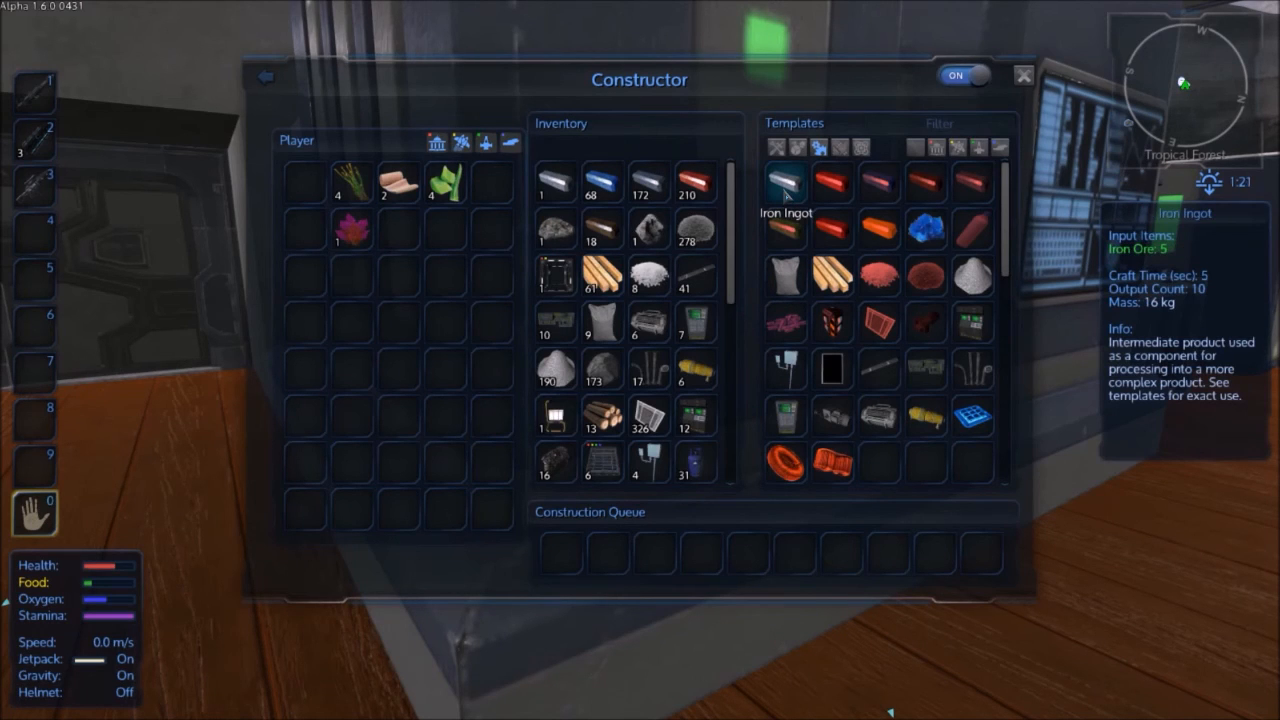
{"action": "left_click", "coordinate": [784, 180]}
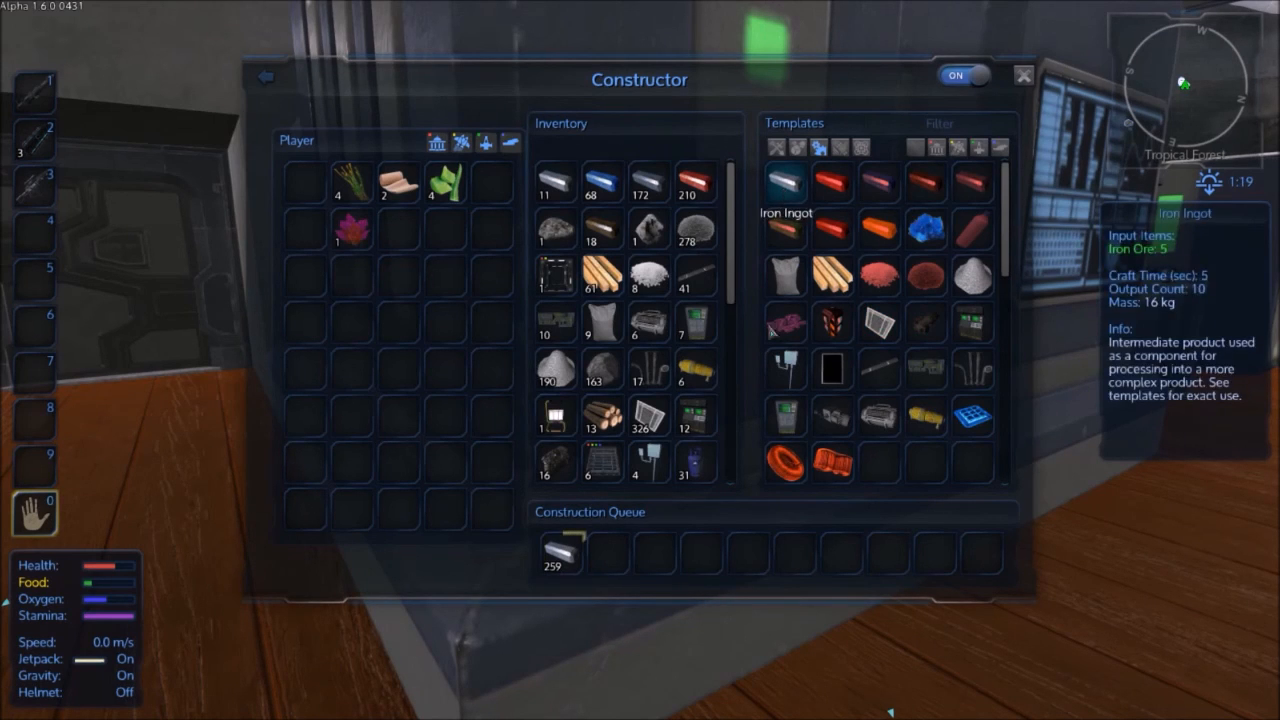
{"action": "mouse_move", "coordinate": [648, 228]}
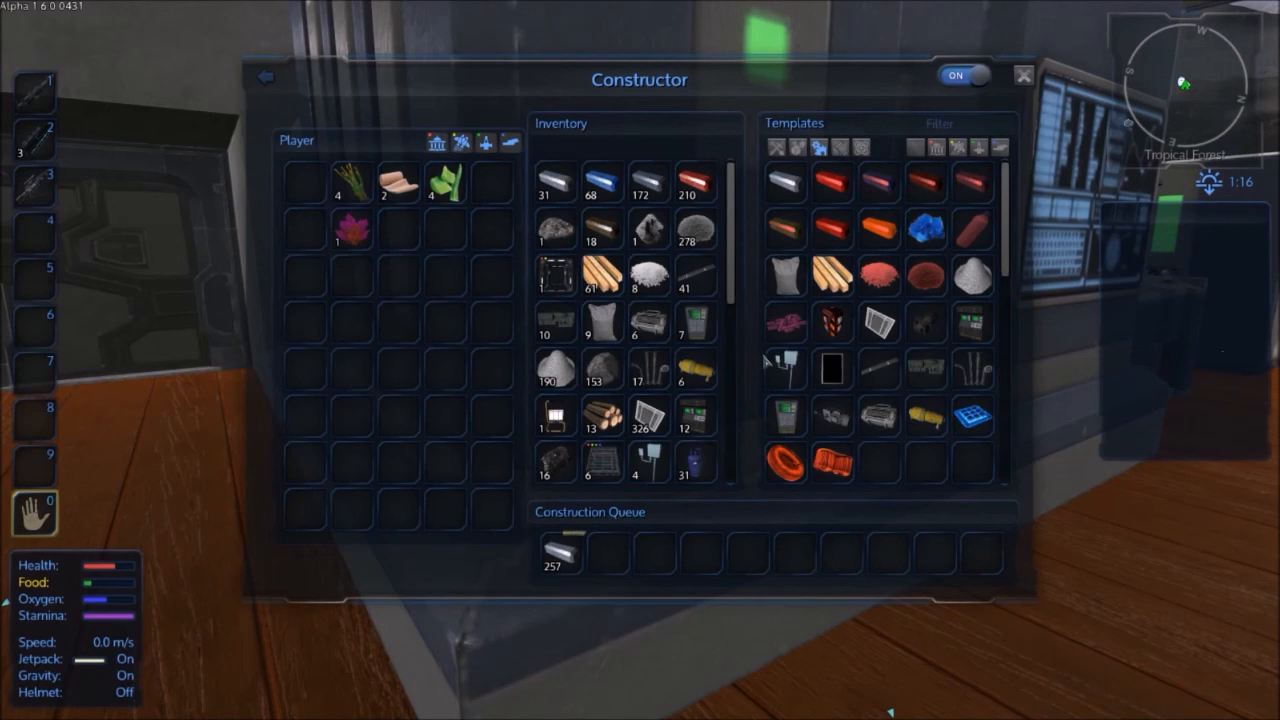
{"action": "mouse_move", "coordinate": [644, 228]}
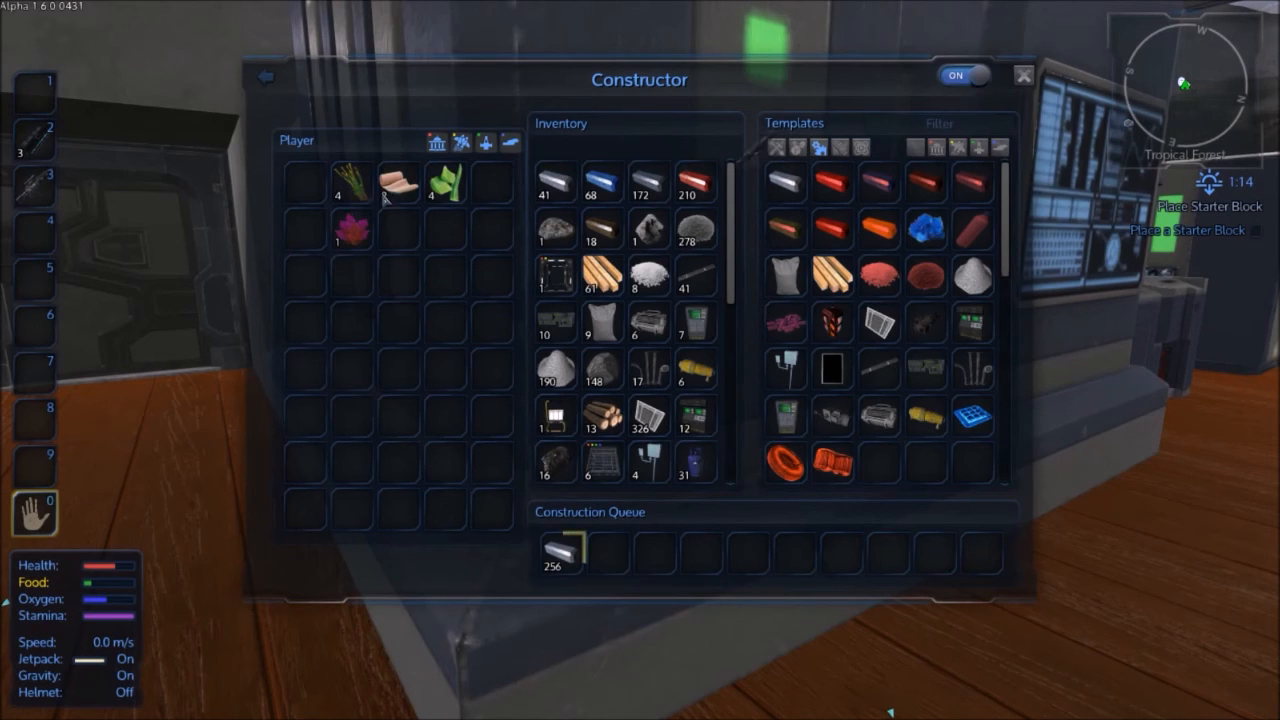
{"action": "mouse_move", "coordinate": [780, 184]}
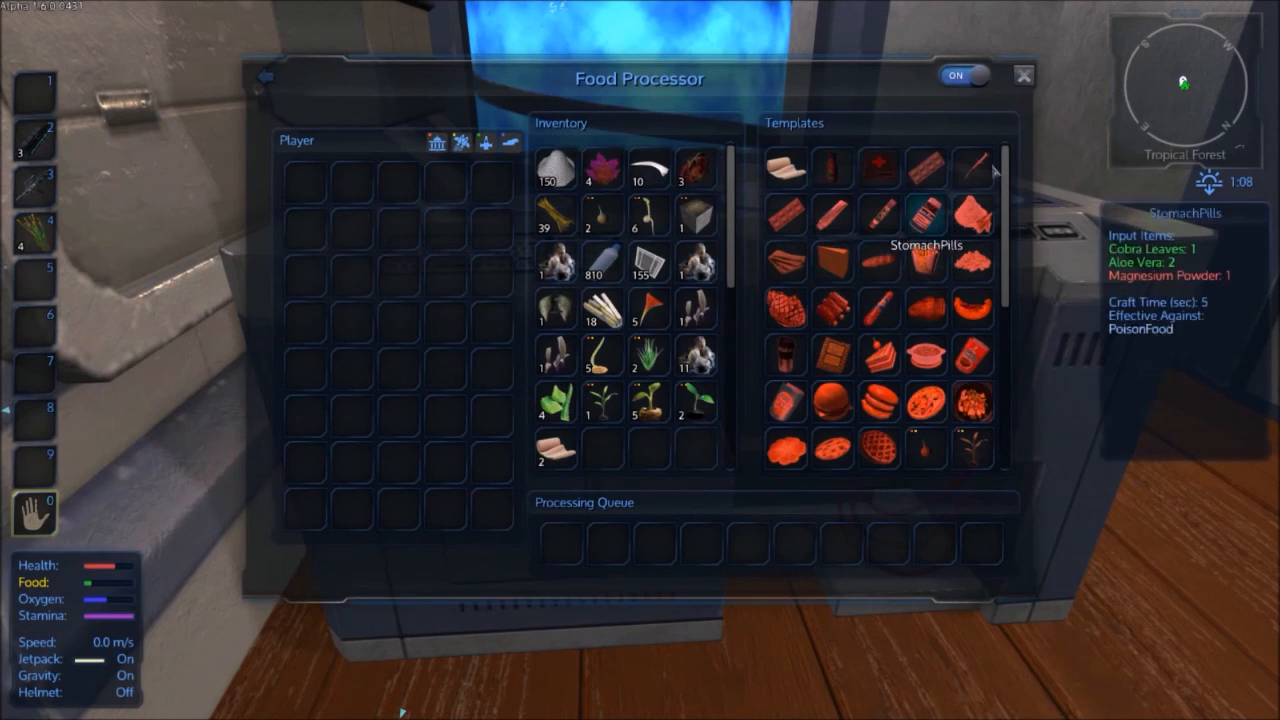
{"action": "mouse_move", "coordinate": [928, 170]}
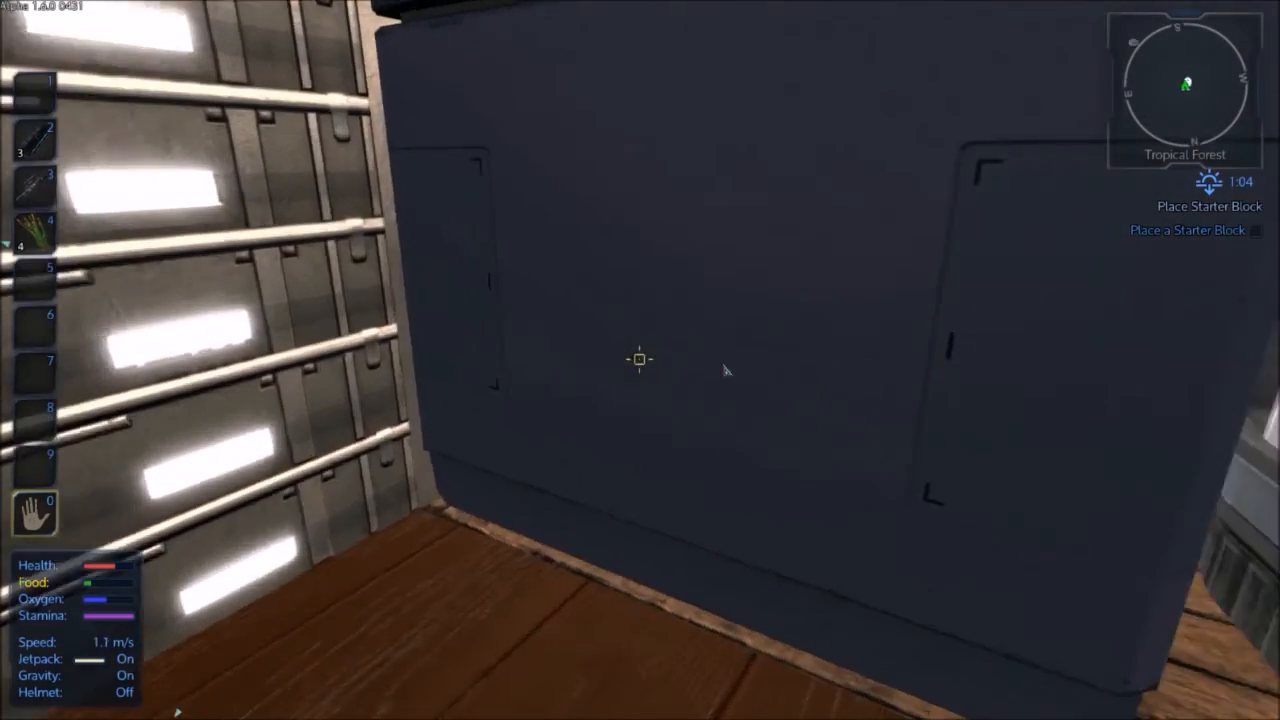
Step: Check the cargo box's stored contents
{"action": "key", "text": "x"}
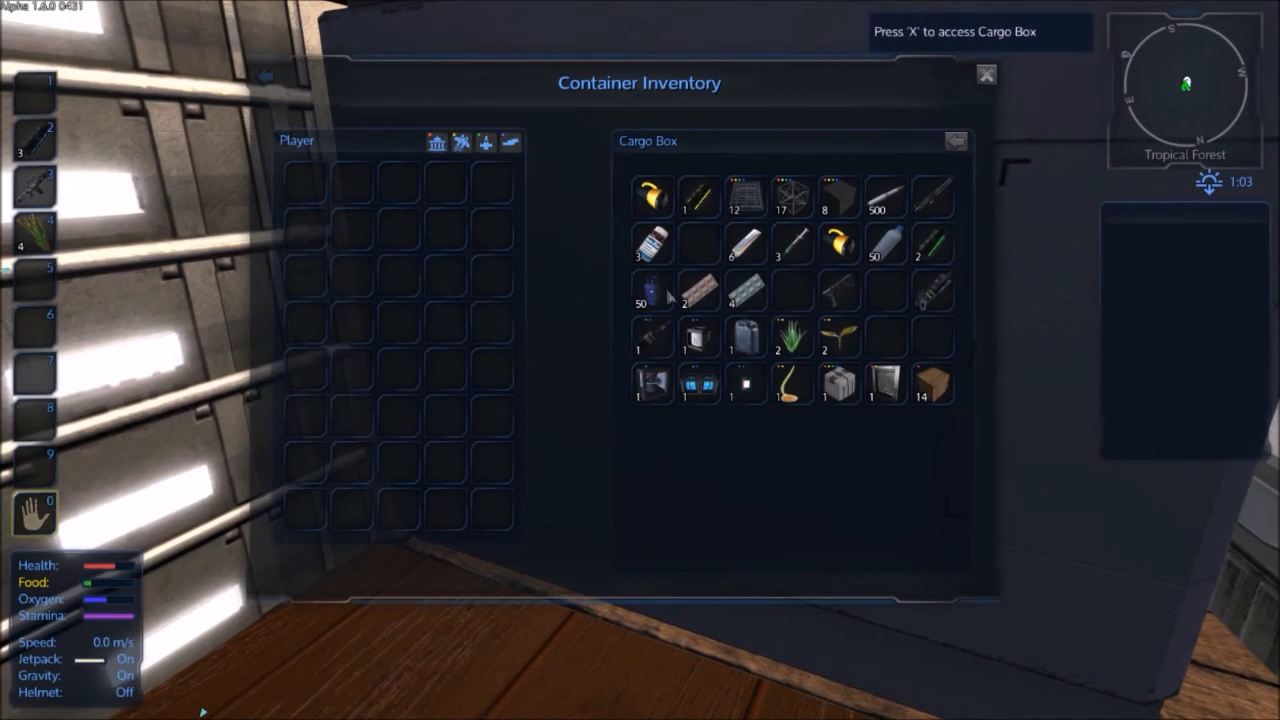
{"action": "mouse_move", "coordinate": [894, 200]}
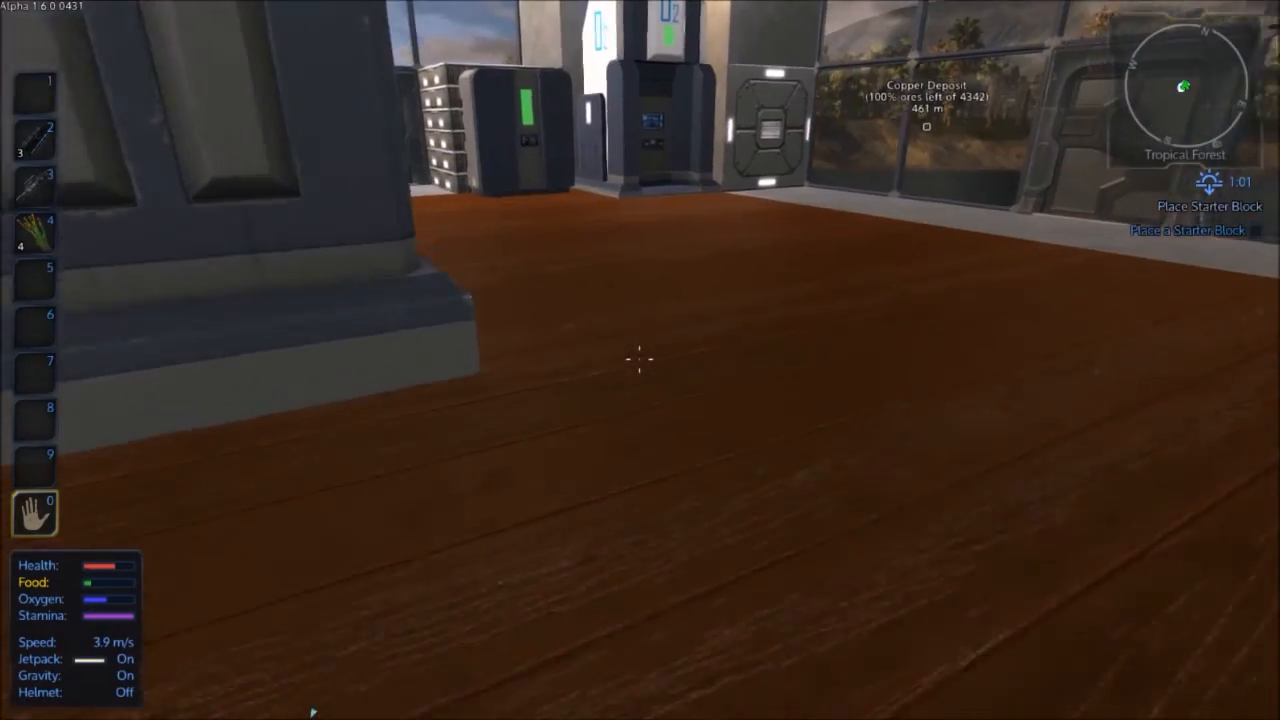
Step: Queue the Pulse Rifle, Drill and Rocket Launcher in the Constructor behind the ingots
{"action": "key", "text": "x"}
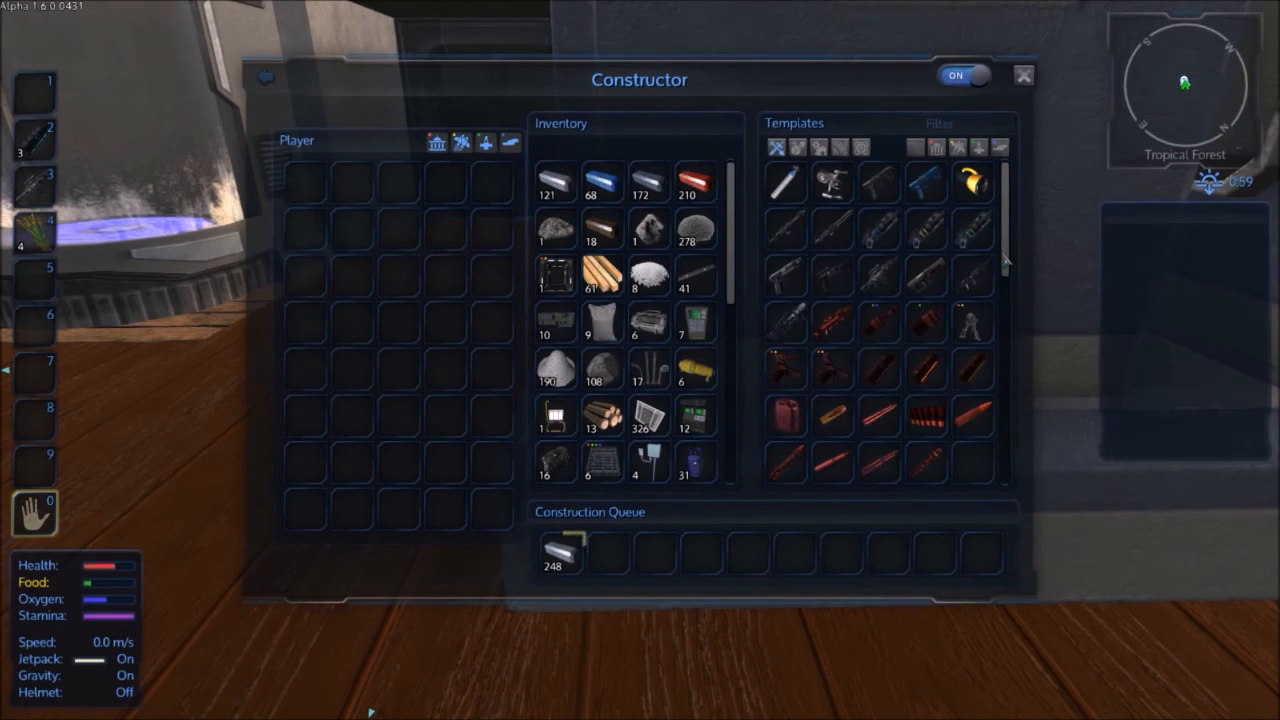
{"action": "mouse_move", "coordinate": [972, 280]}
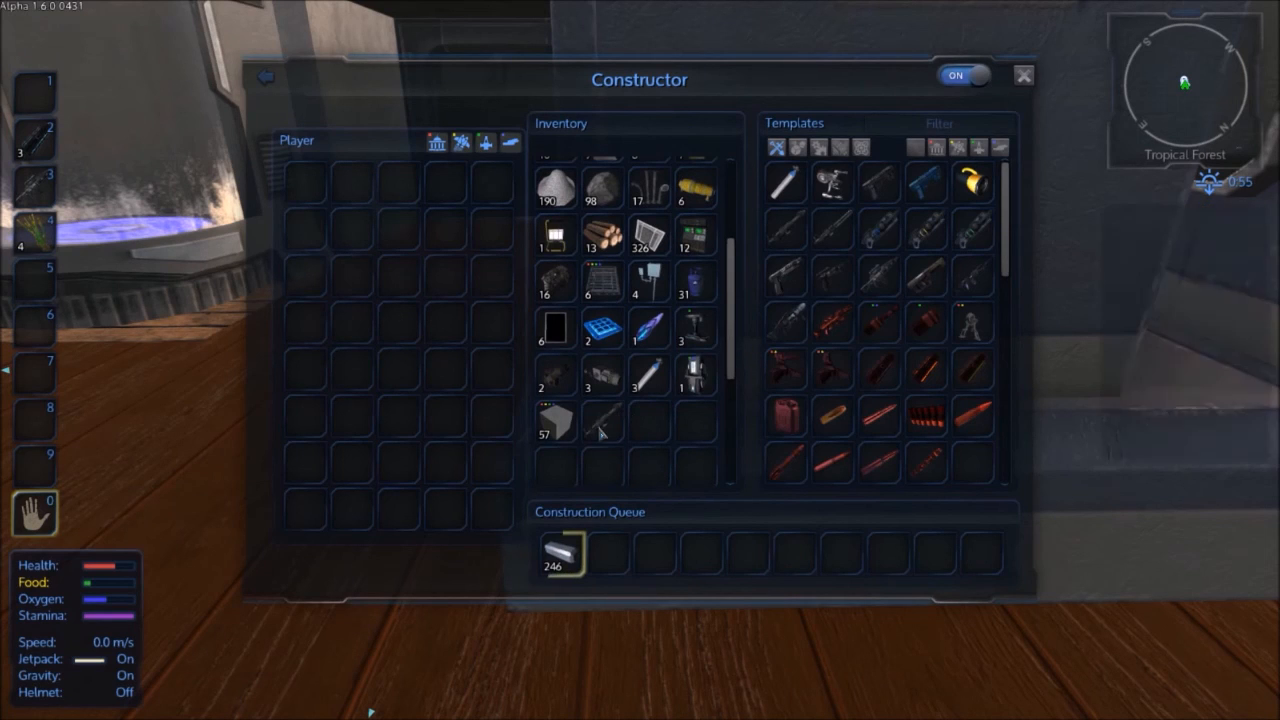
{"action": "mouse_move", "coordinate": [816, 320]}
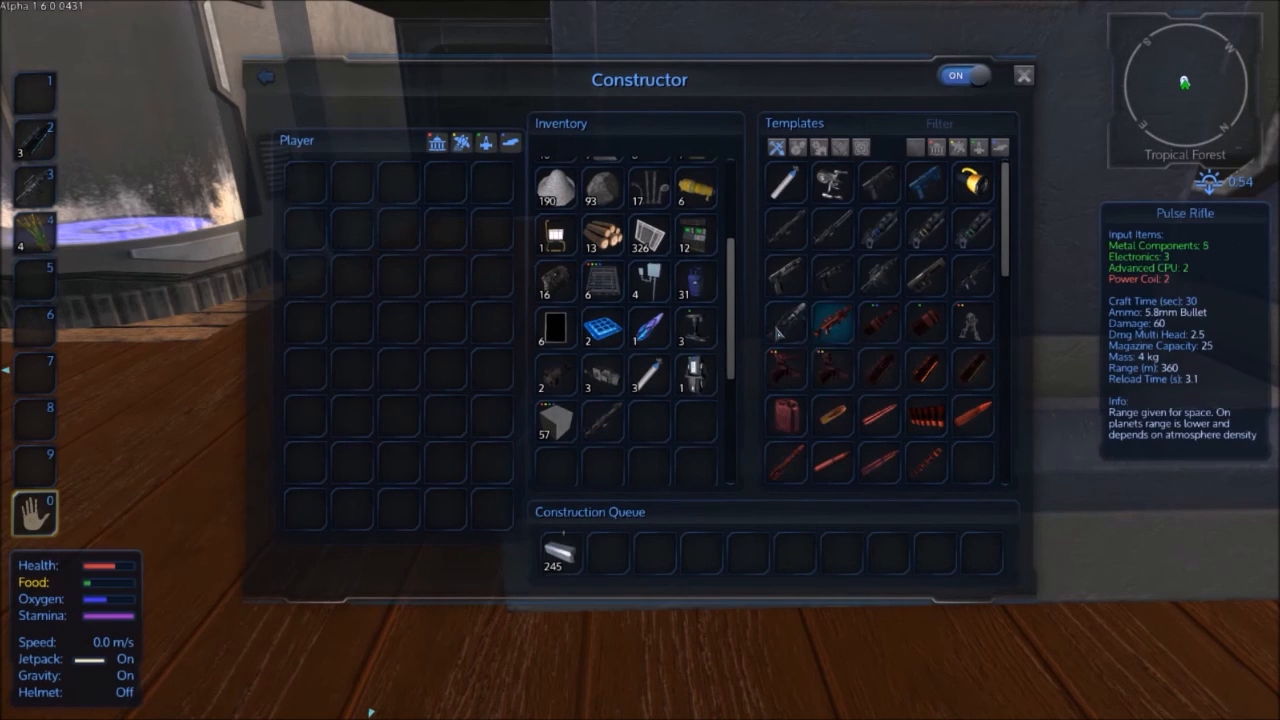
{"action": "left_click", "coordinate": [788, 318]}
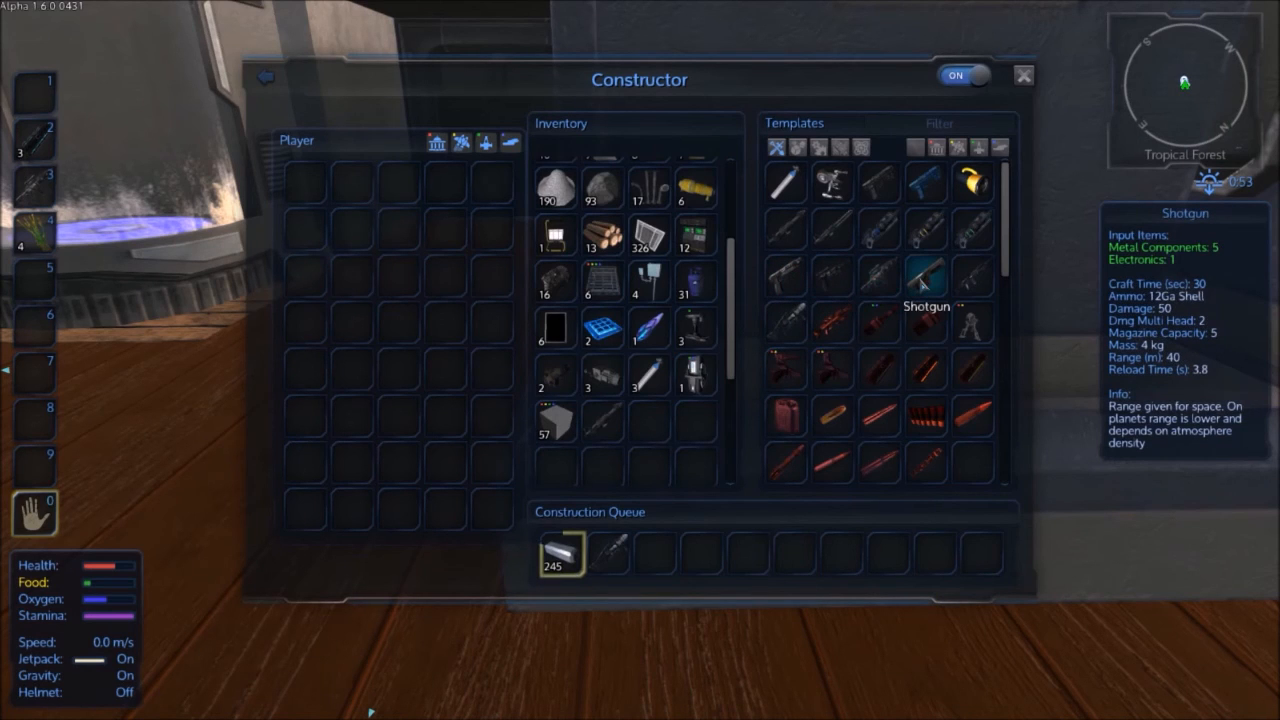
{"action": "mouse_move", "coordinate": [786, 236]}
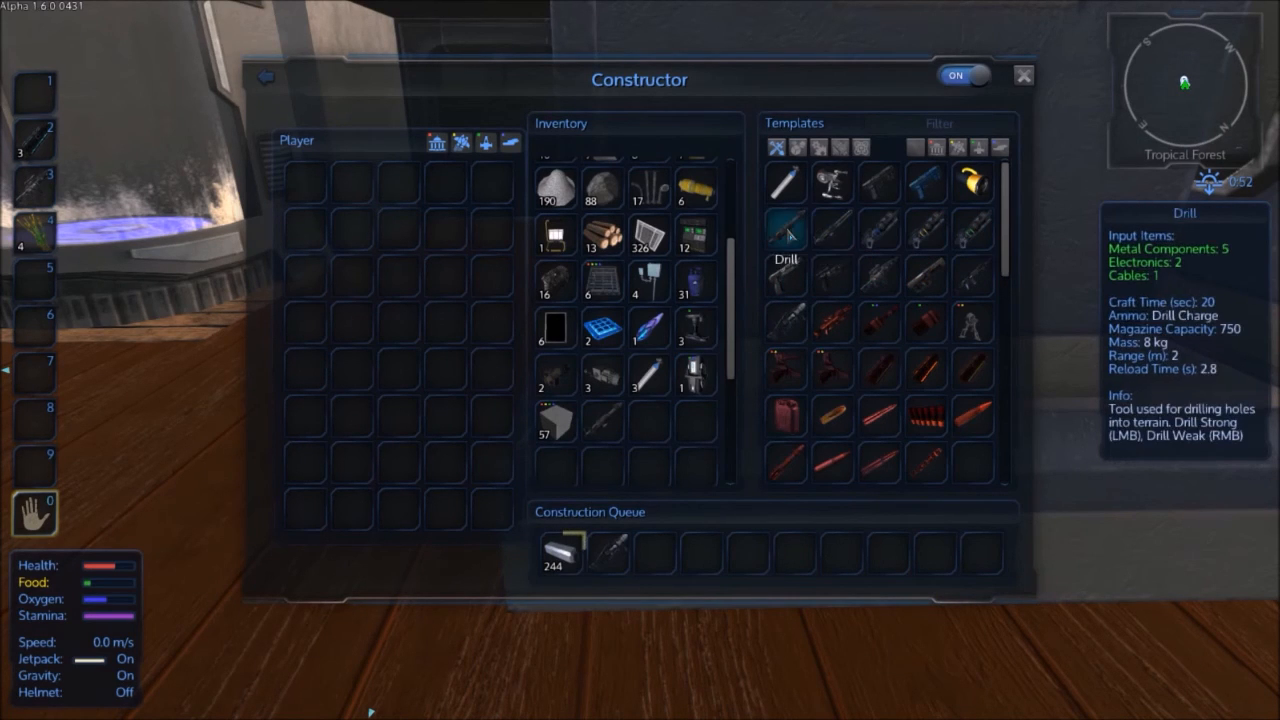
{"action": "left_click", "coordinate": [880, 182]}
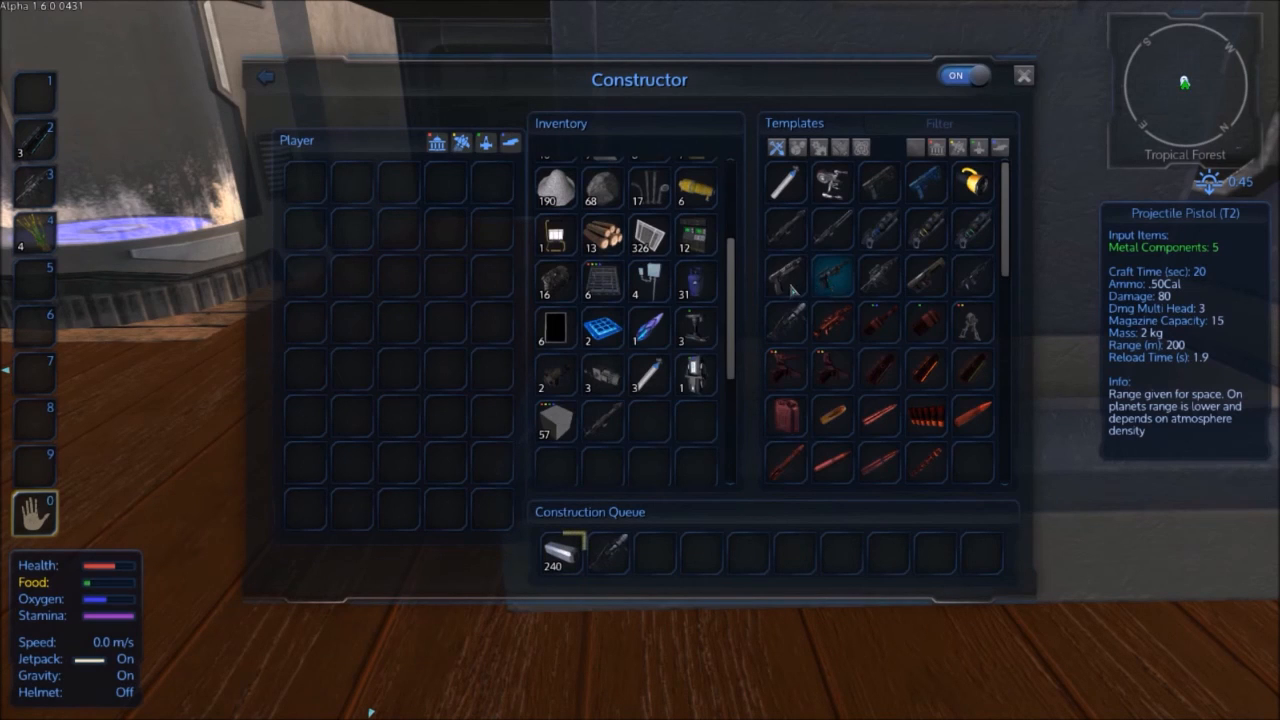
{"action": "mouse_move", "coordinate": [778, 330]}
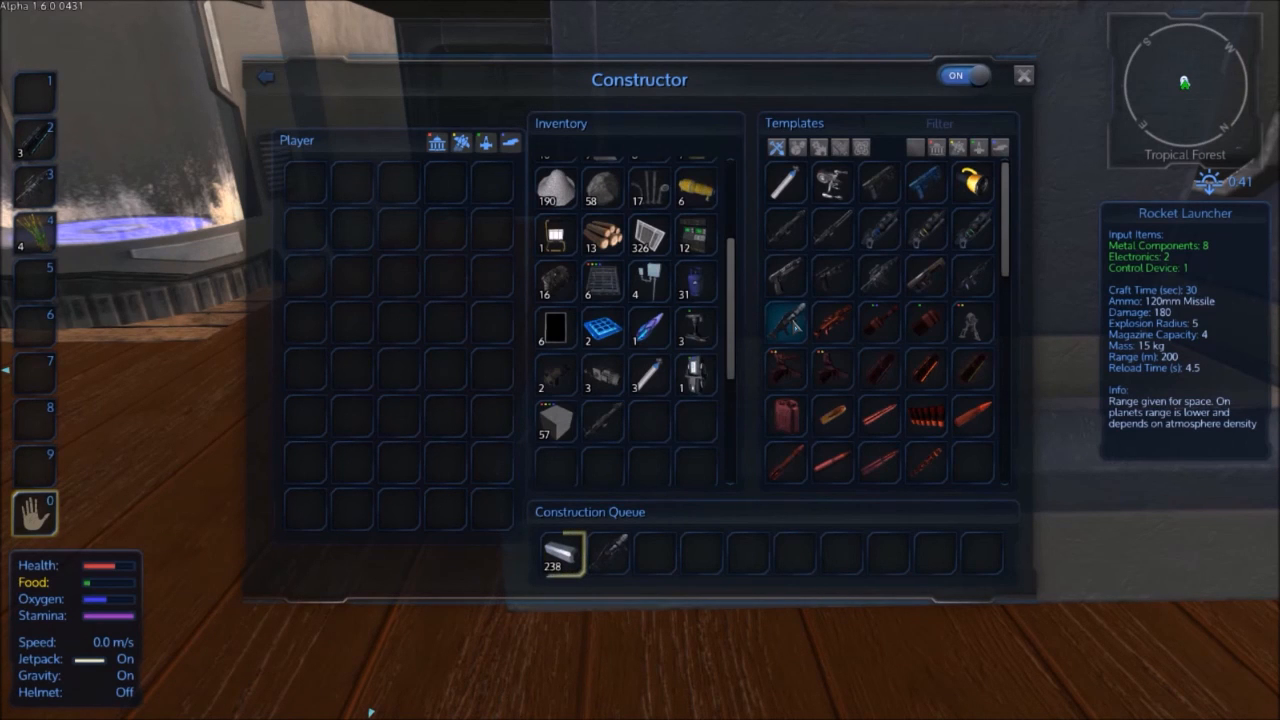
{"action": "left_click", "coordinate": [878, 276]}
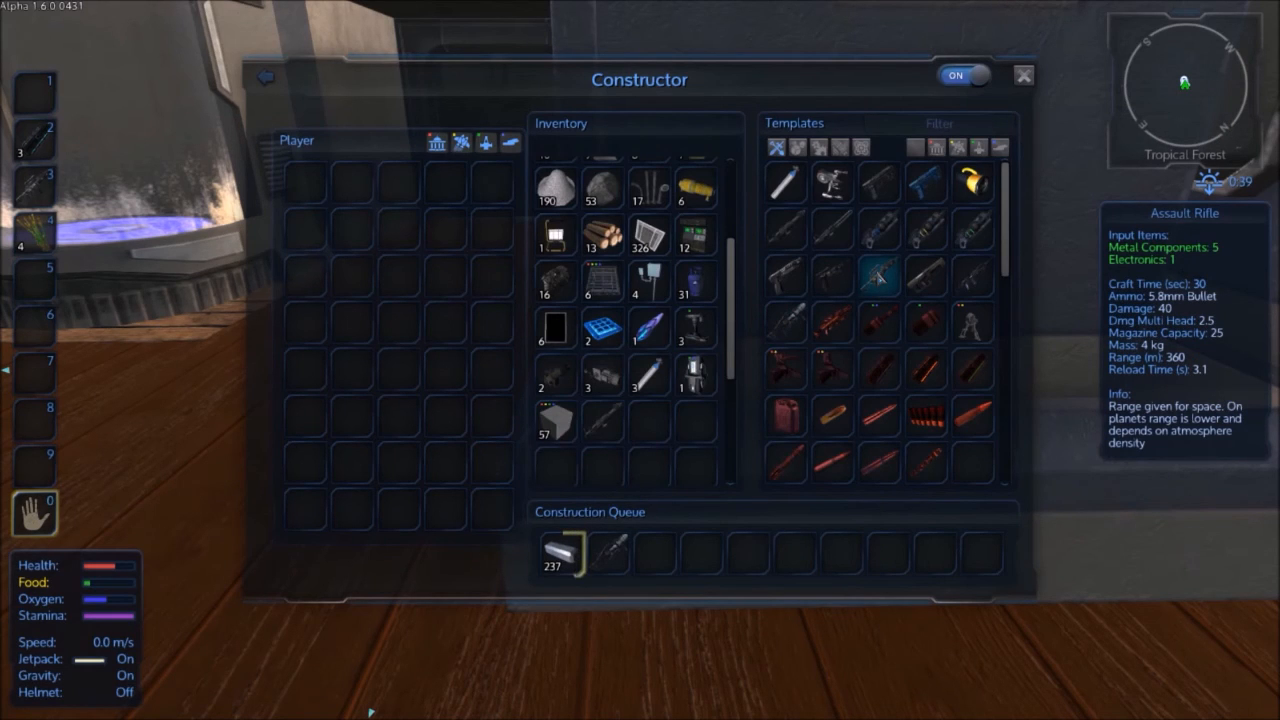
{"action": "mouse_move", "coordinate": [972, 276]}
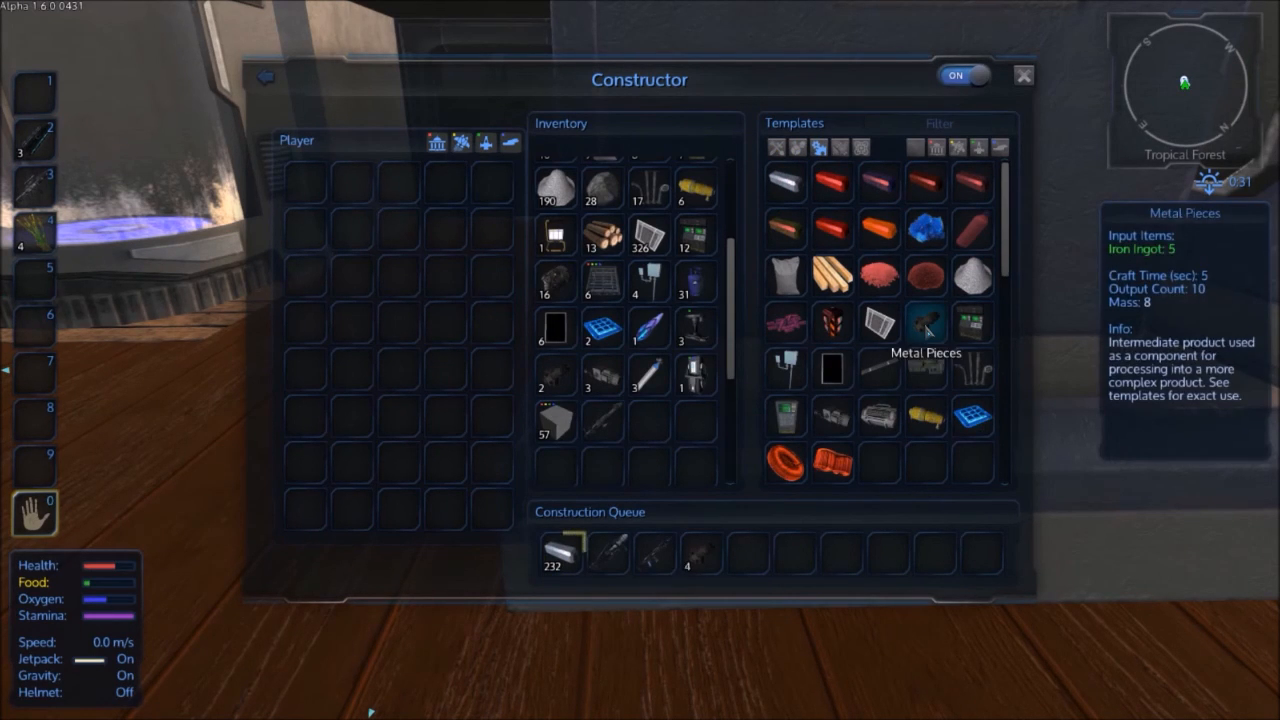
Step: Queue a batch of Metal Pieces in the Constructor
{"action": "left_click", "coordinate": [924, 322]}
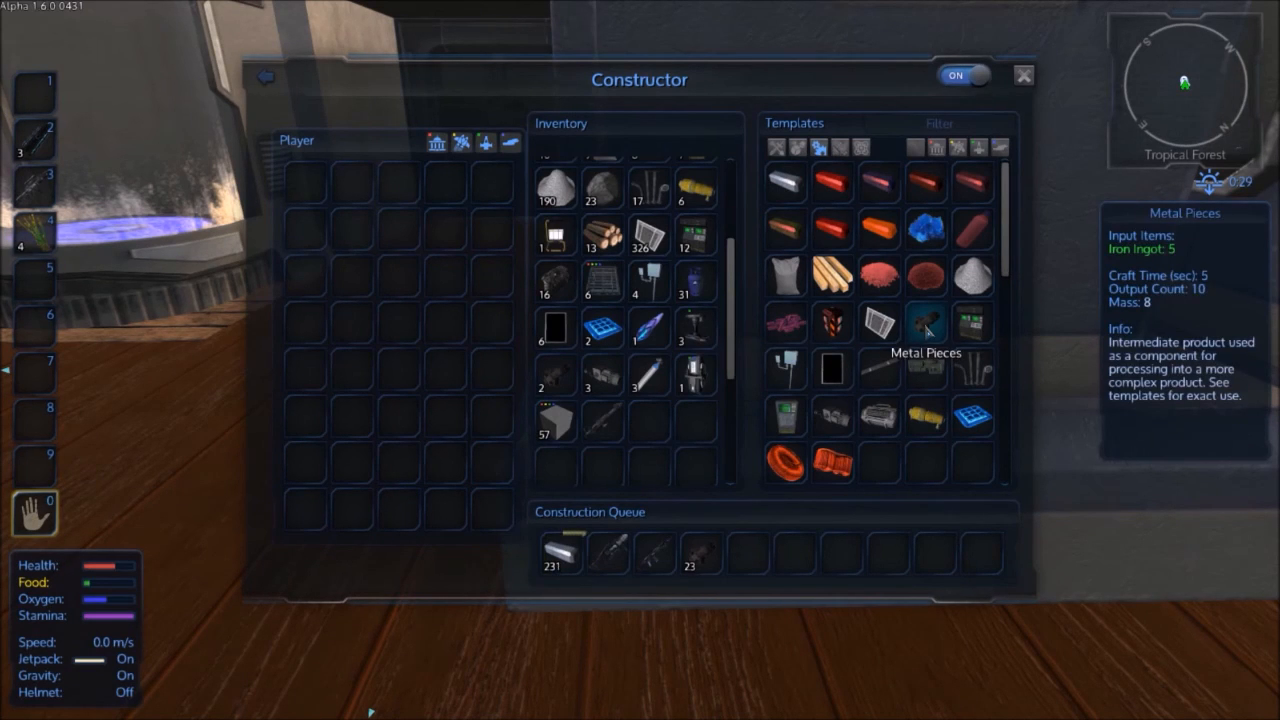
{"action": "left_click", "coordinate": [560, 568]}
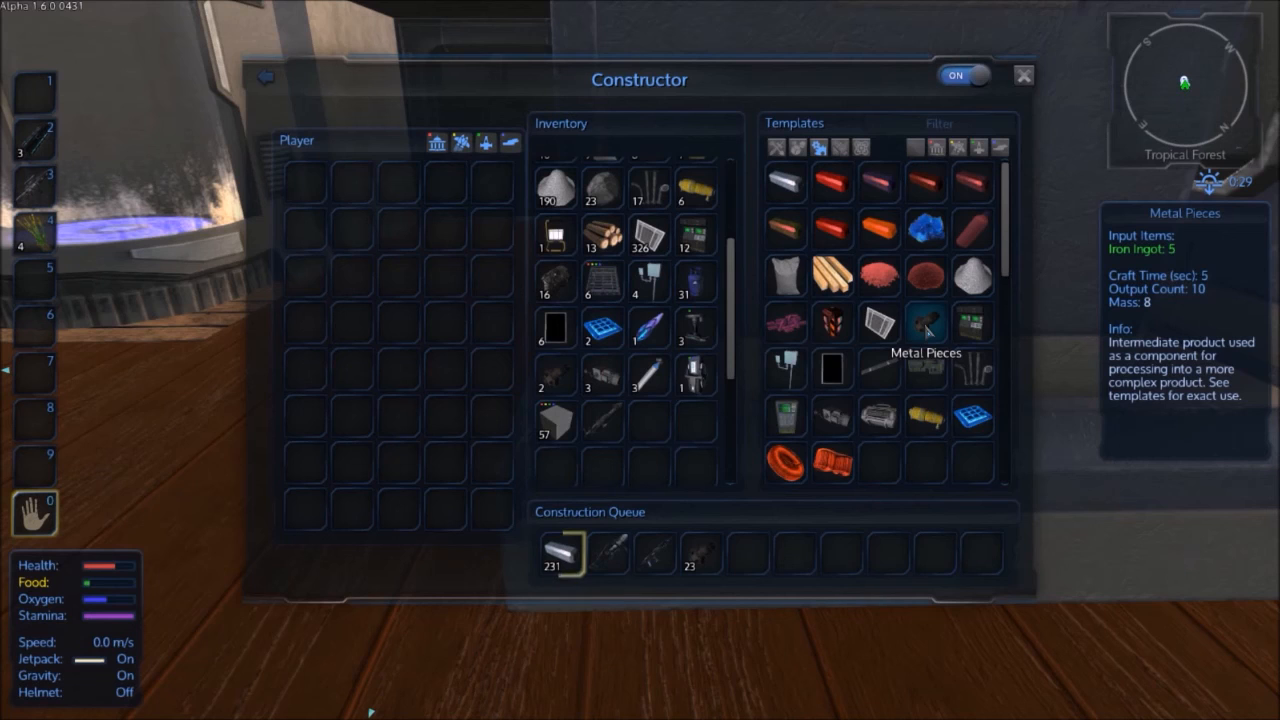
{"action": "mouse_move", "coordinate": [924, 228]}
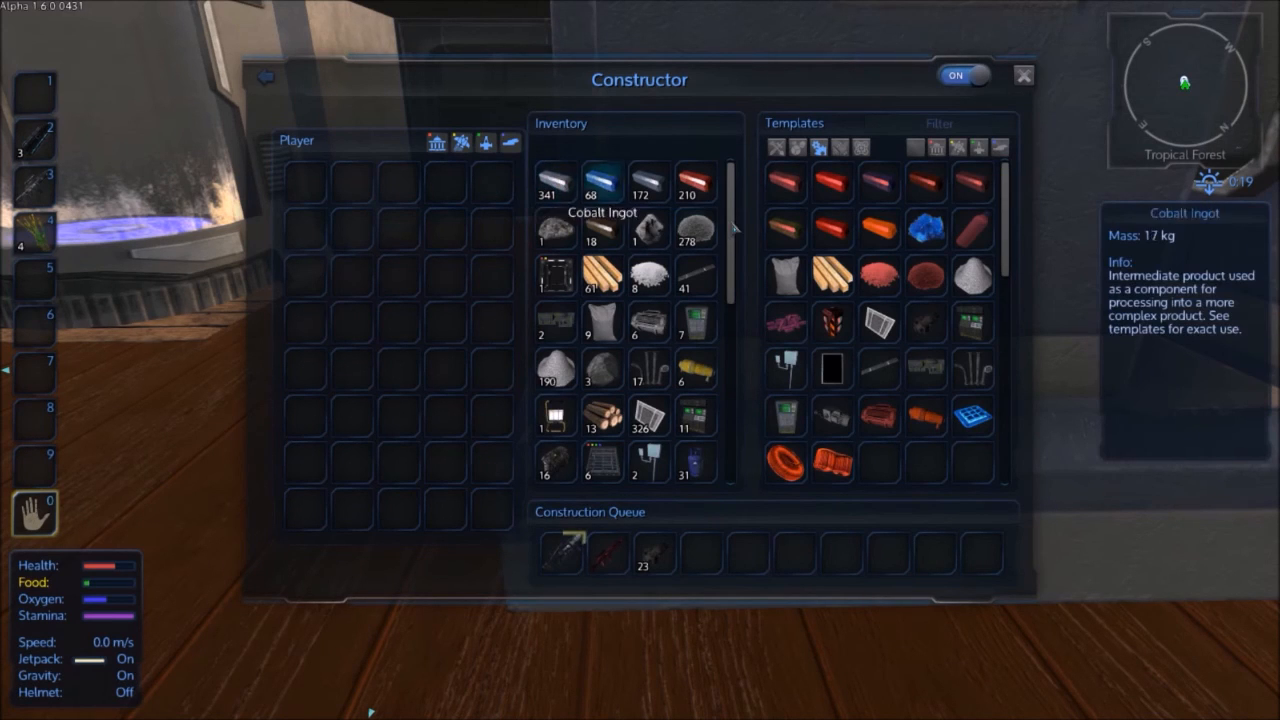
Step: Remove the Sniper Rifle and other weapons from the queue, leaving the Metal Pieces batch first
{"action": "scroll", "scroll_direction": "down", "scroll_amount": 3}
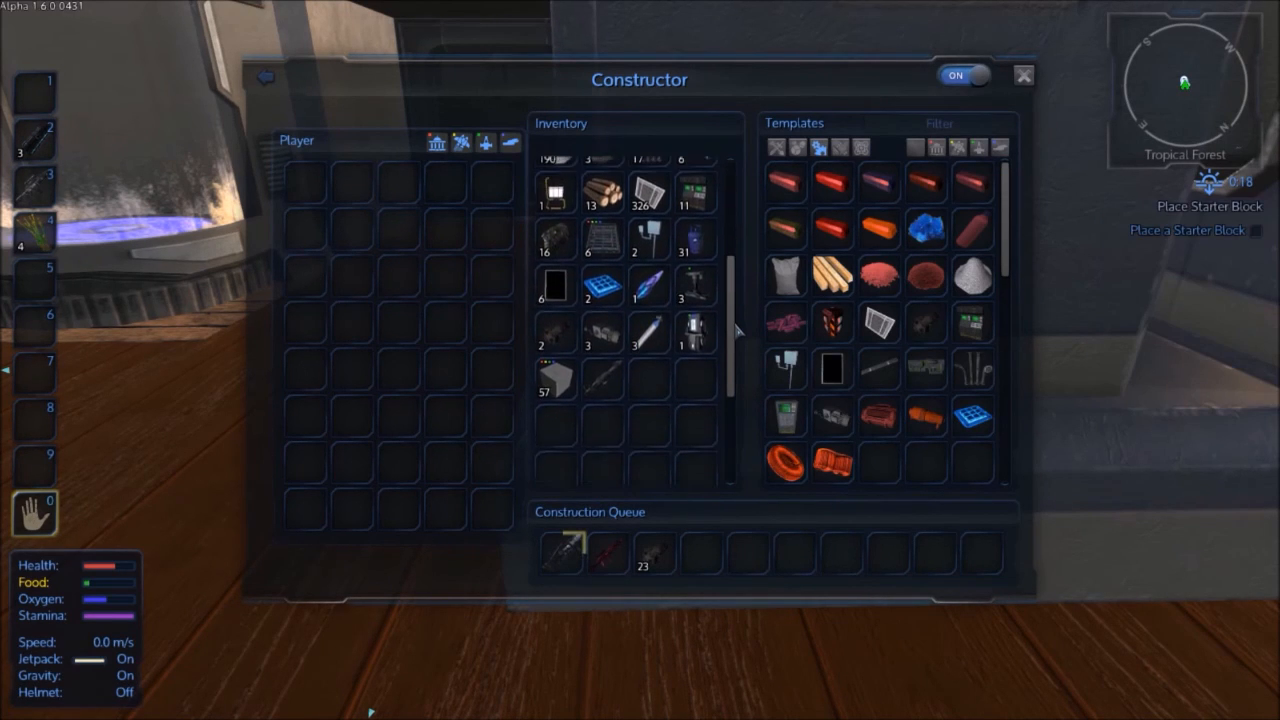
{"action": "mouse_move", "coordinate": [556, 384]}
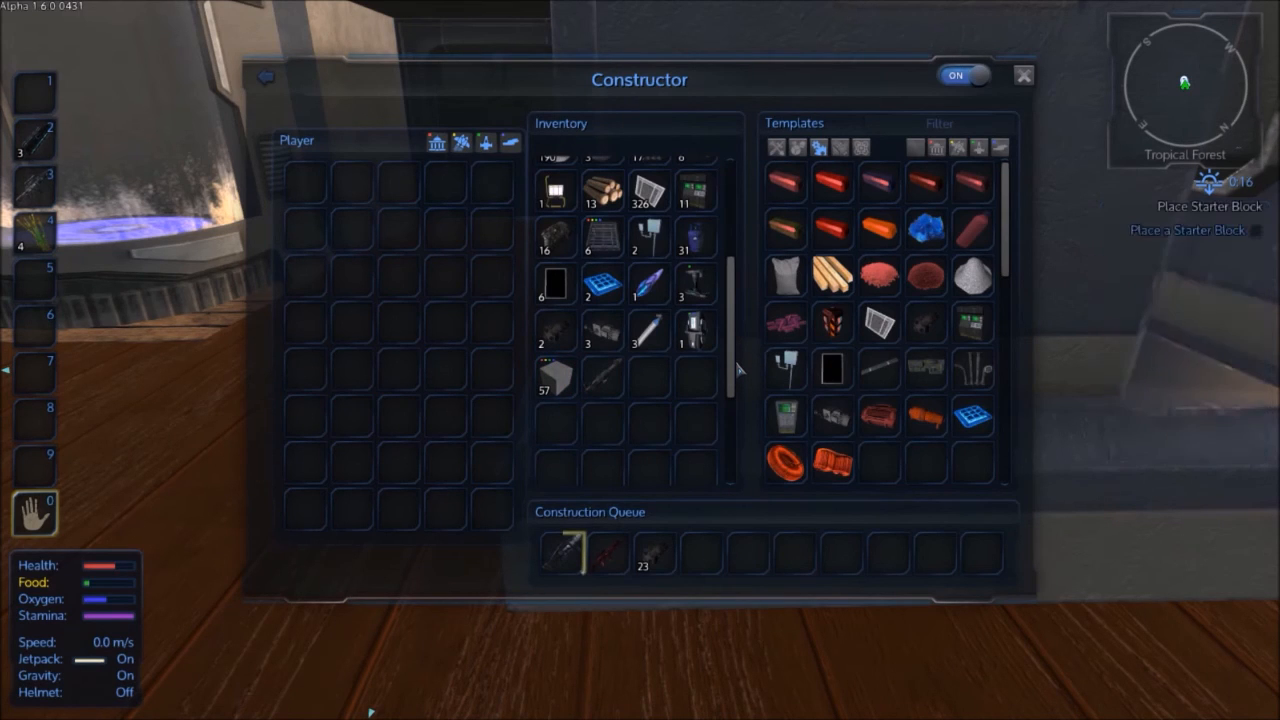
{"action": "mouse_move", "coordinate": [736, 368]}
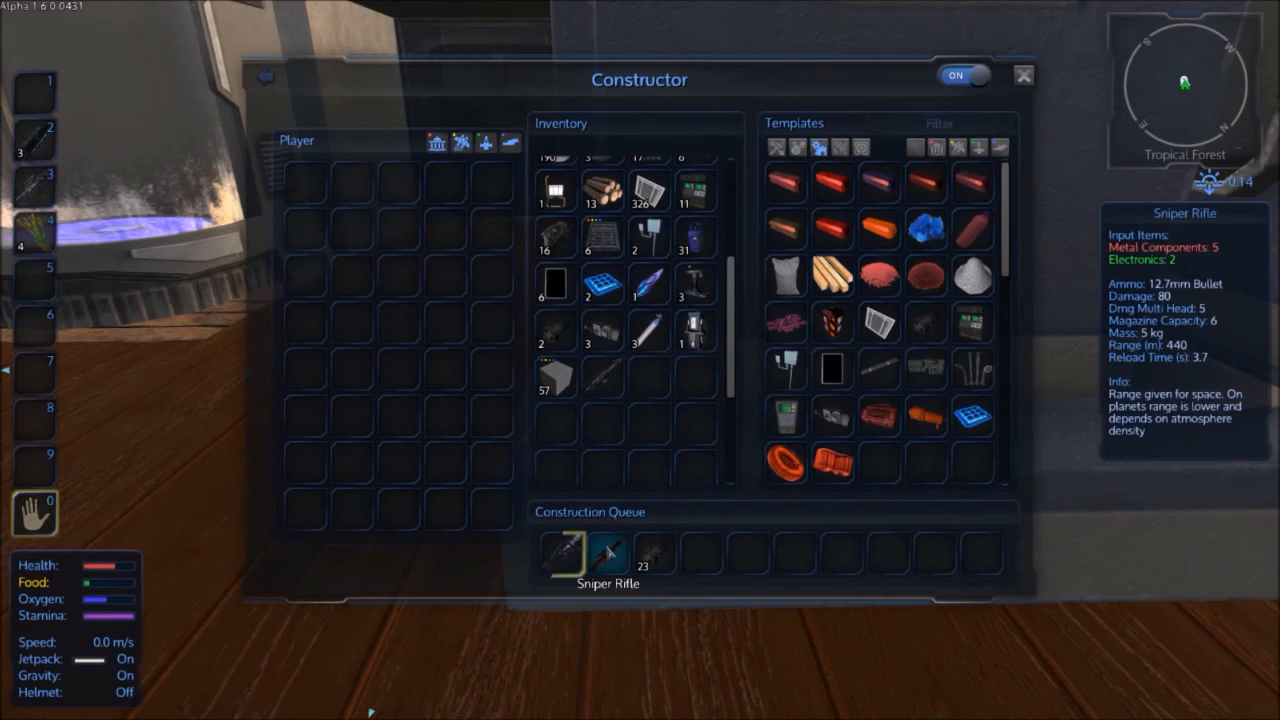
{"action": "mouse_move", "coordinate": [868, 472]}
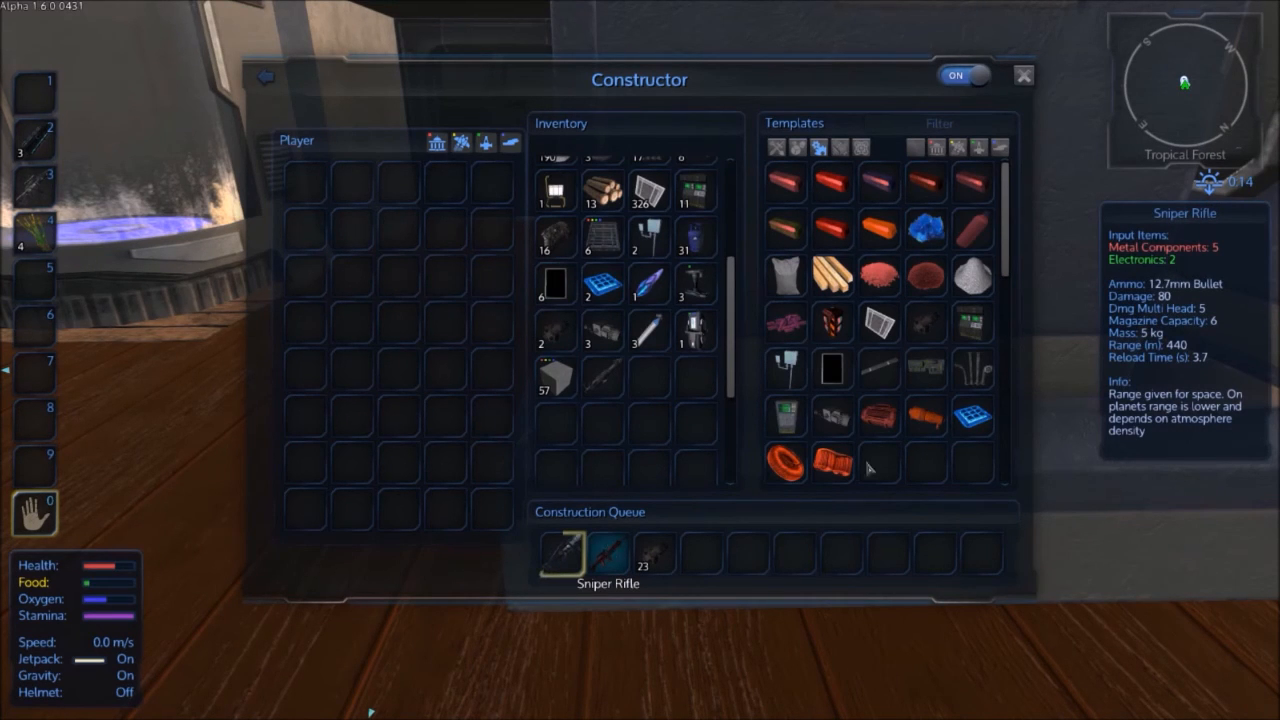
{"action": "left_click", "coordinate": [924, 368]}
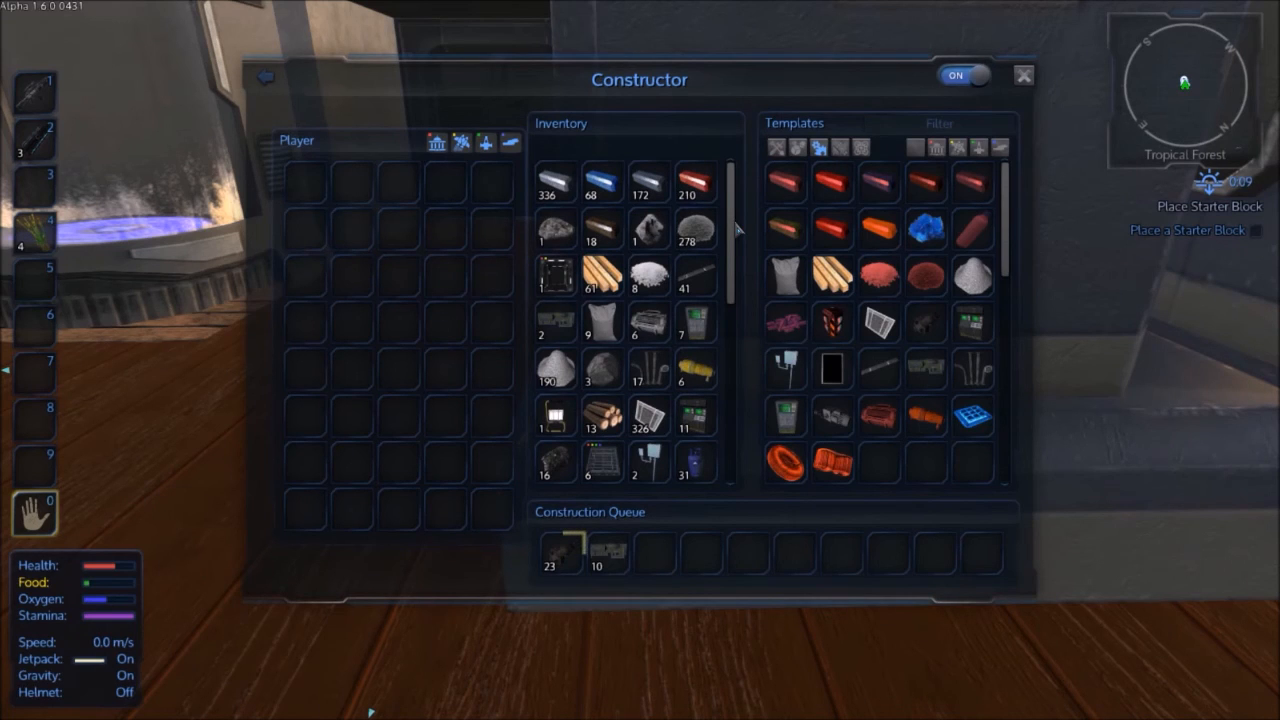
{"action": "left_click", "coordinate": [558, 560]}
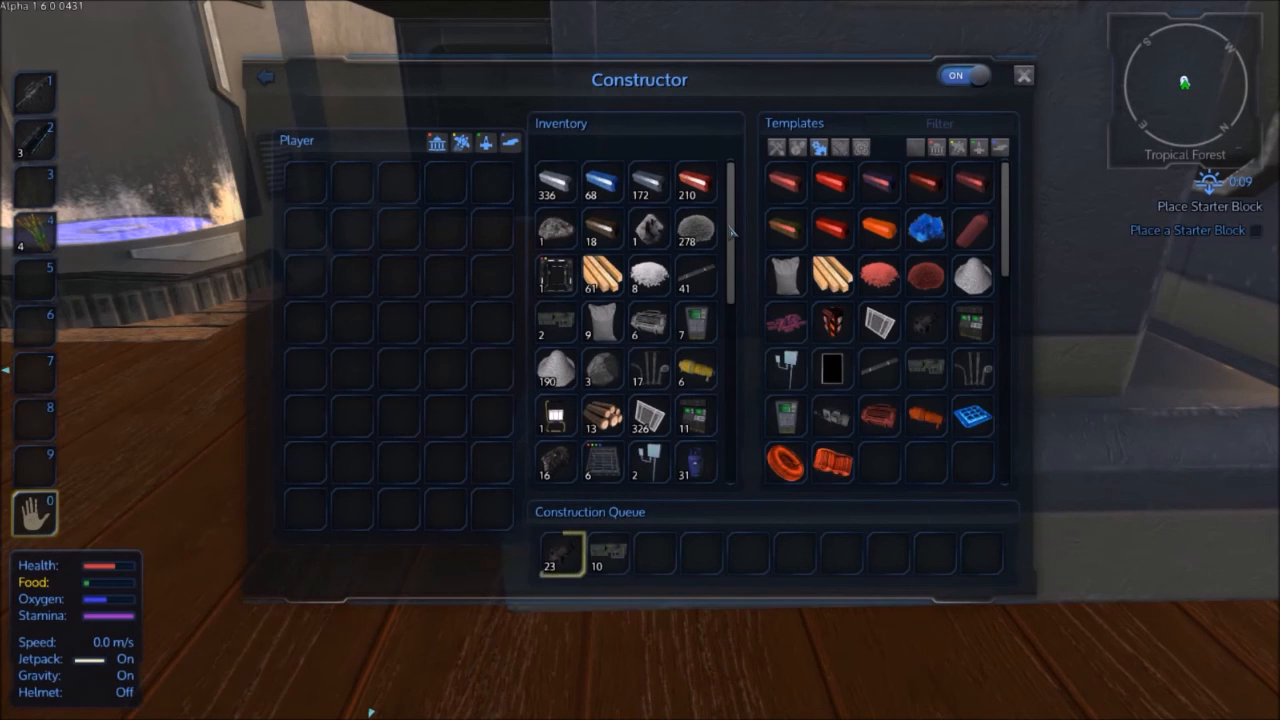